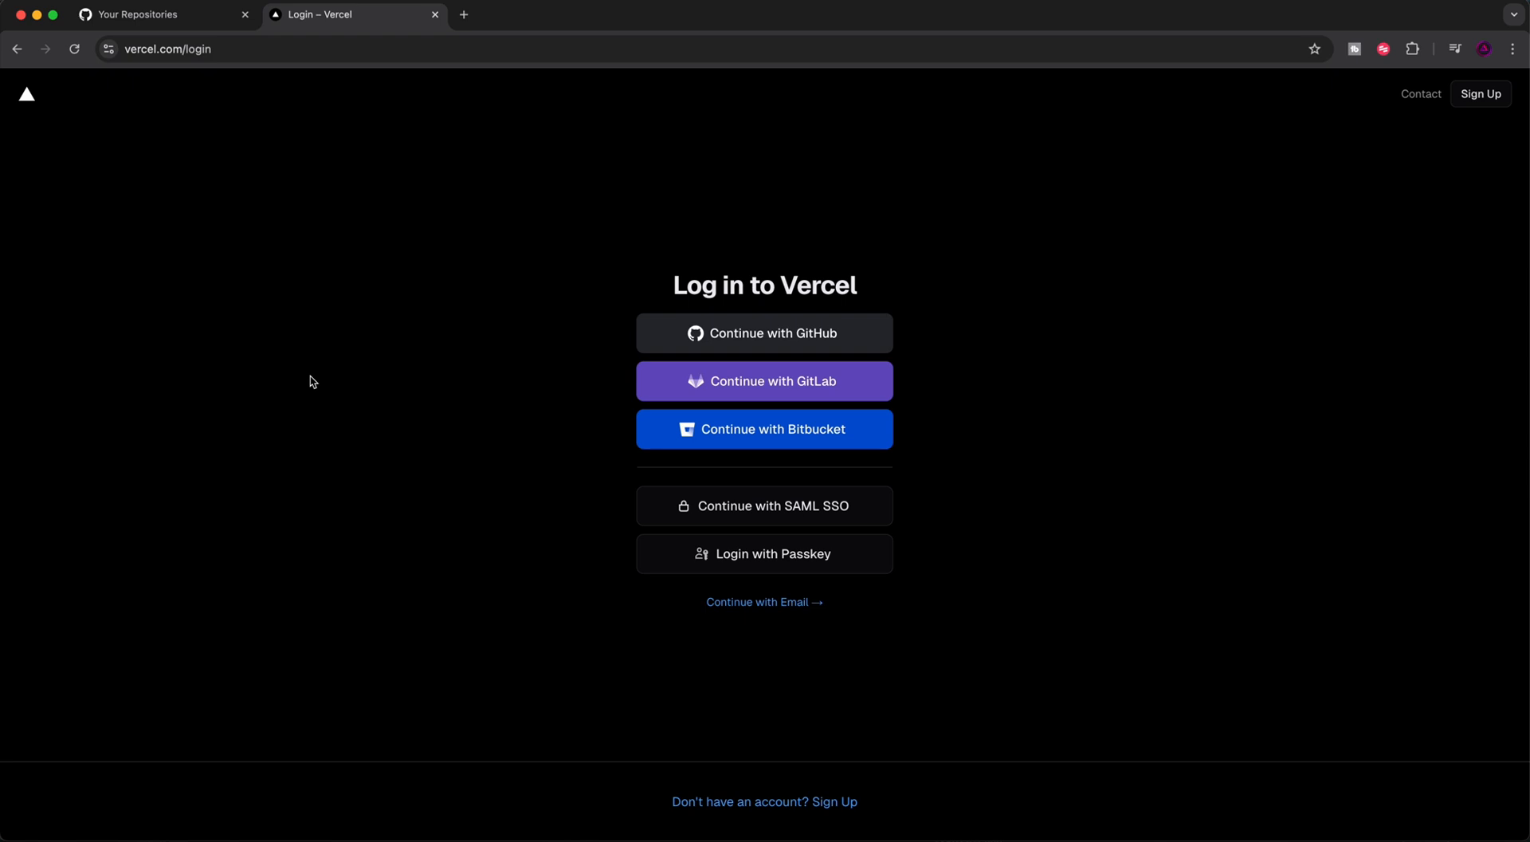
mouse_move(532, 540)
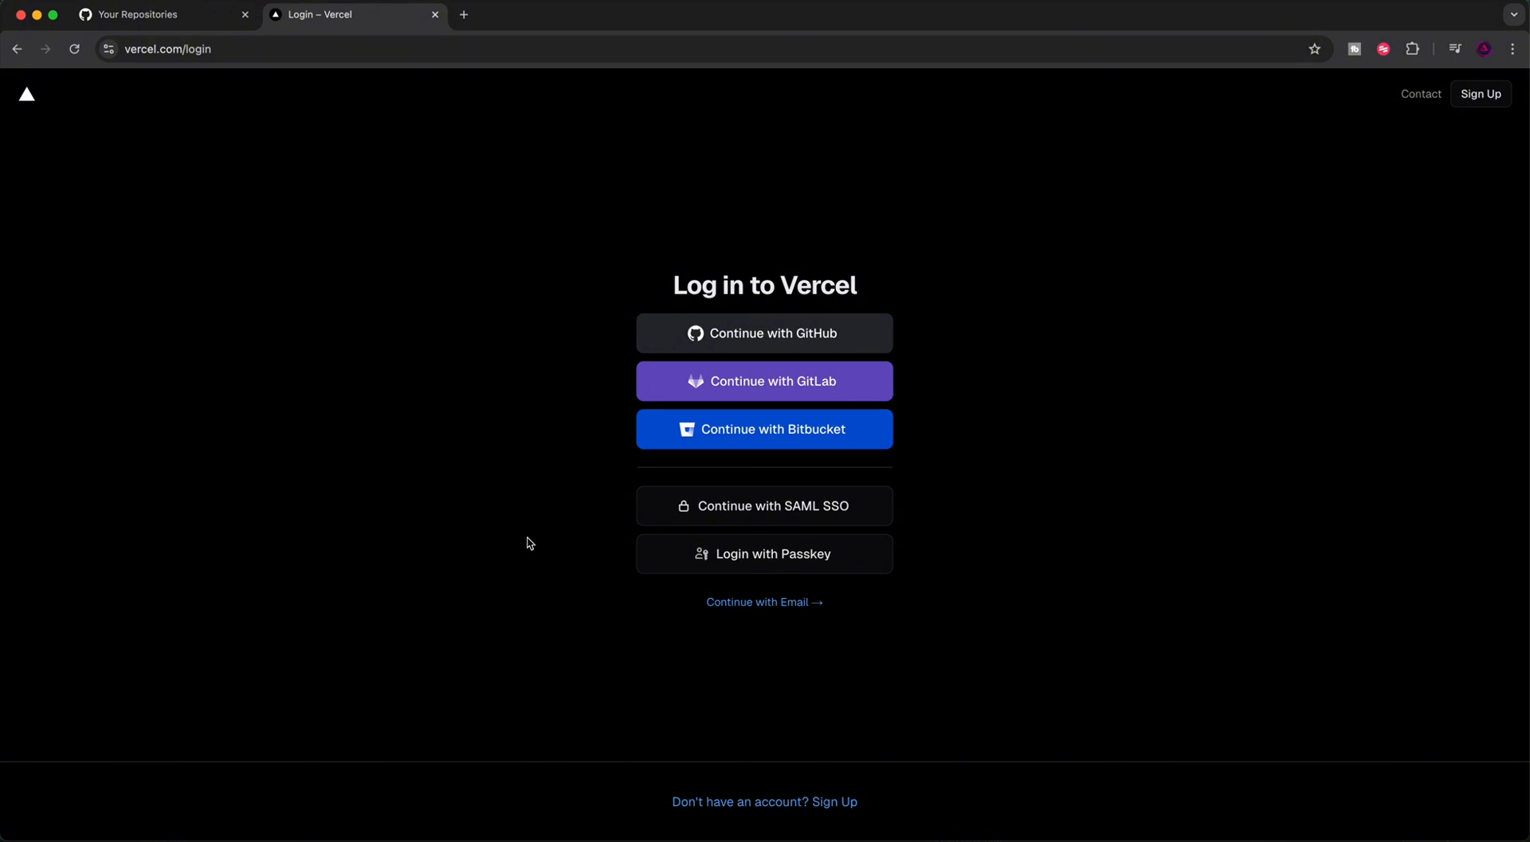
mouse_move(527, 543)
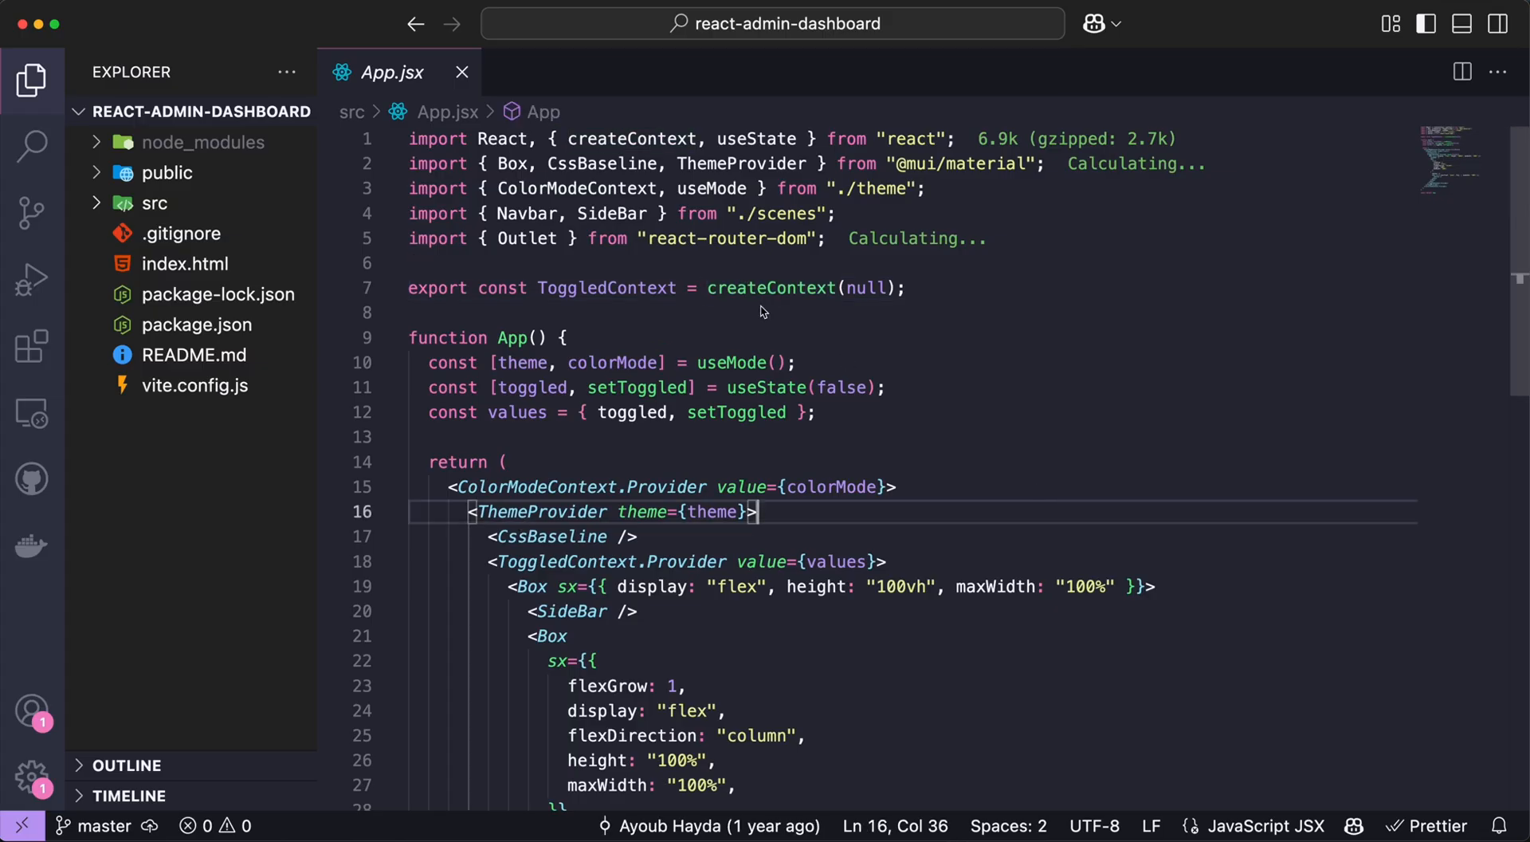
Place the cursor on blank line 6 of App.jsx in the react-admin-dashboard project
click(491, 263)
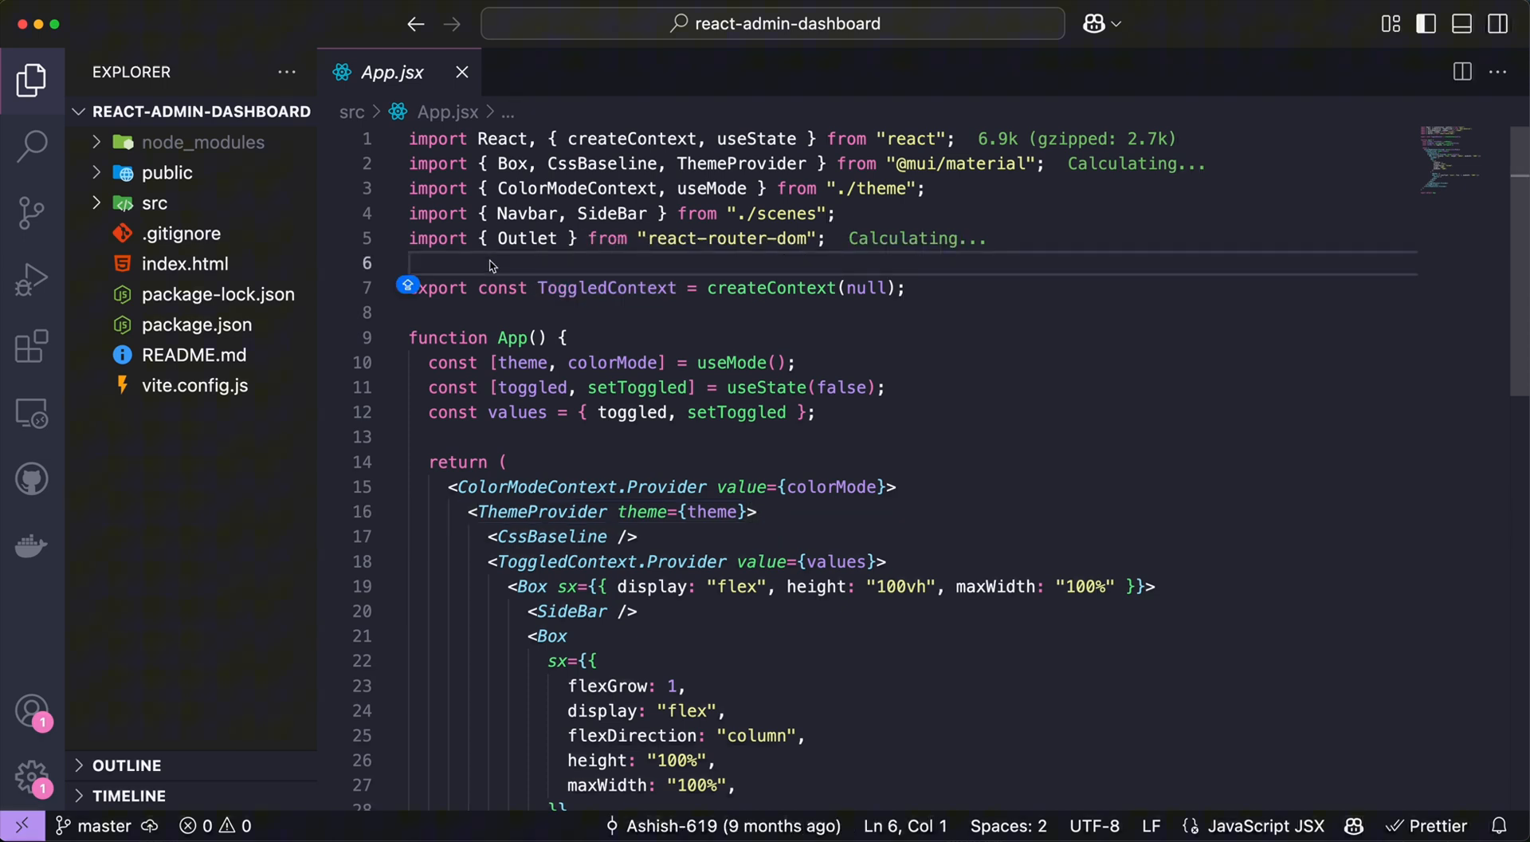
mouse_move(485, 258)
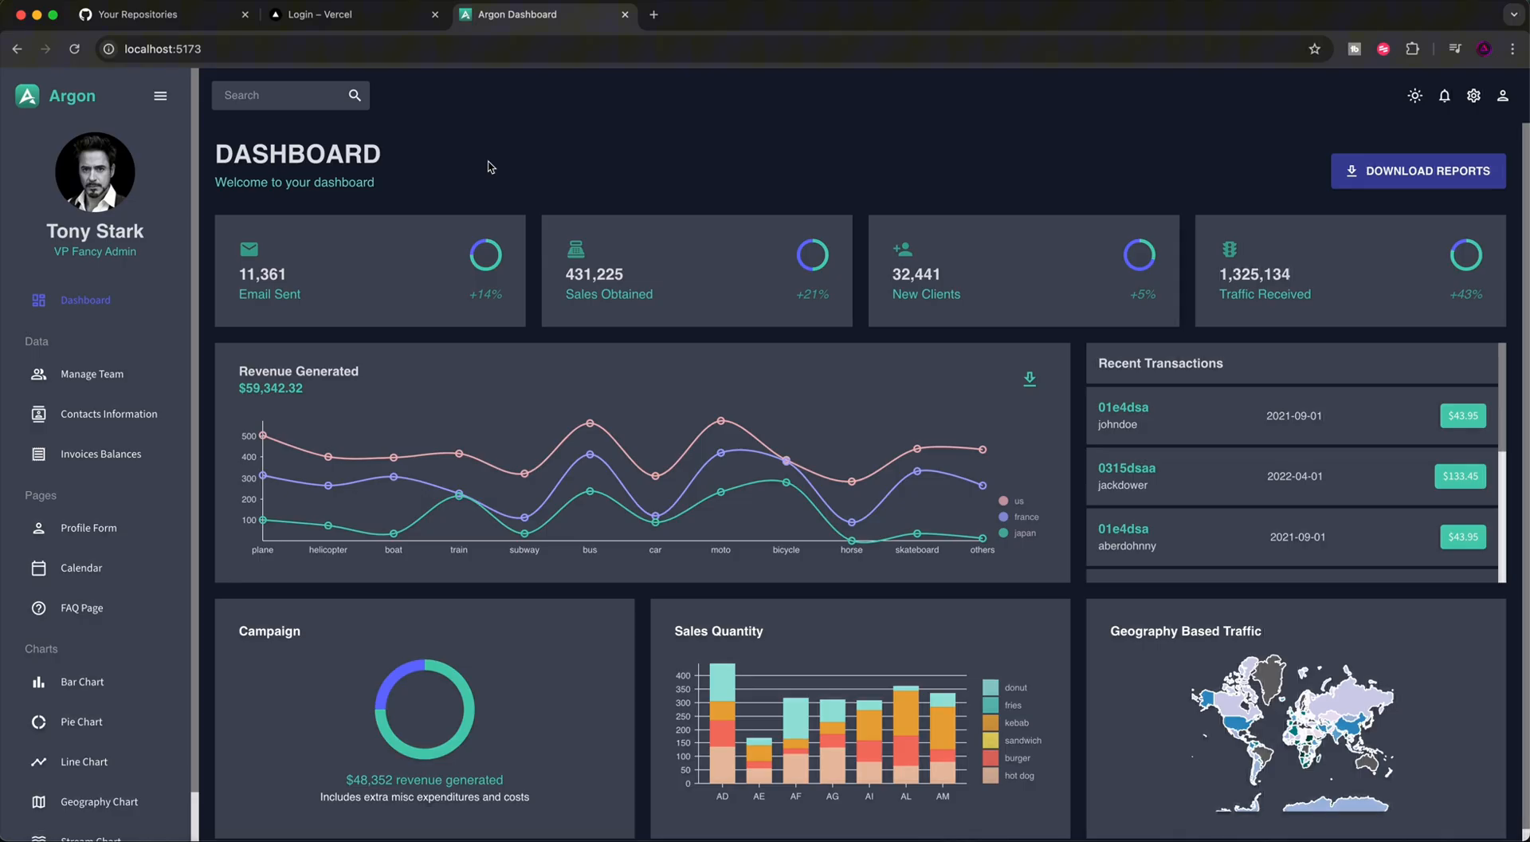
mouse_move(394, 455)
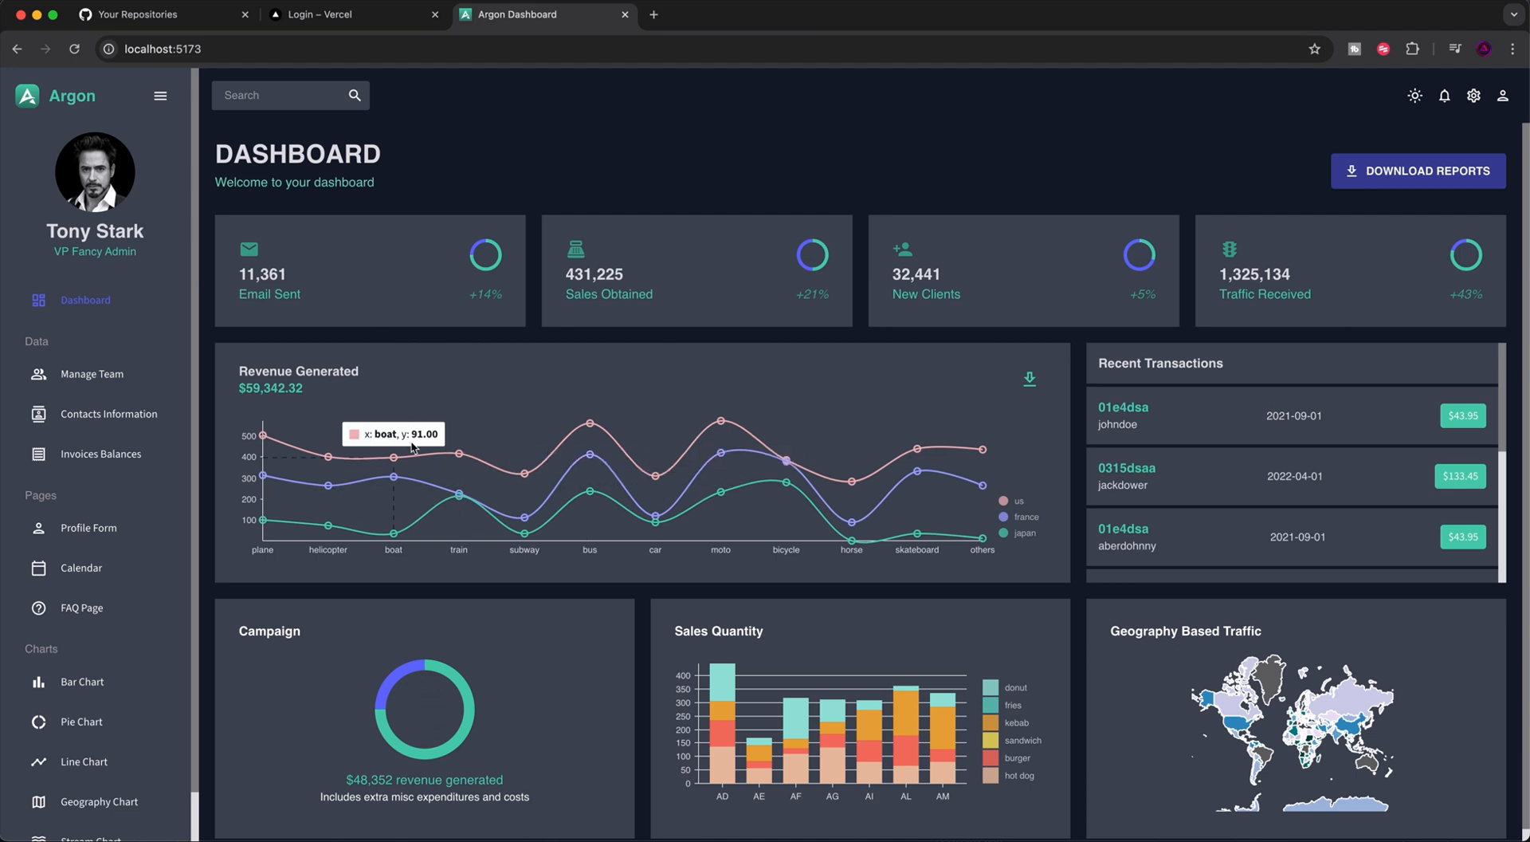
mouse_move(451, 309)
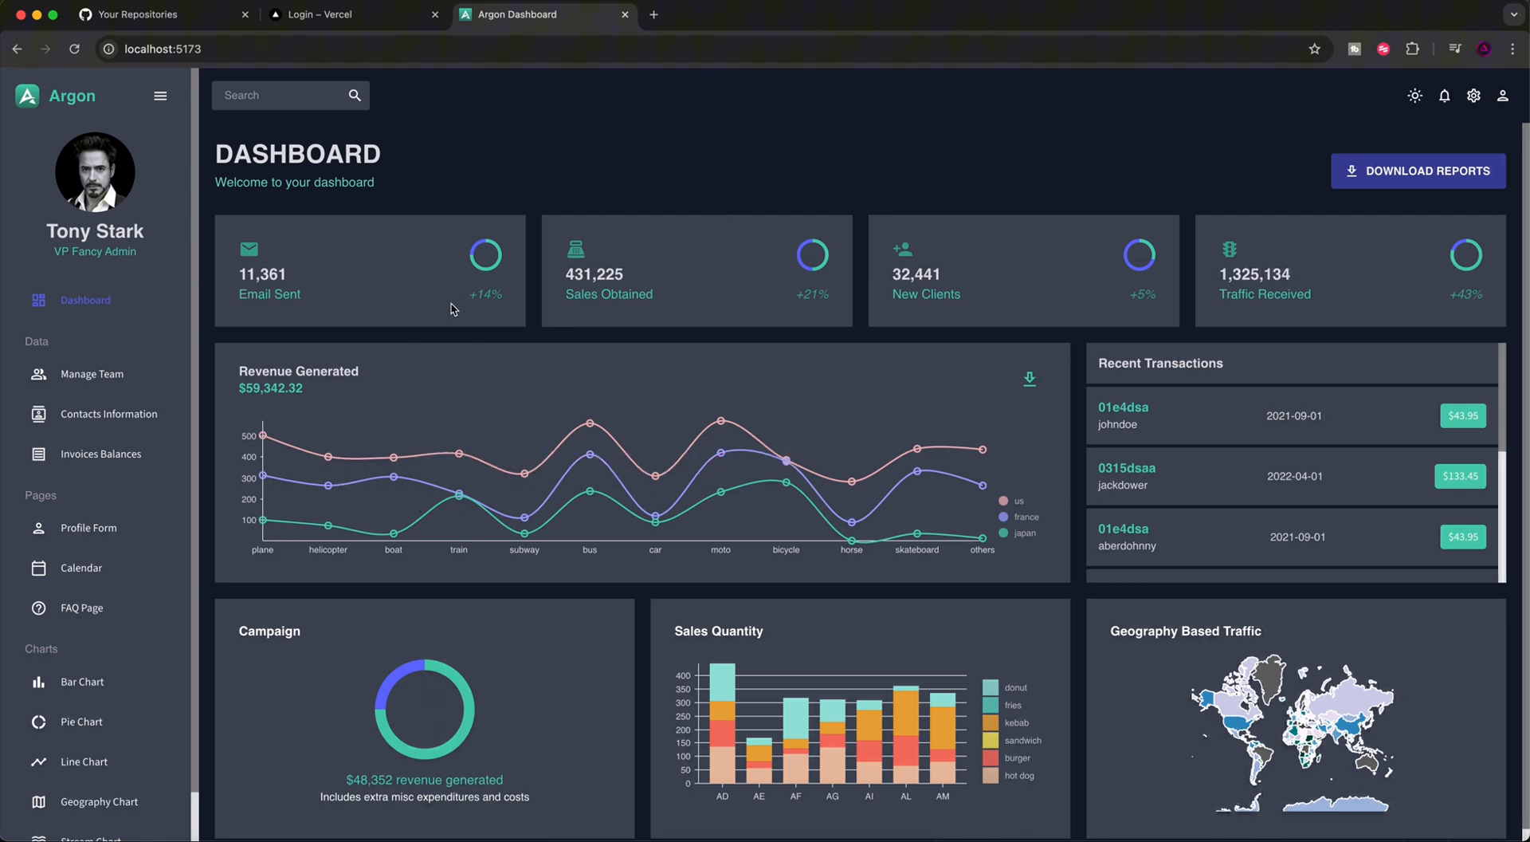
mouse_move(432, 280)
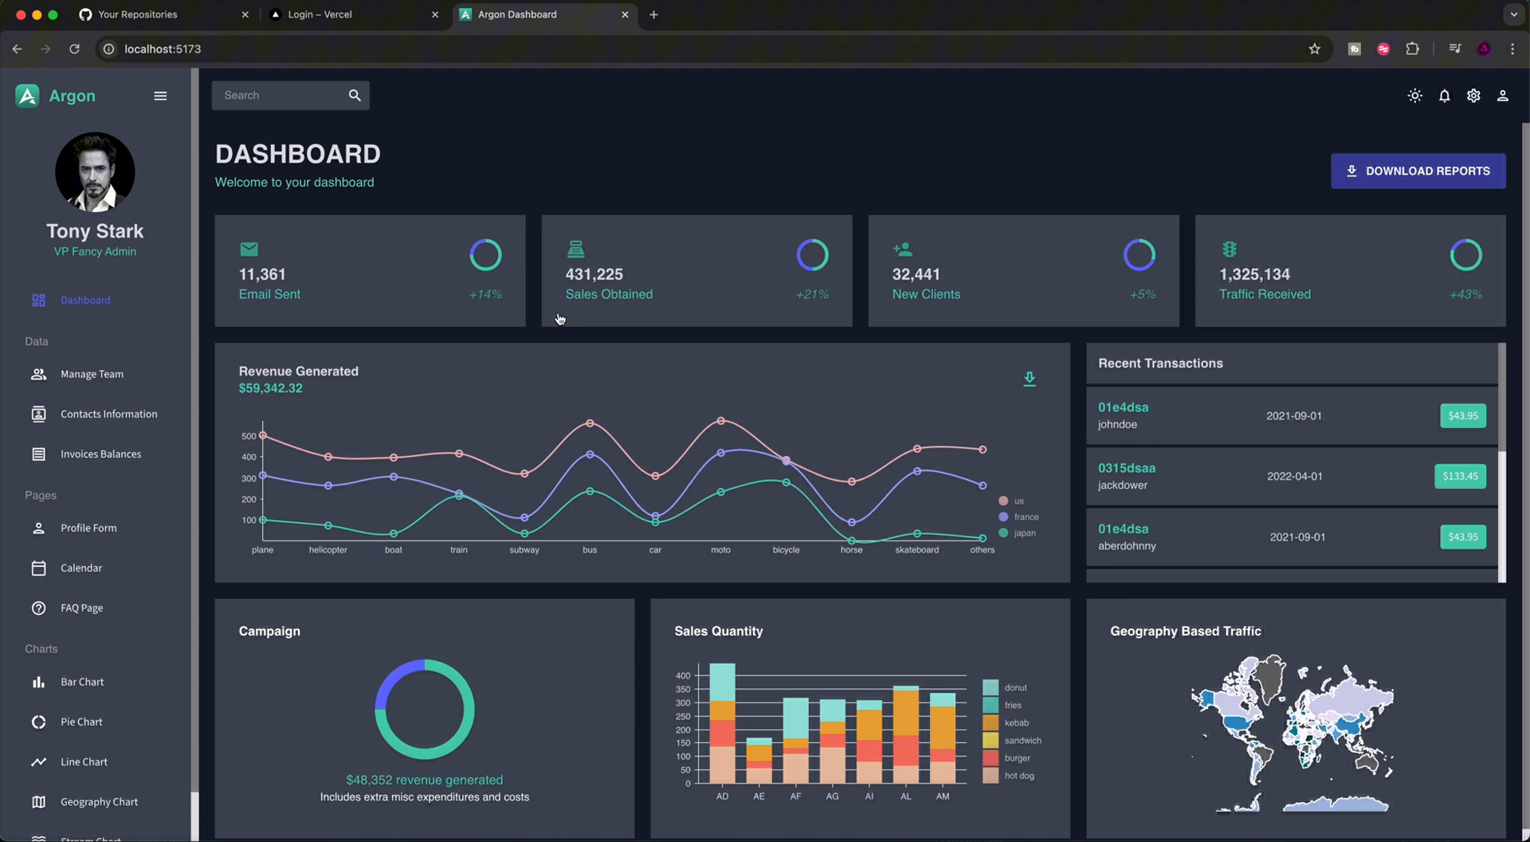
Log in to Vercel using the GitHub account
click(350, 14)
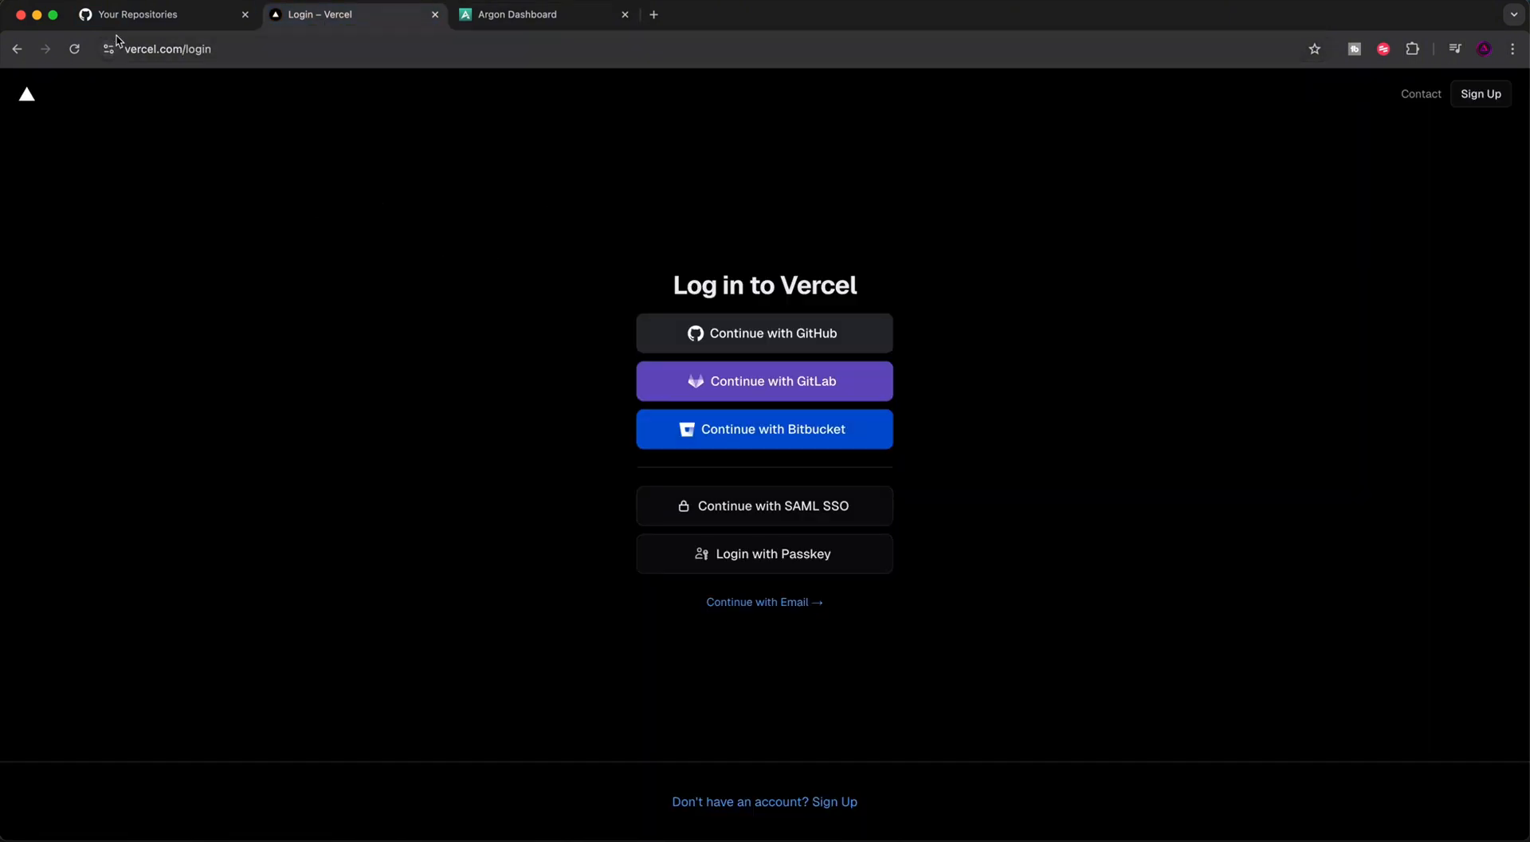
click(156, 15)
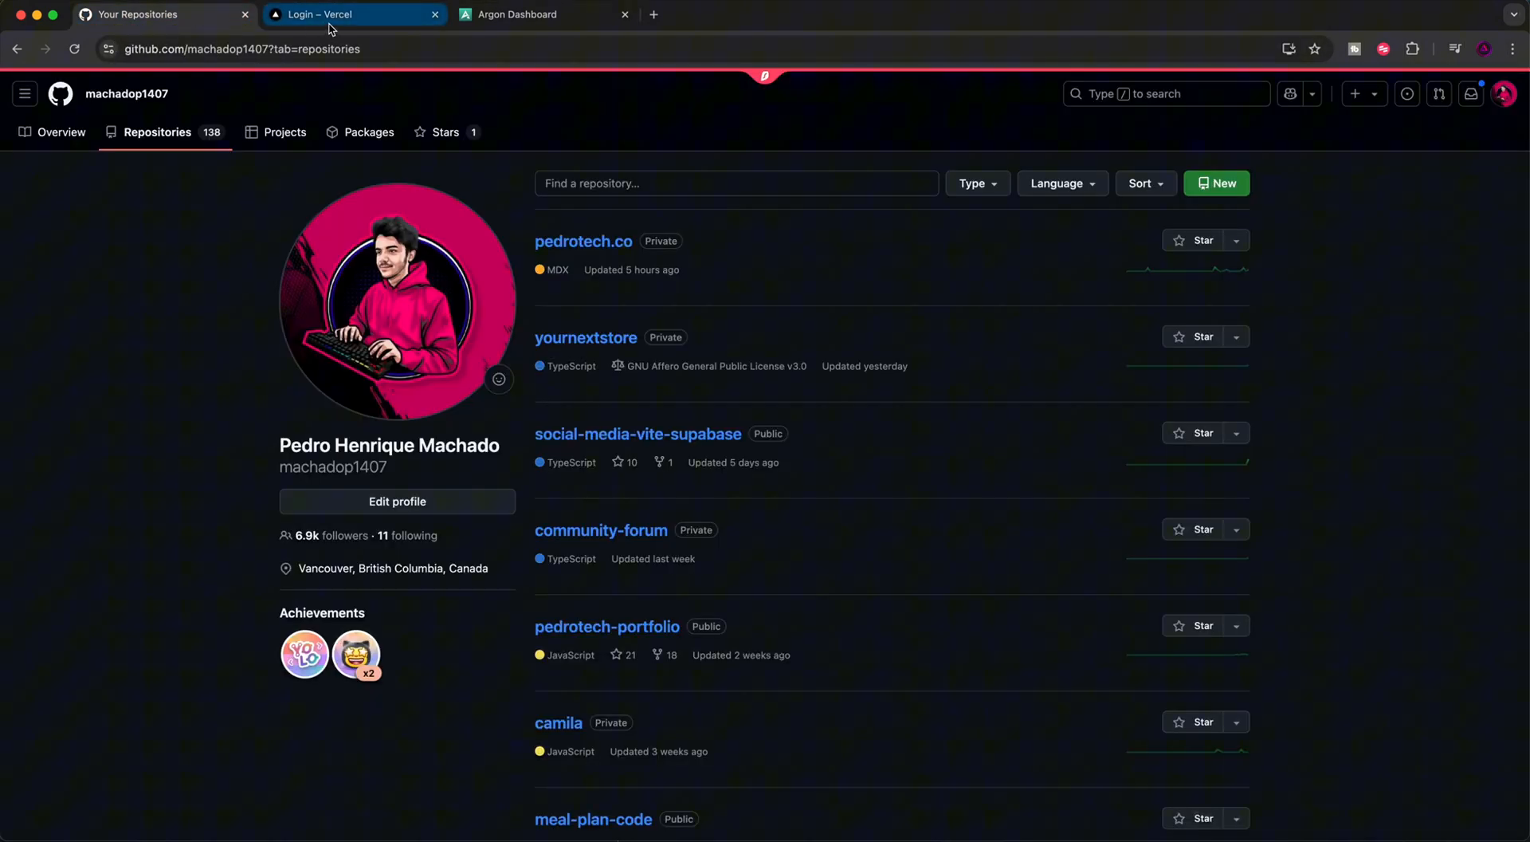
click(351, 14)
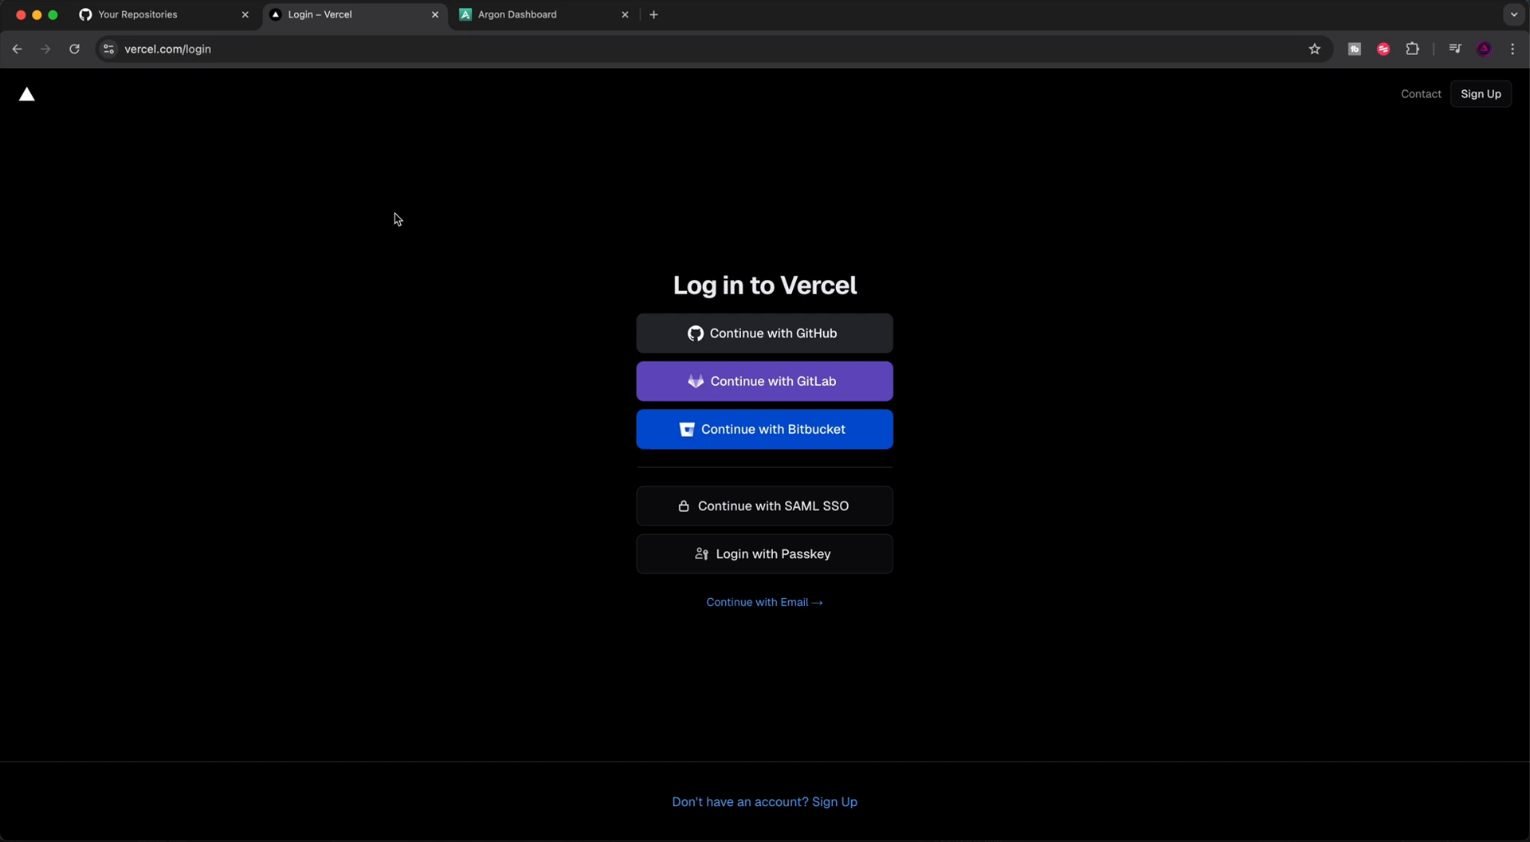
mouse_move(763, 331)
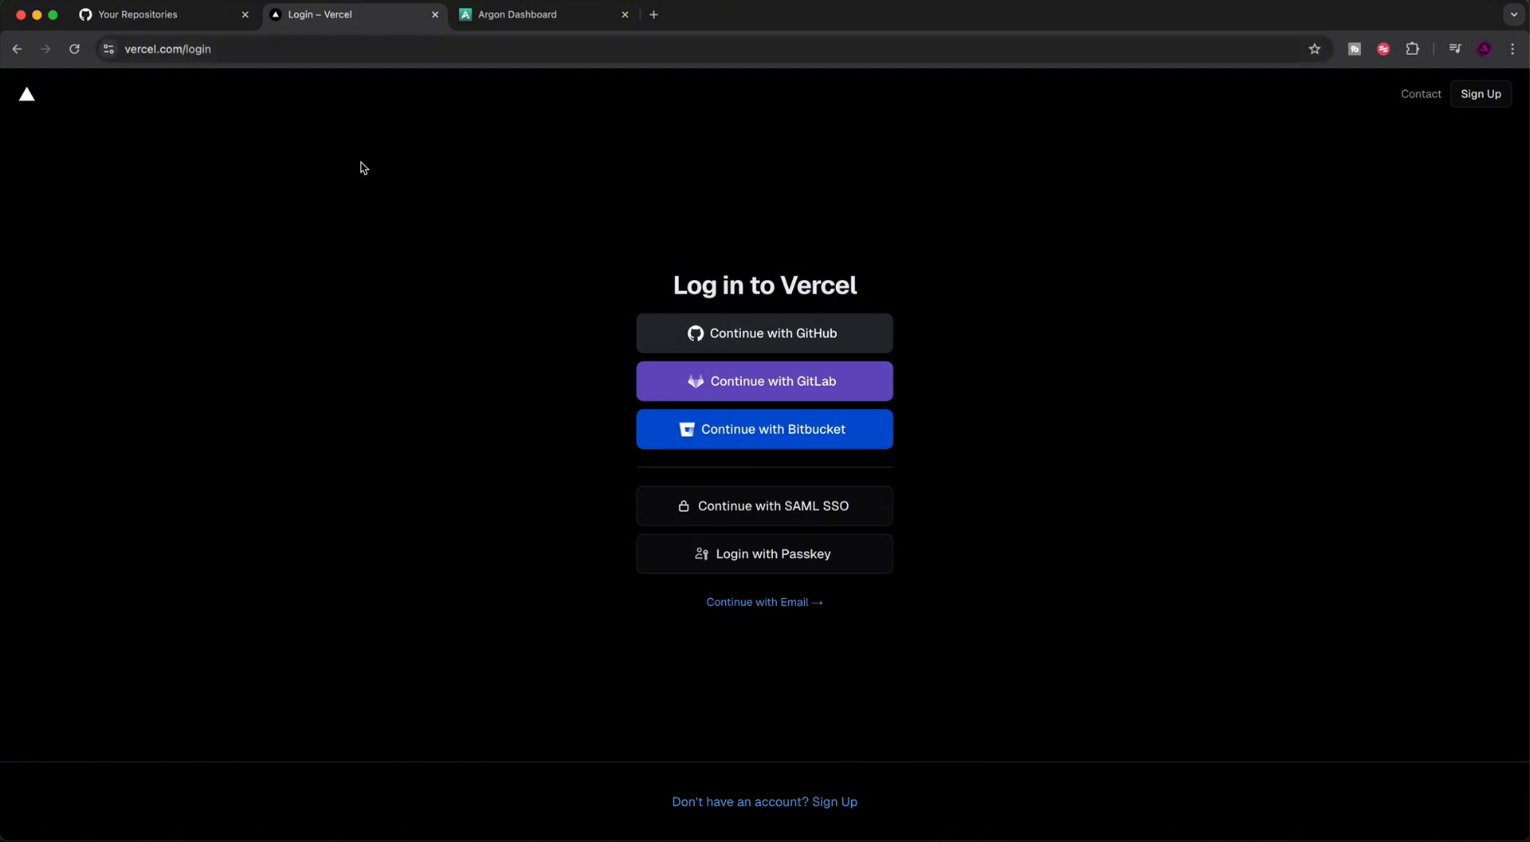
mouse_move(763, 333)
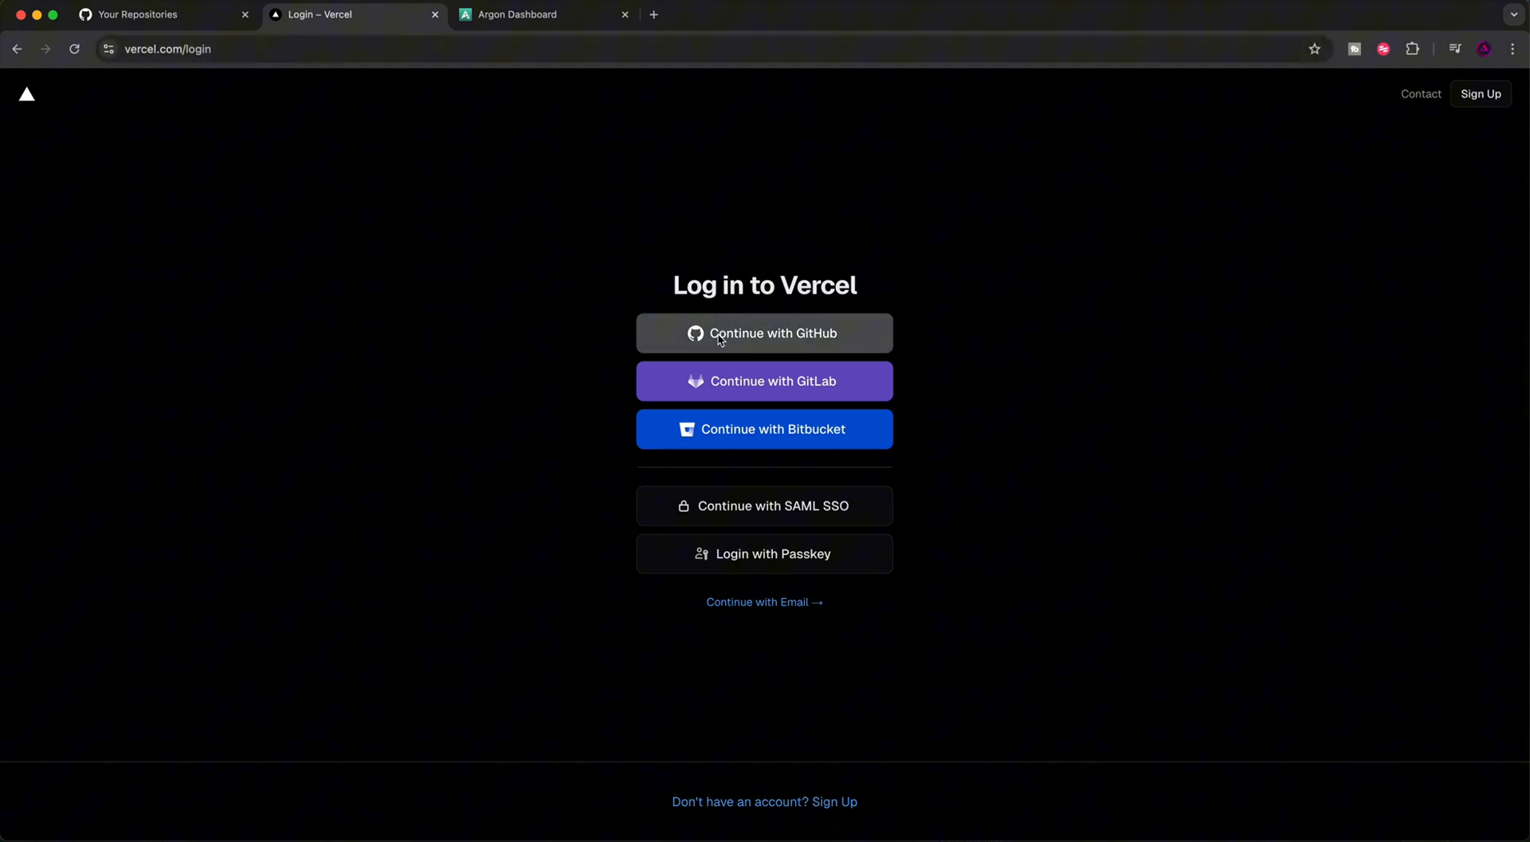
click(763, 333)
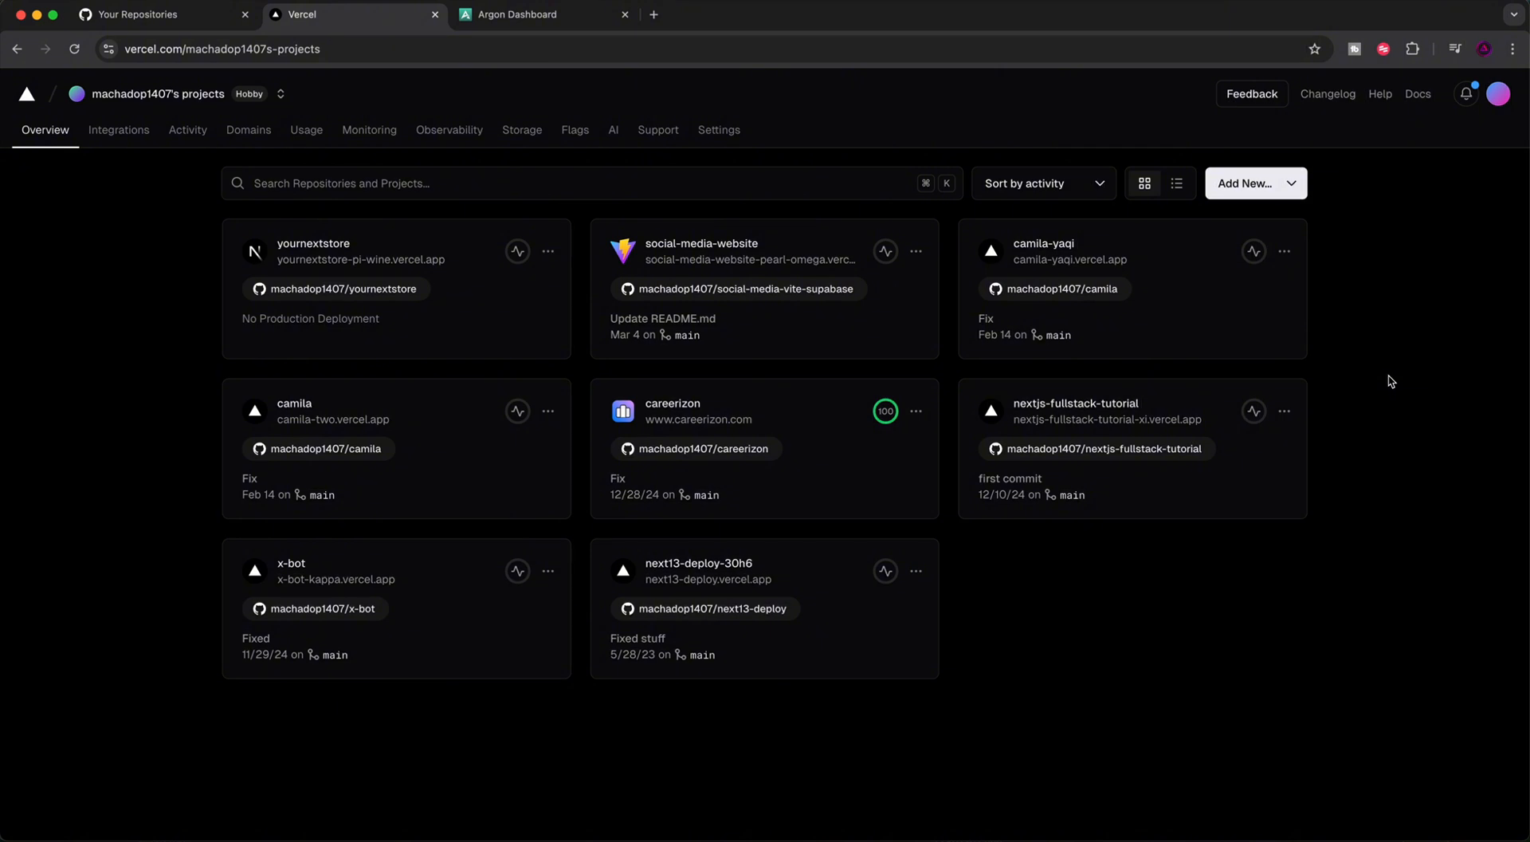
mouse_move(1386, 371)
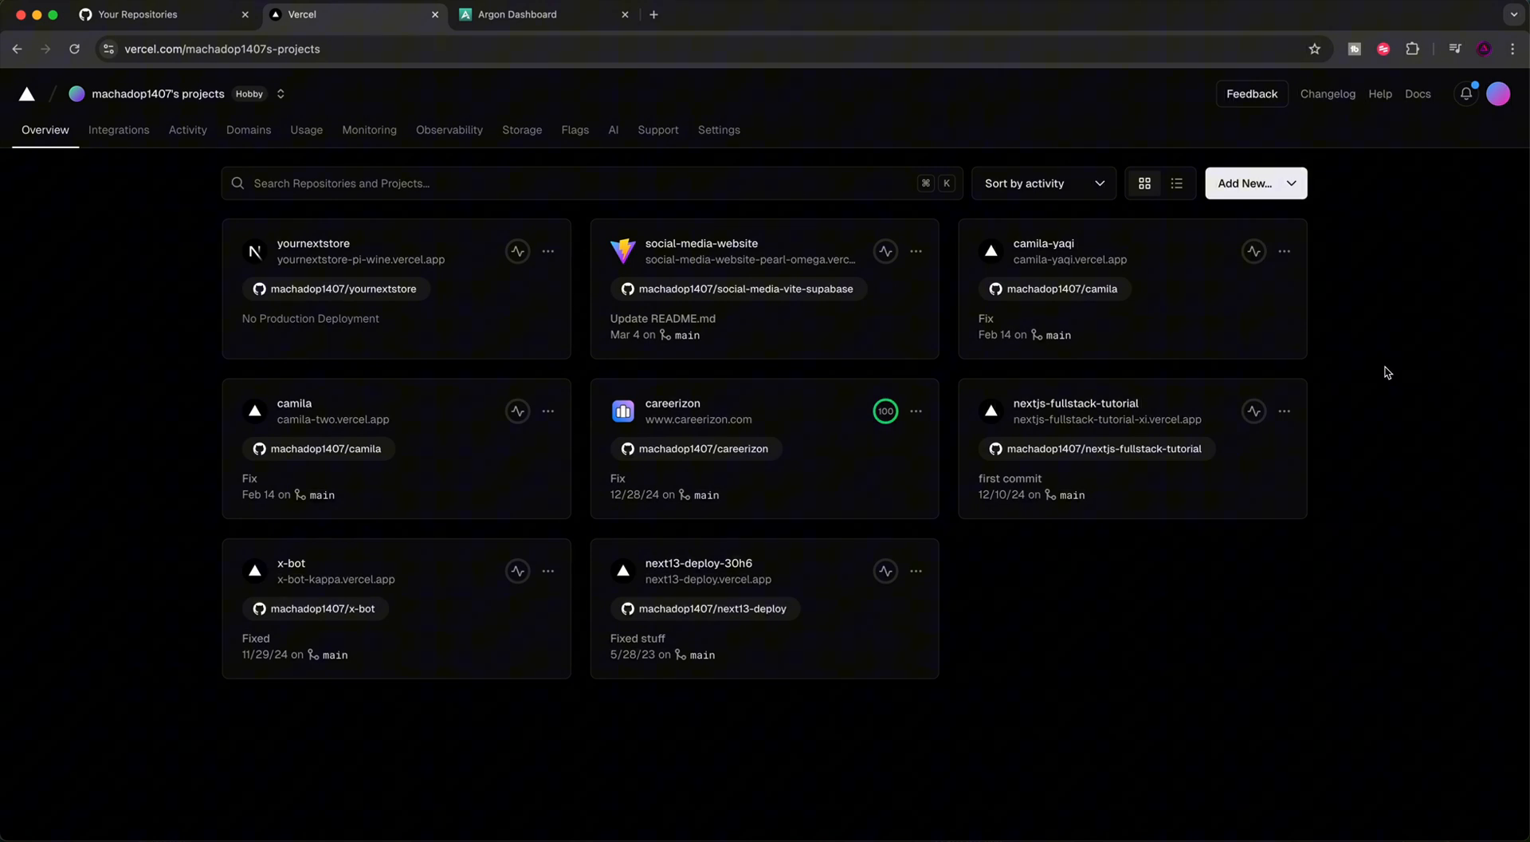
mouse_move(1243, 151)
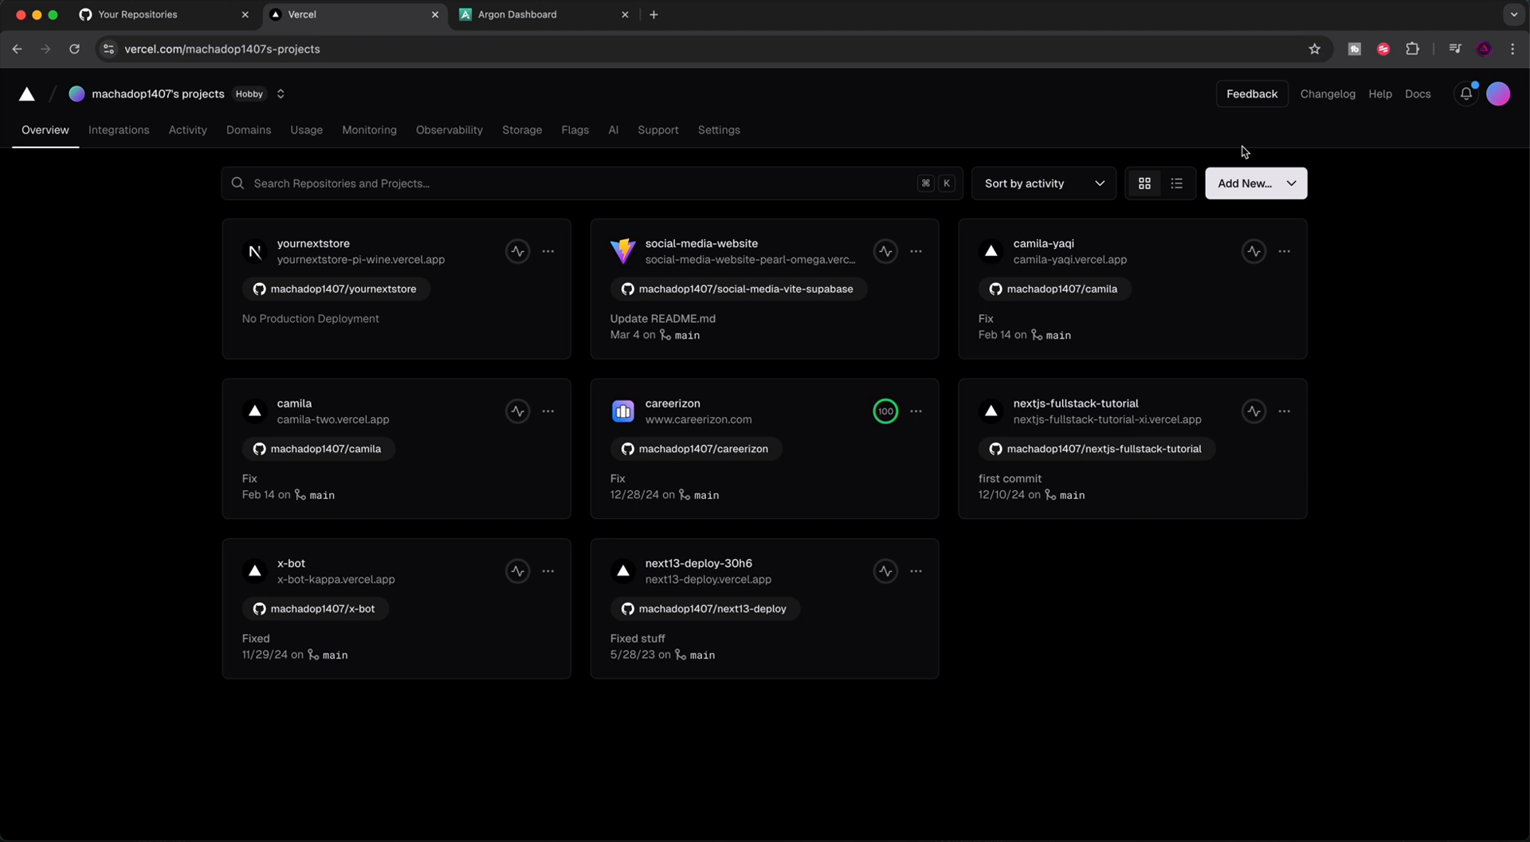
Start a new Vercel project via Add New > Project to import a Git repository
click(1256, 184)
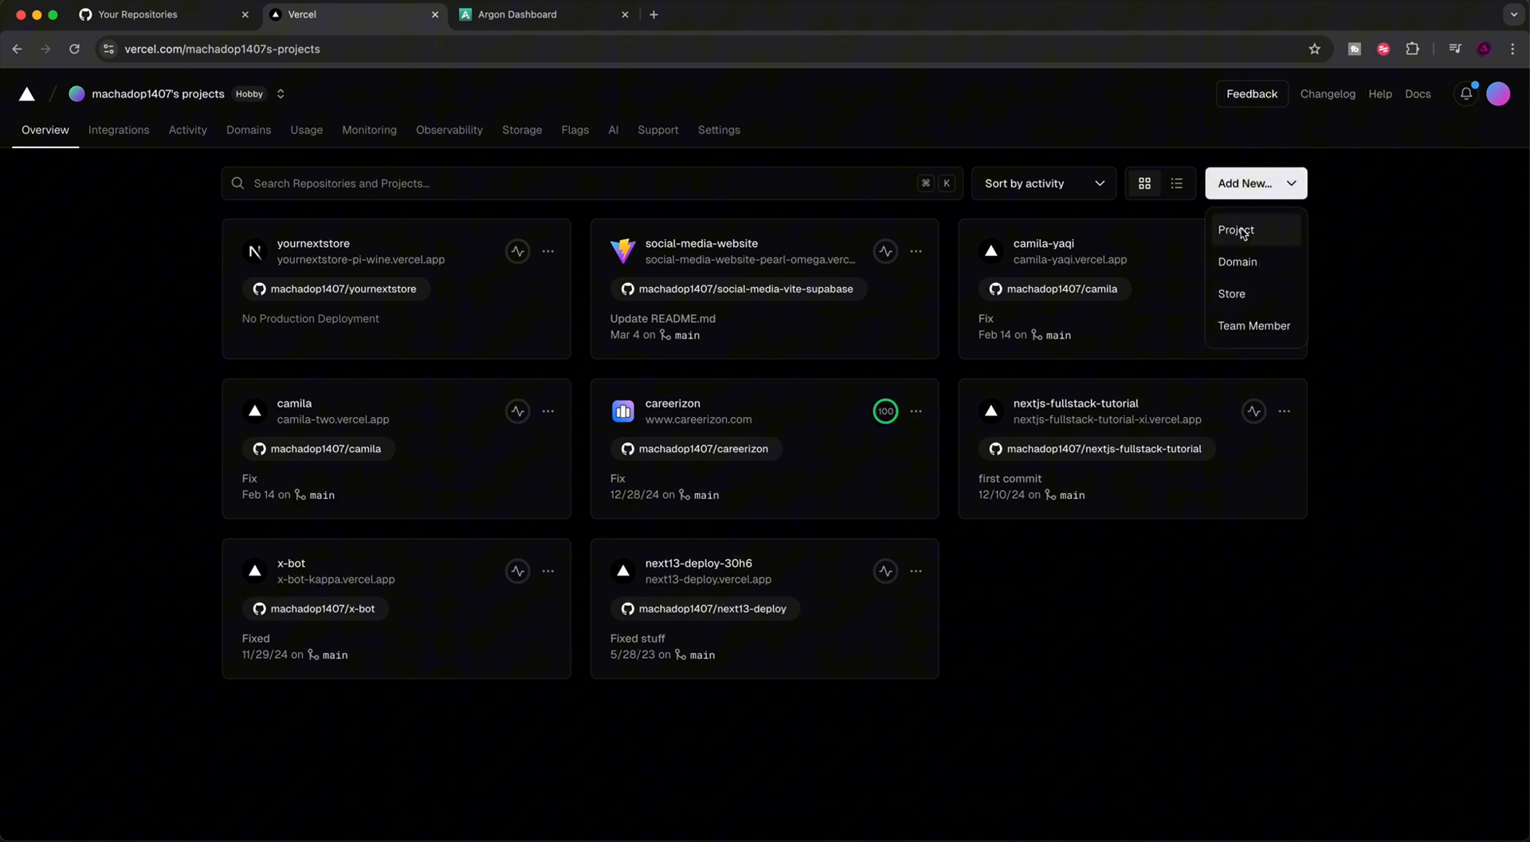
click(1237, 229)
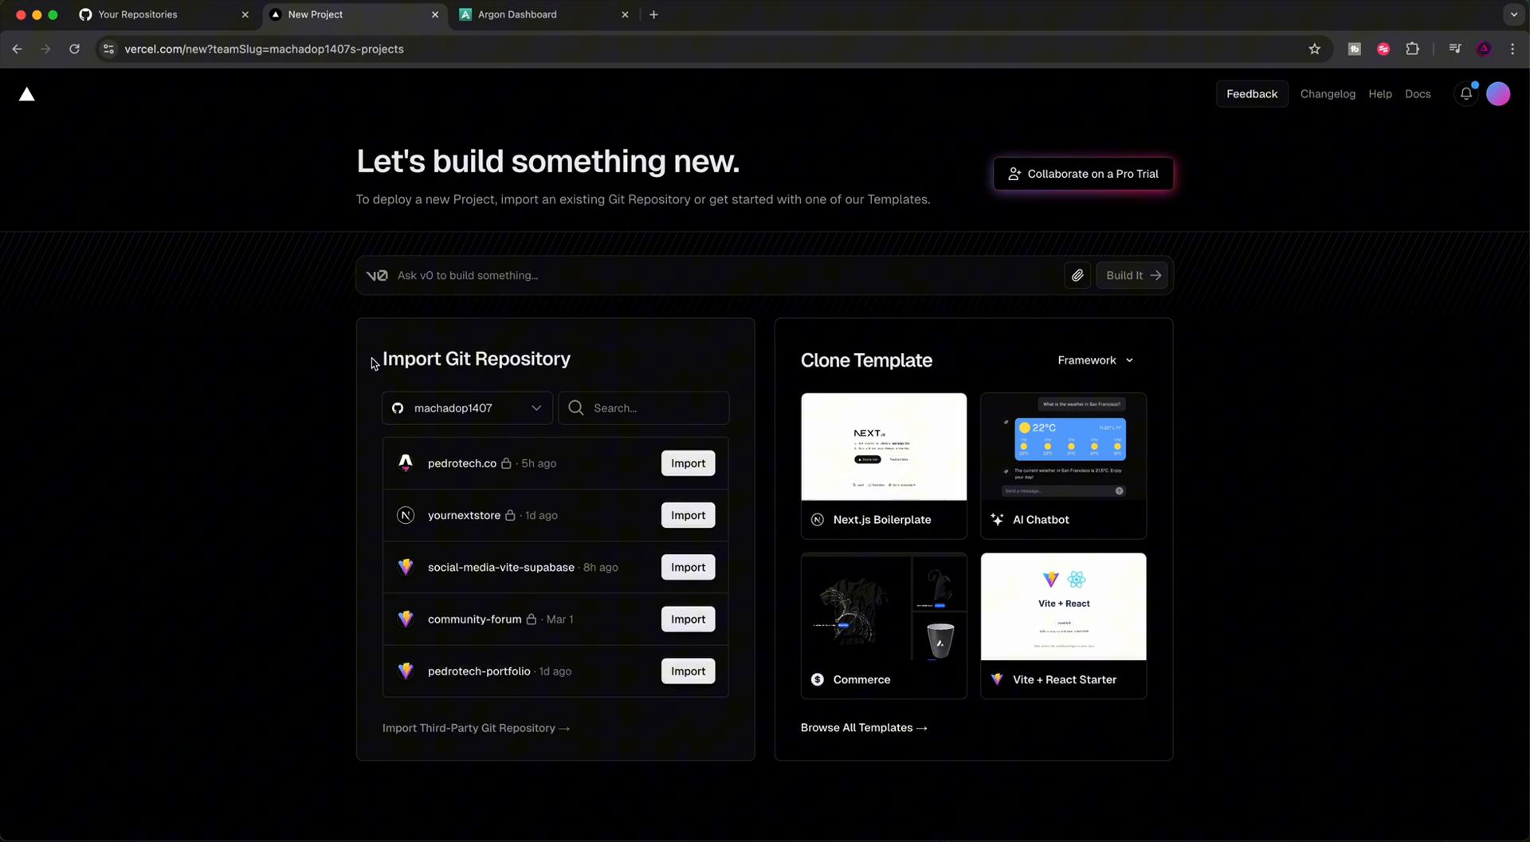
mouse_move(454, 422)
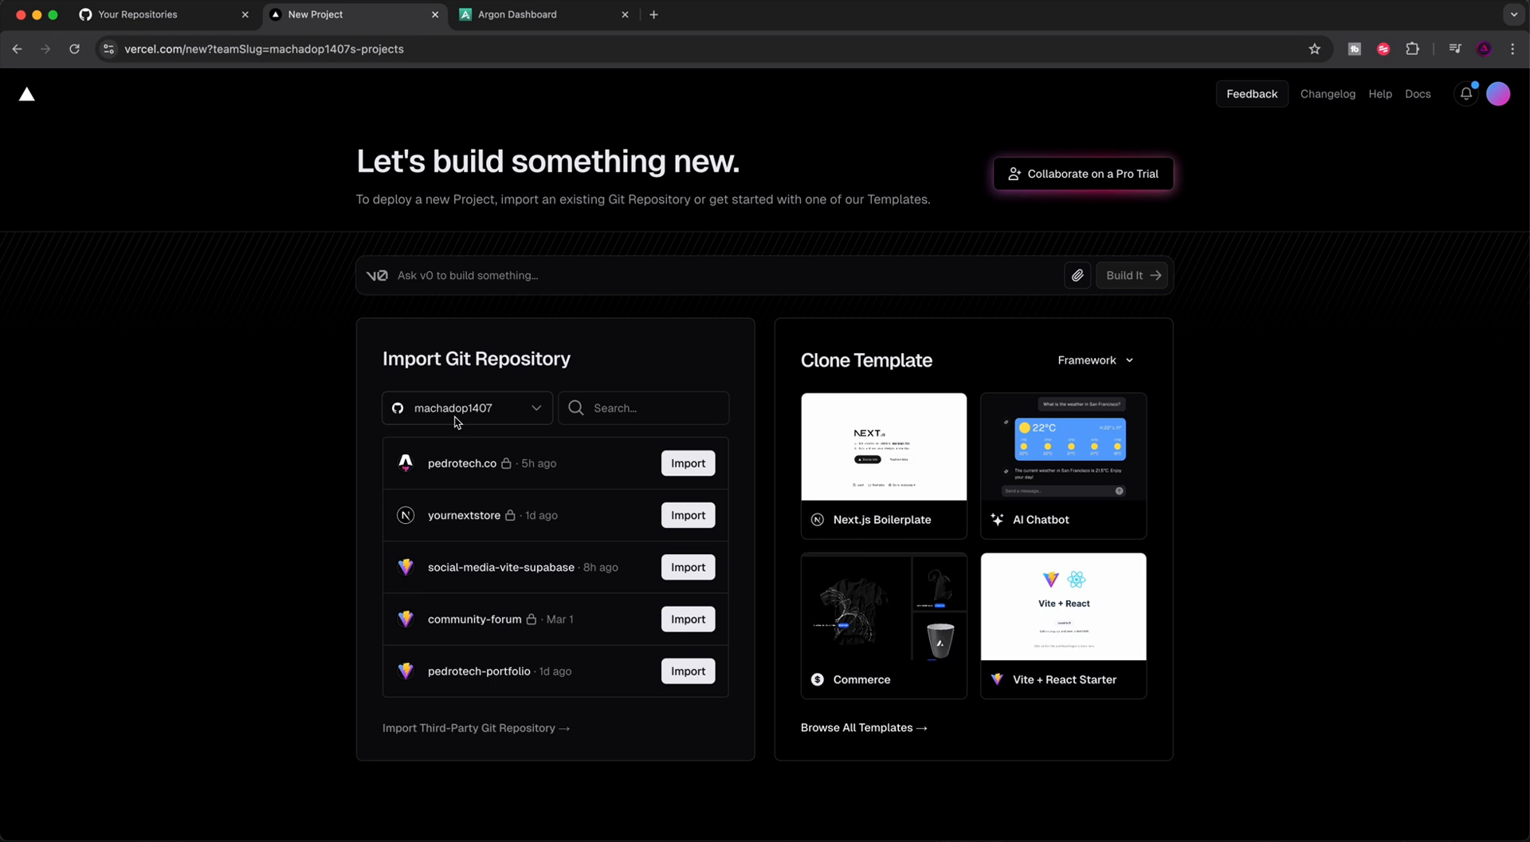
mouse_move(604, 805)
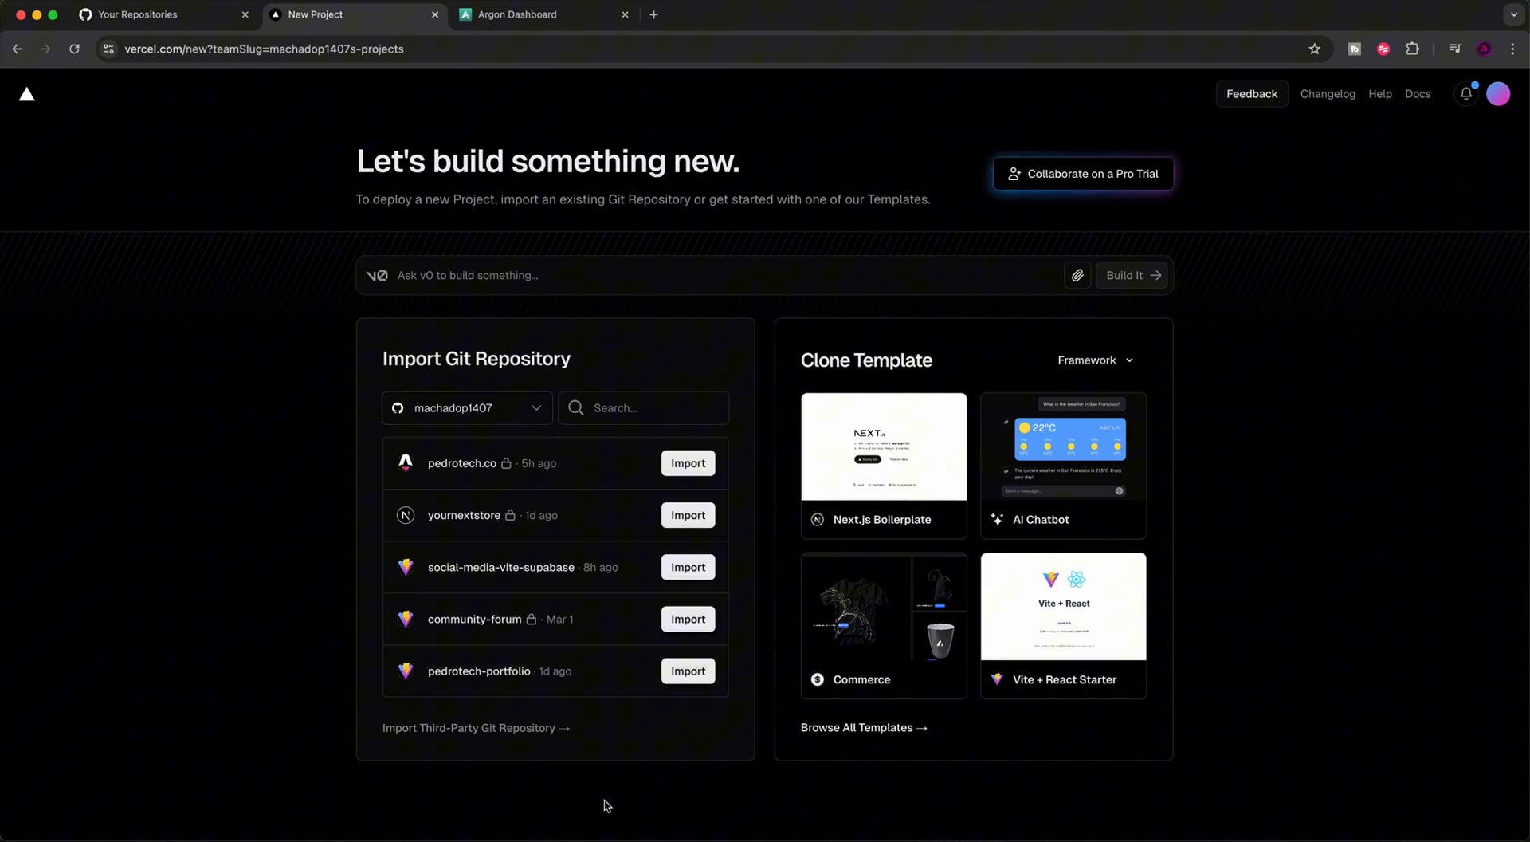
mouse_move(742, 743)
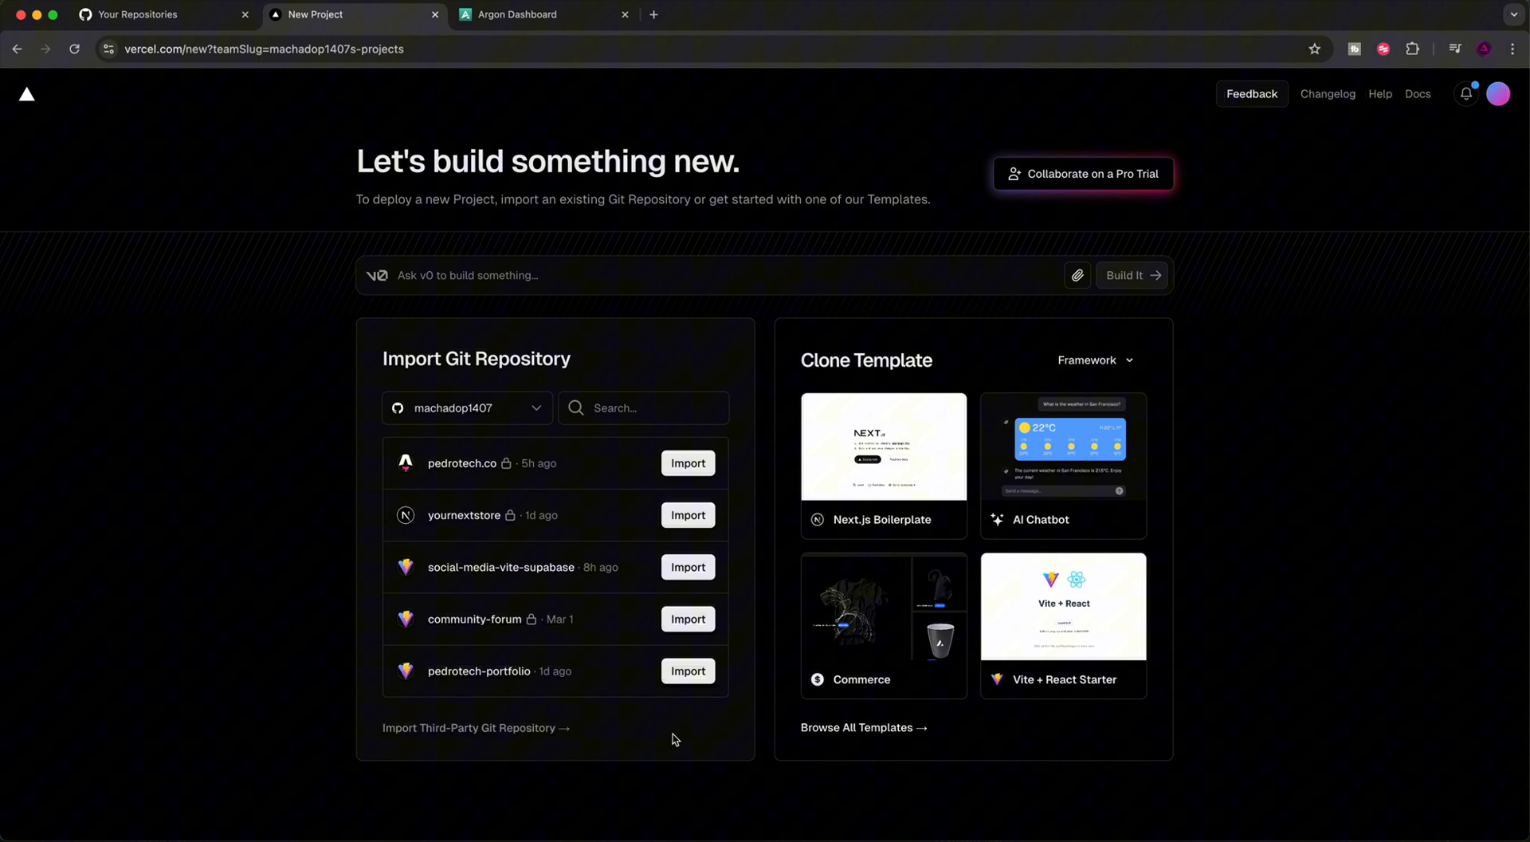
Start a new GitHub repository named react-vite-deploy
click(156, 14)
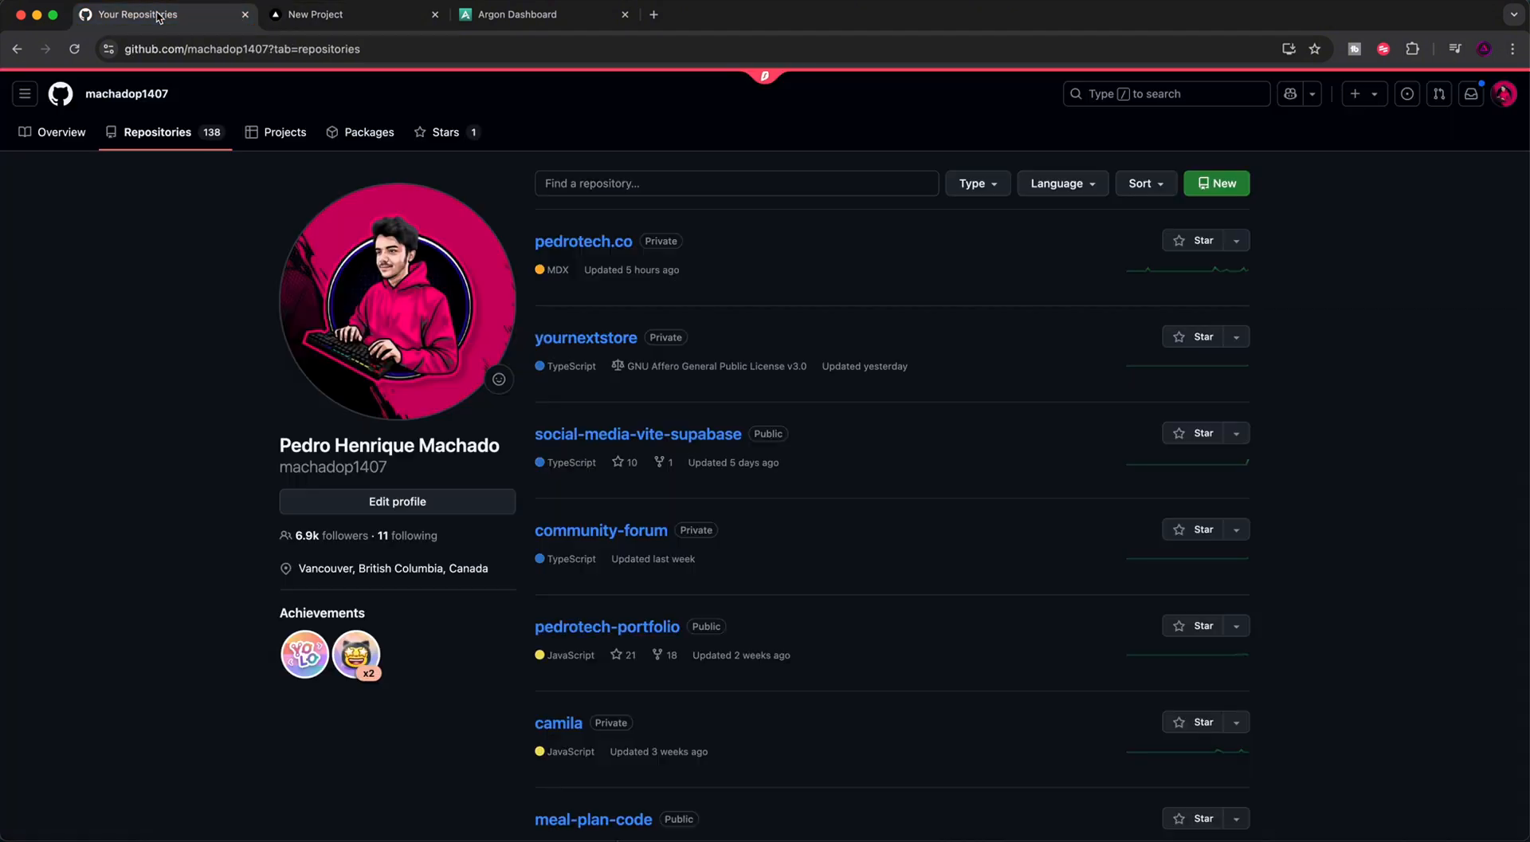
click(1216, 183)
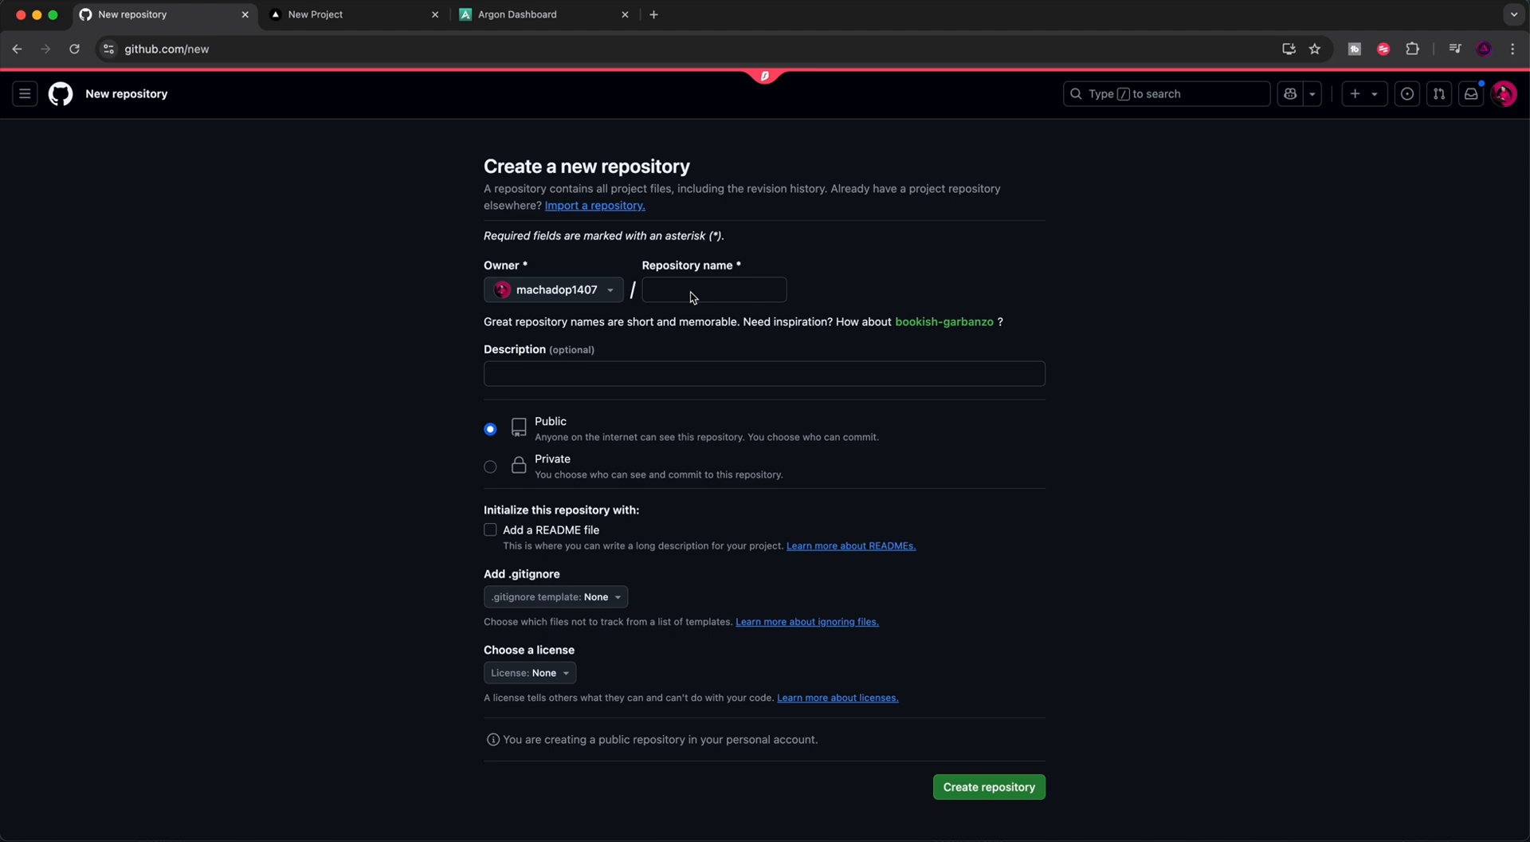
click(712, 288)
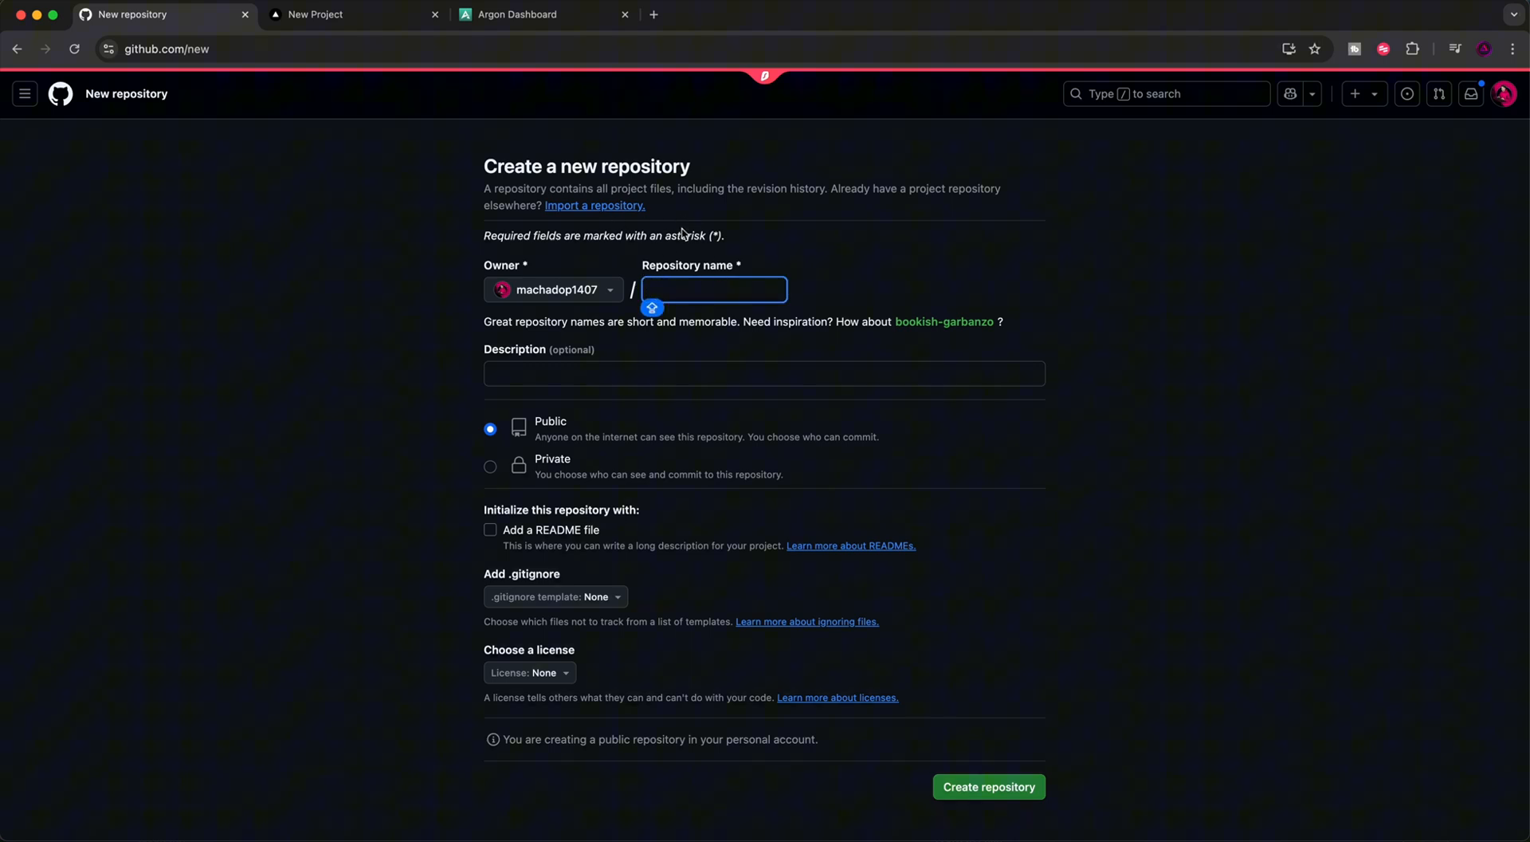
text(RE)
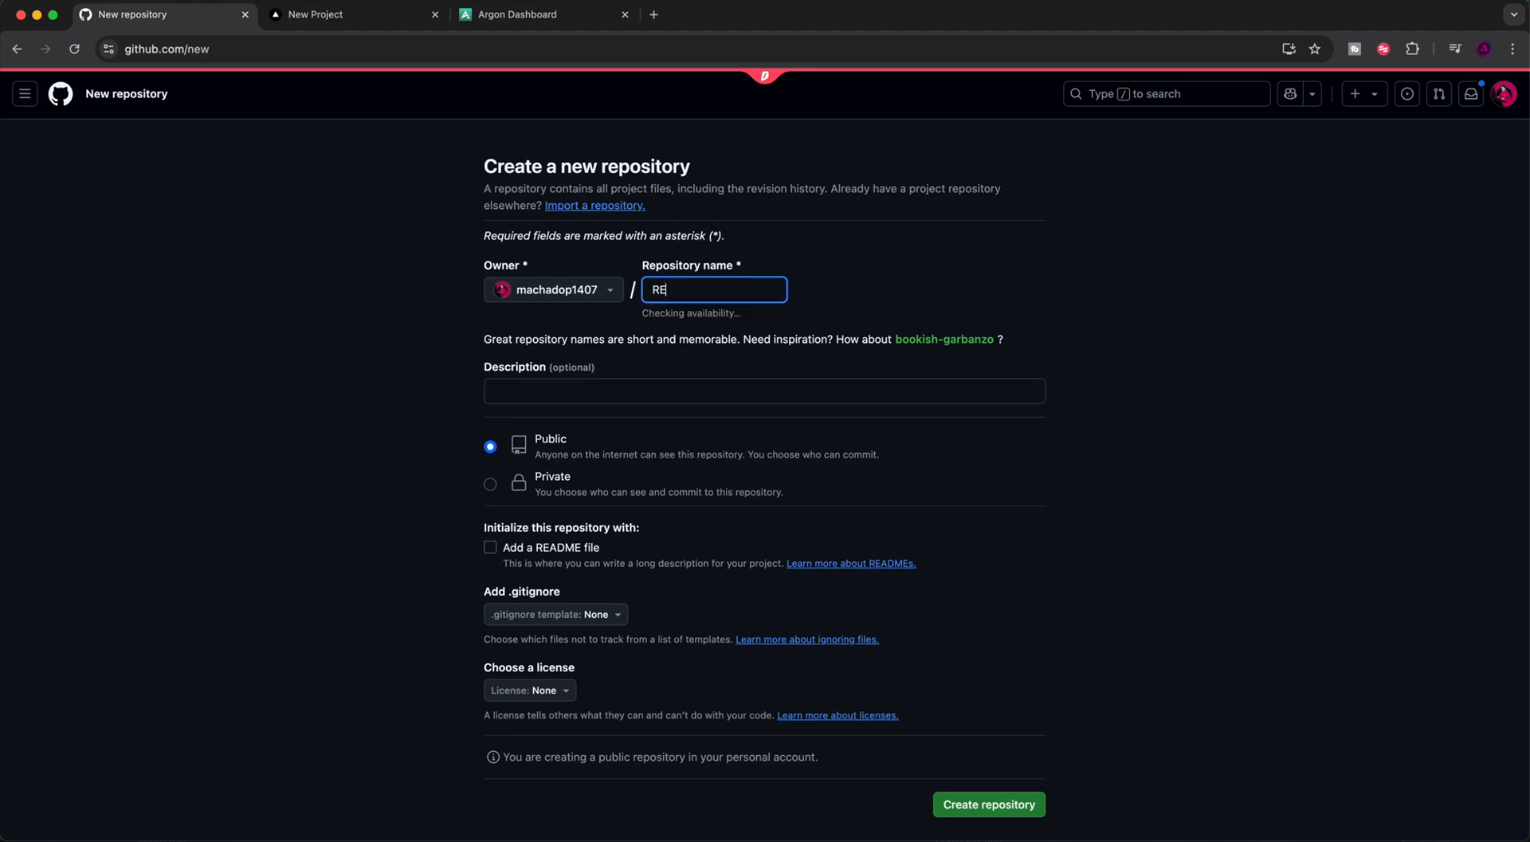
text(react-vite-deploy)
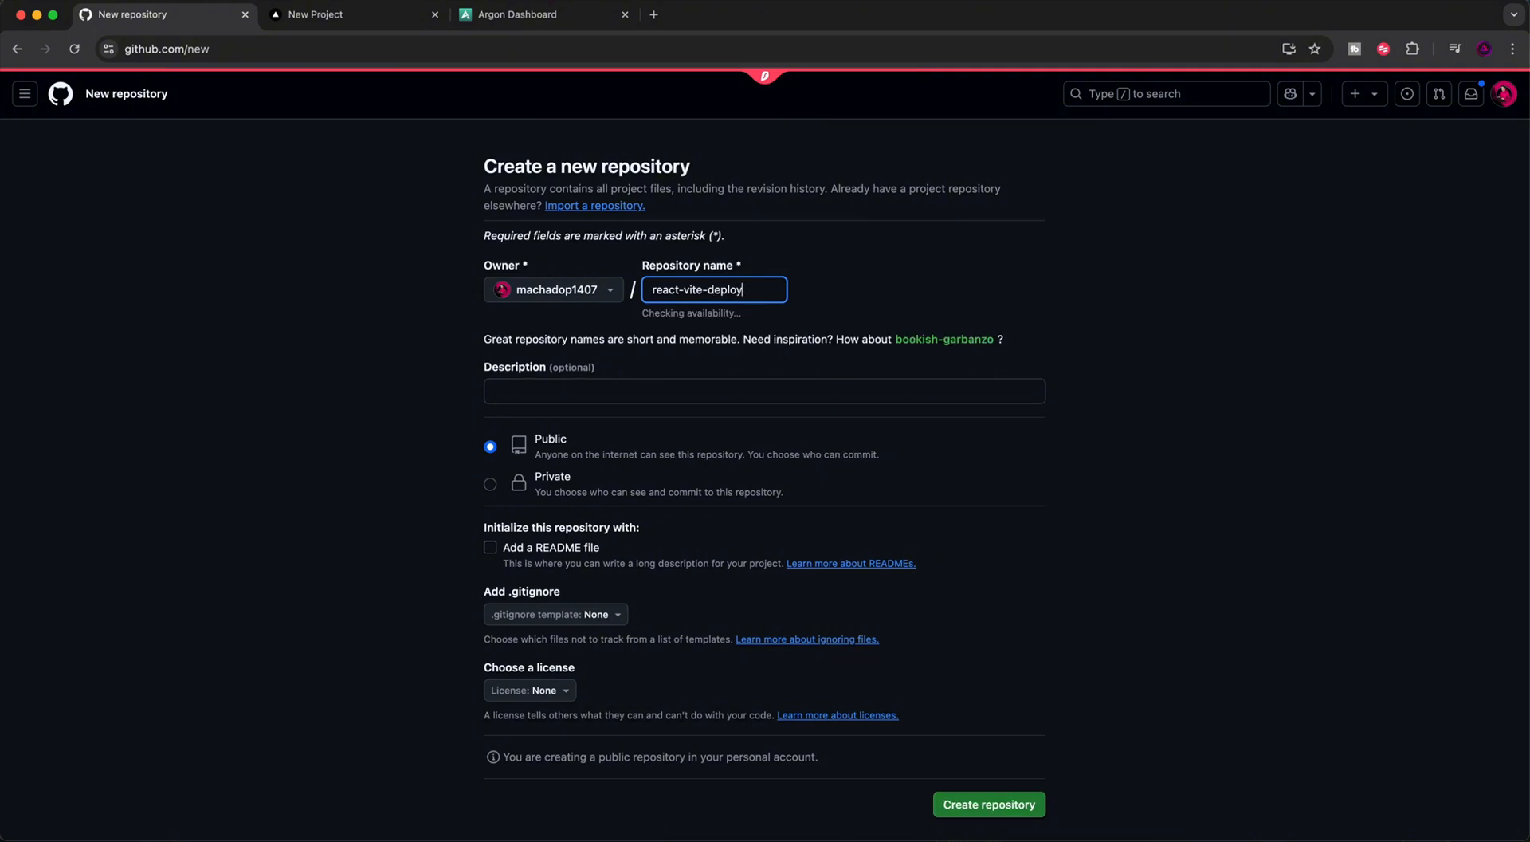
Create the public react-vite-deploy repository, reaching its quick setup page
scroll(down, 3)
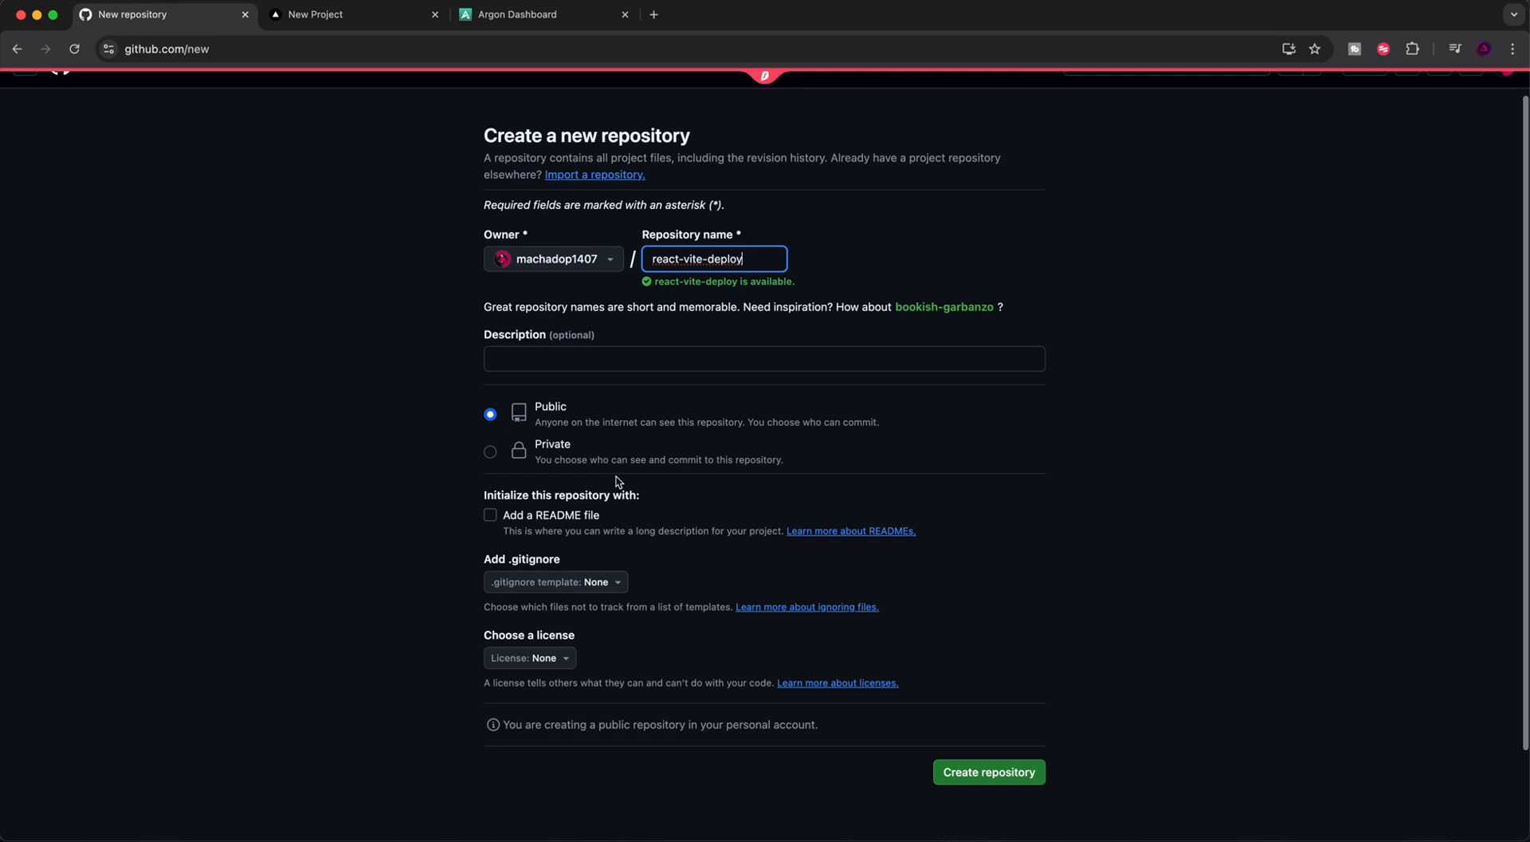
click(988, 772)
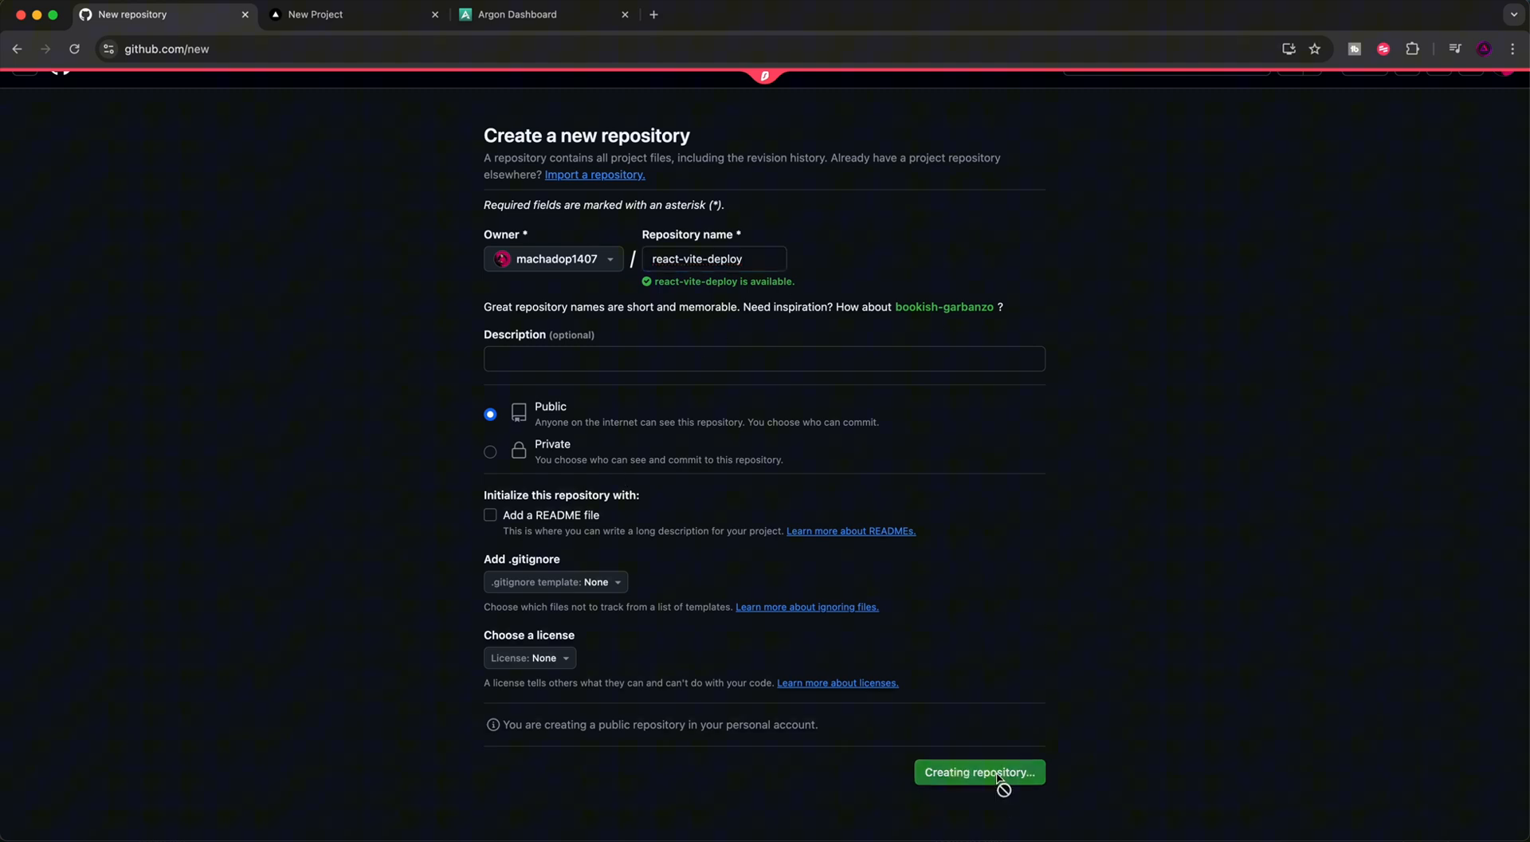
click(979, 771)
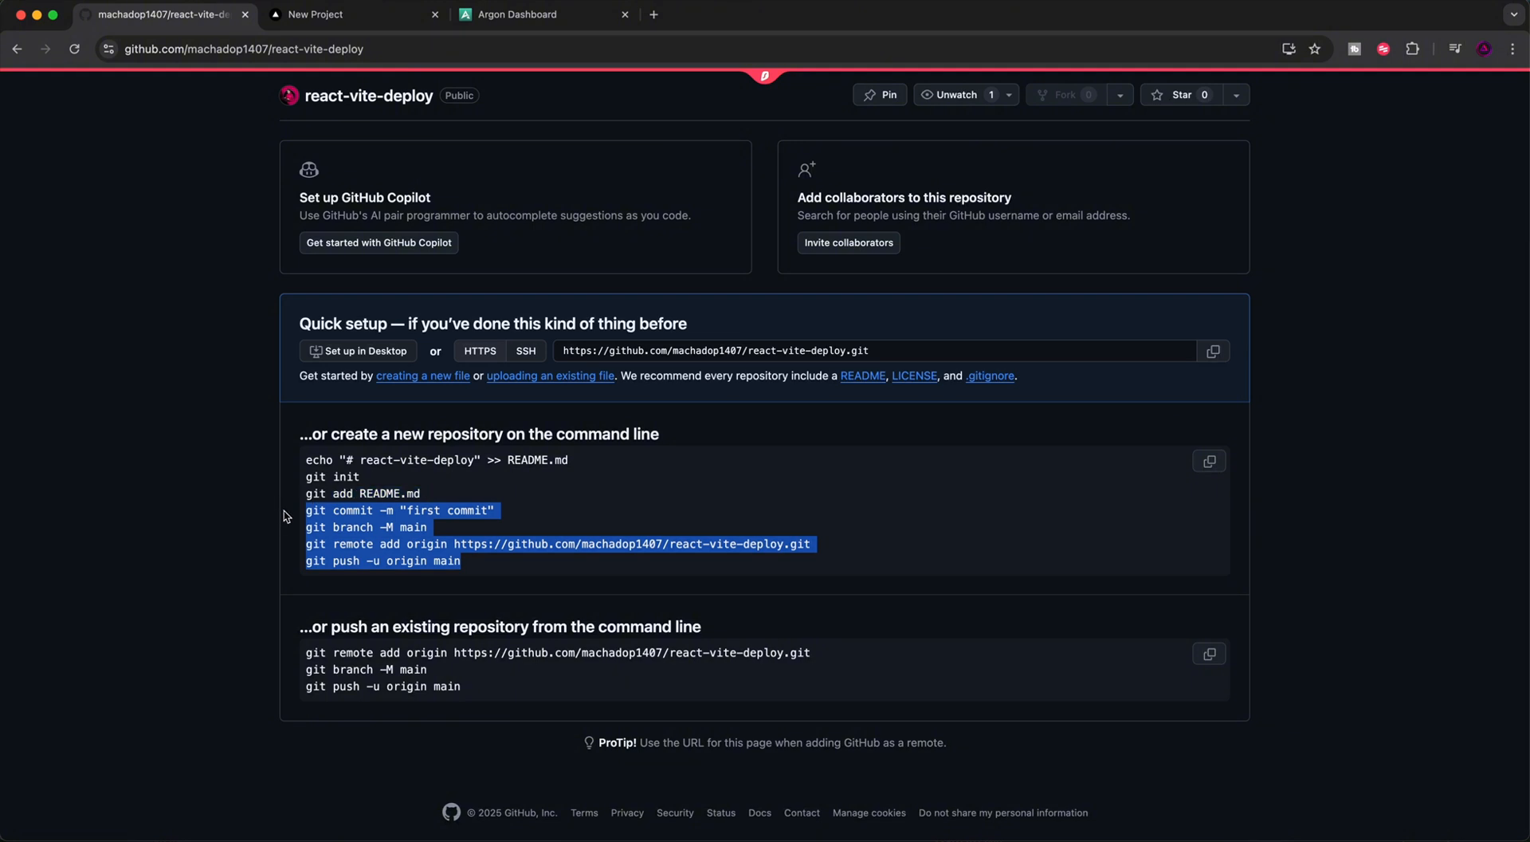
mouse_move(371, 510)
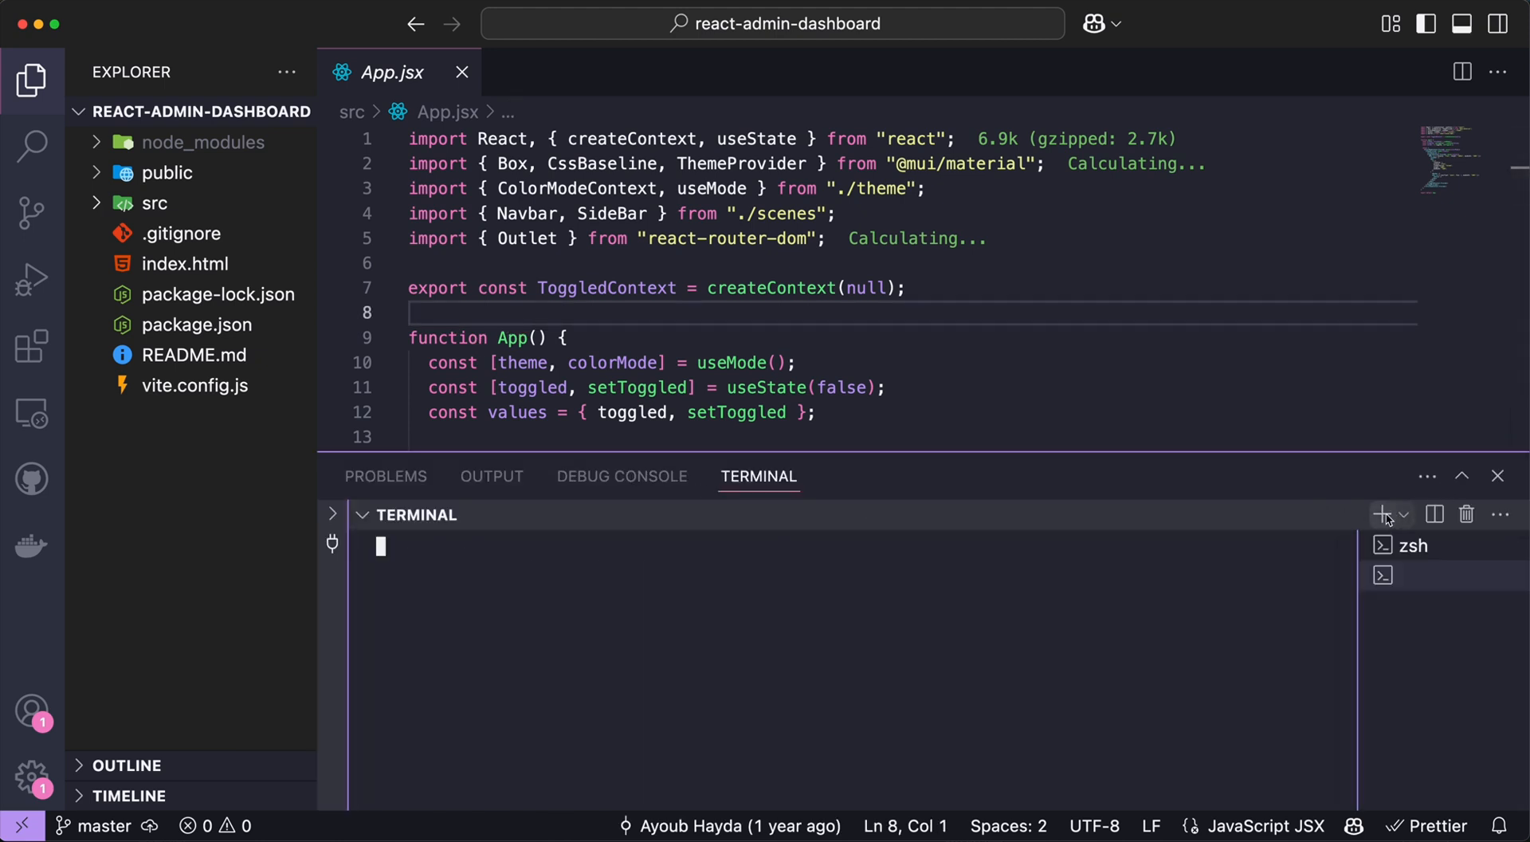
Run git init, git add . and git commit -m "first commit" in the terminal
text(git init)
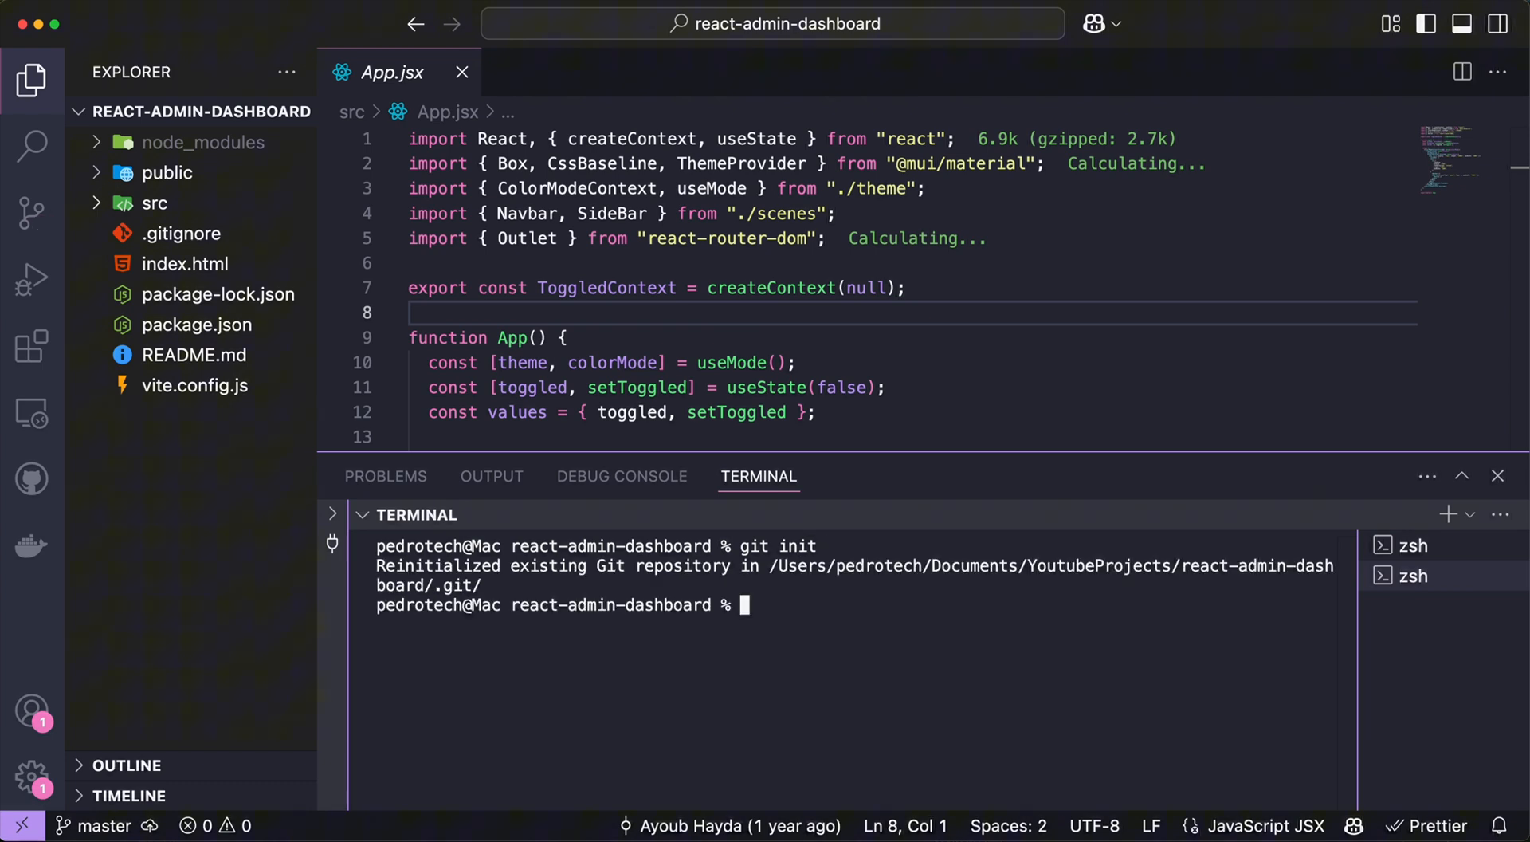
text(git add .)
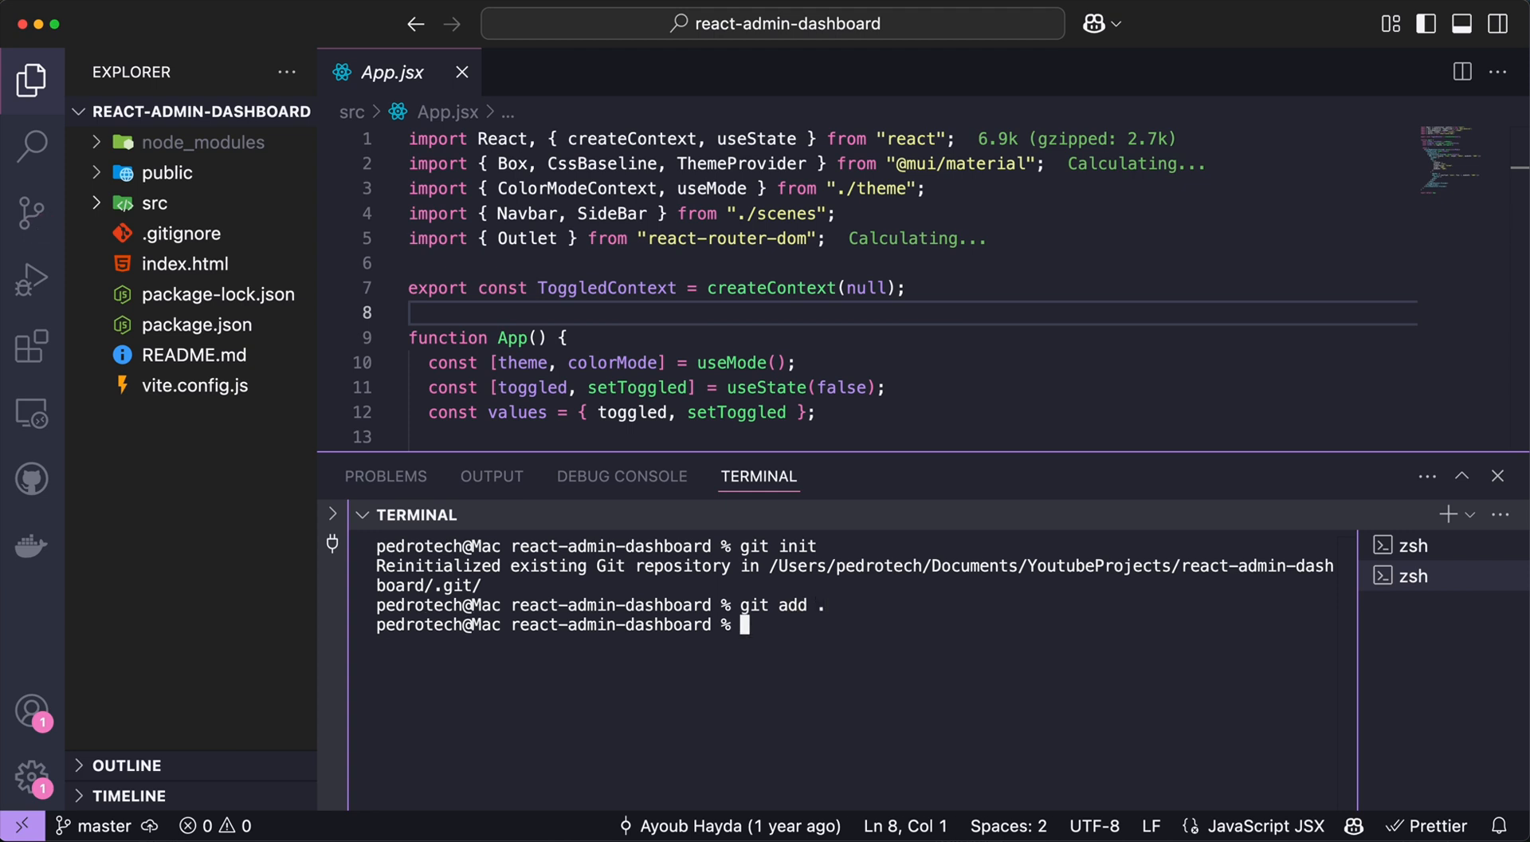
text(git commit -m "first commit")
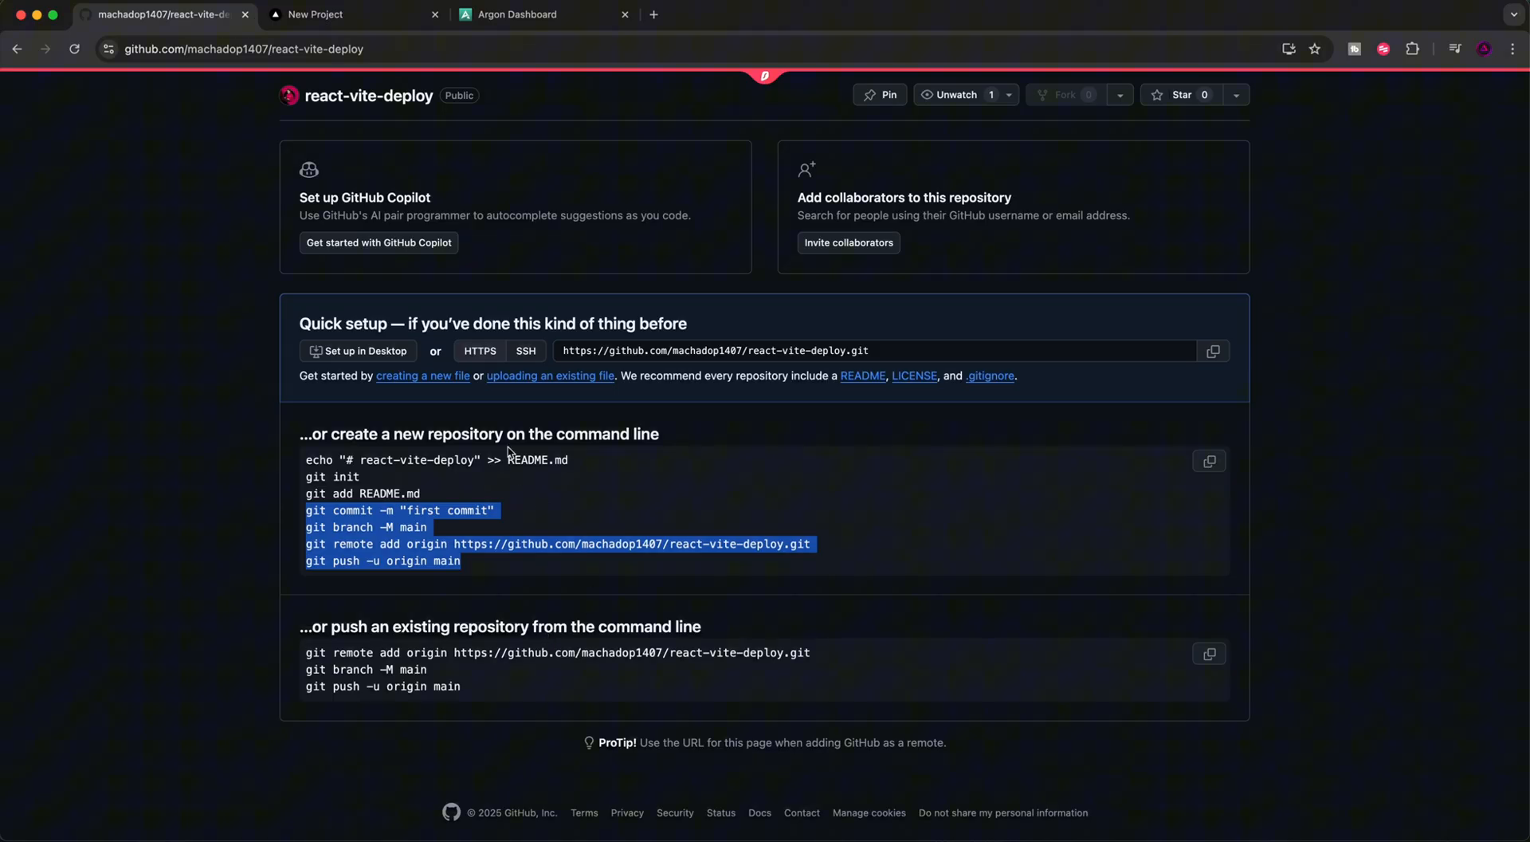
Reload the GitHub repo to confirm the pushed dashboard files, then return to Vercel
click(75, 50)
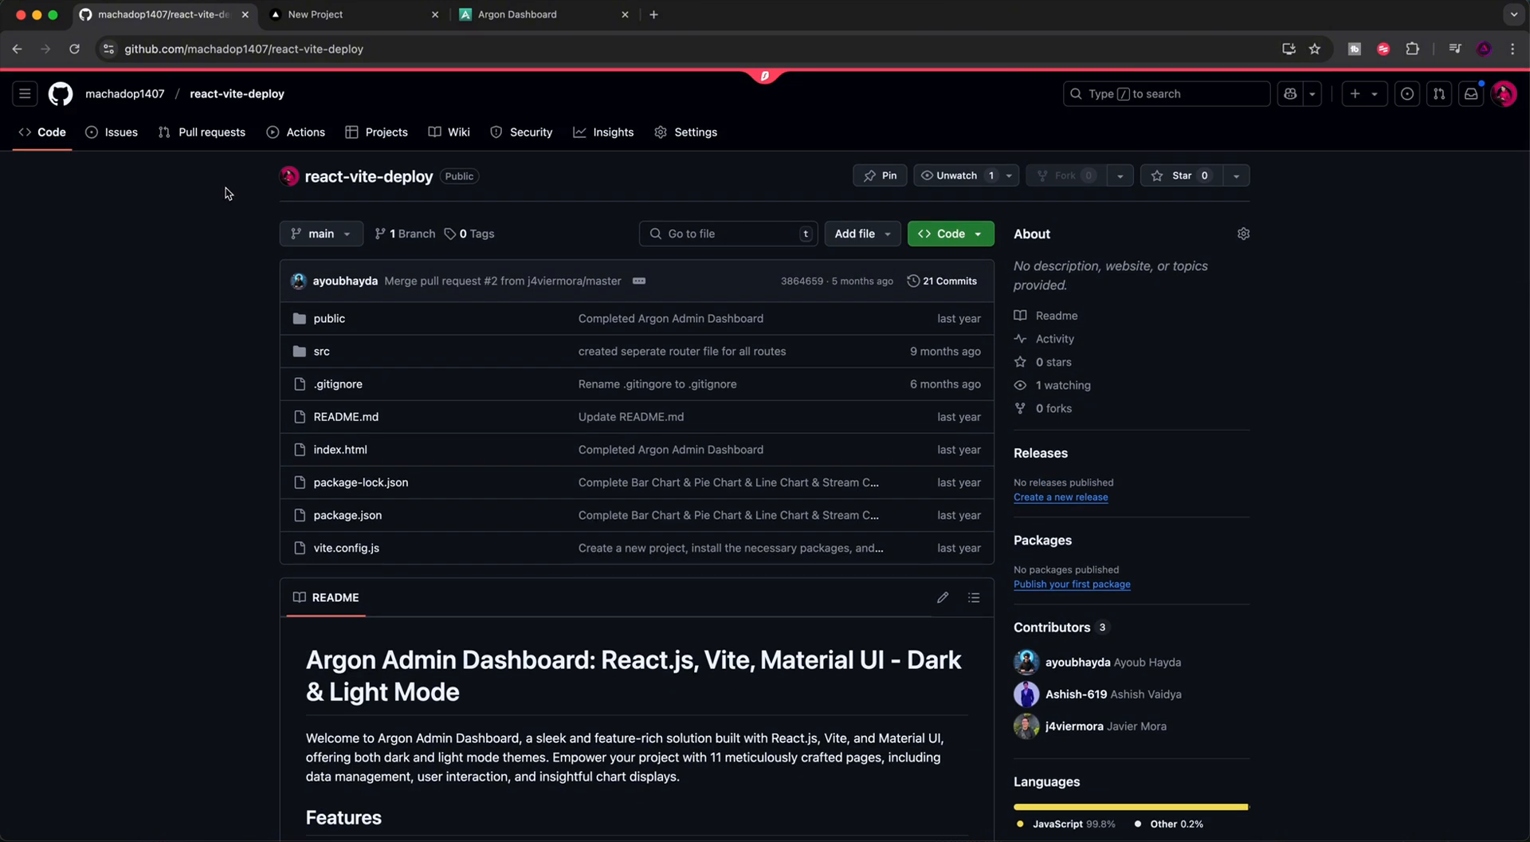
mouse_move(569, 697)
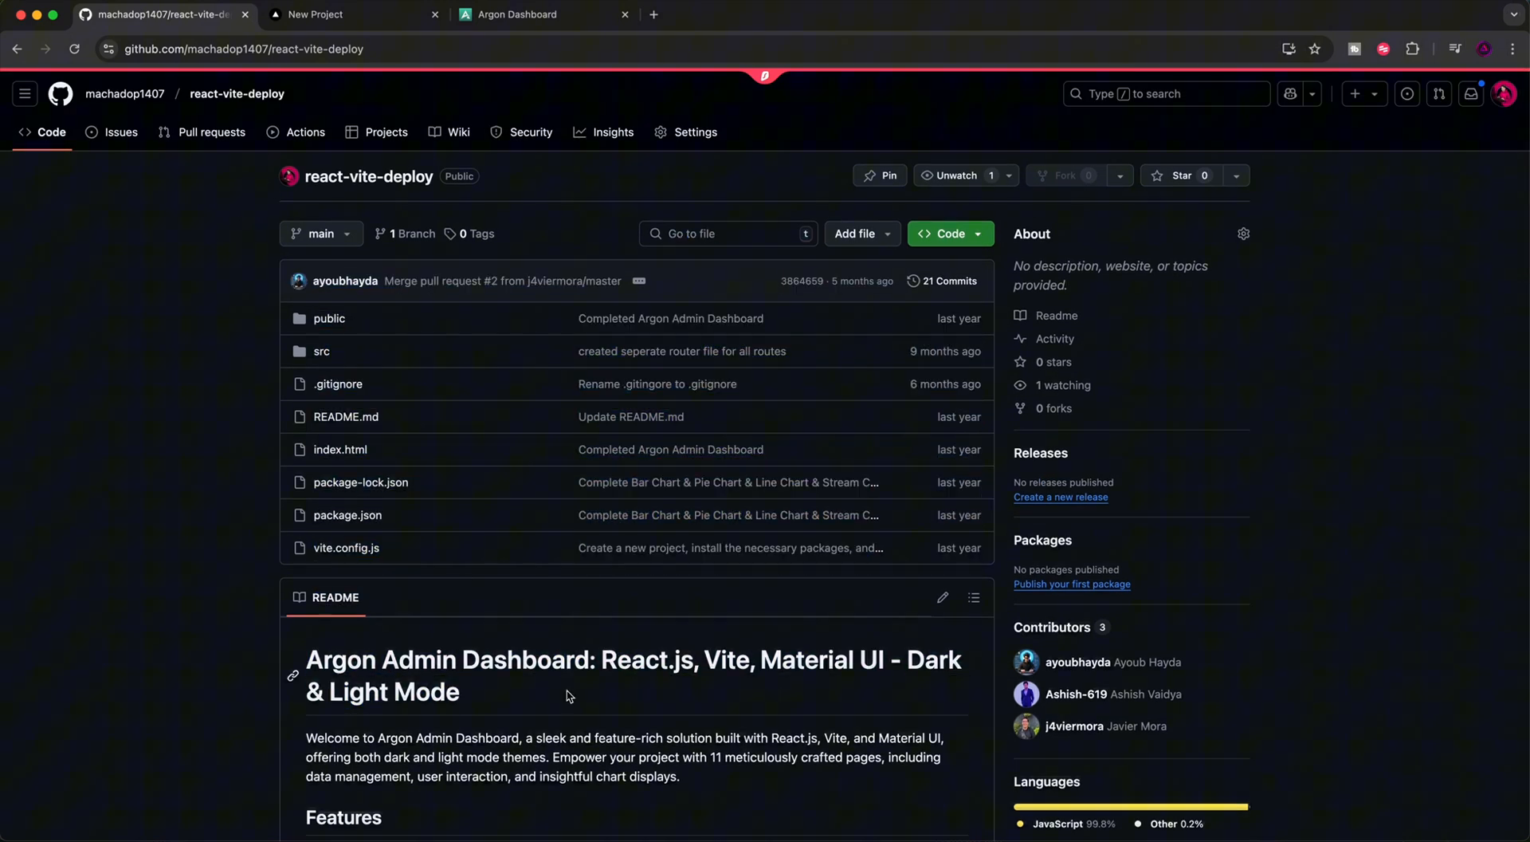
scroll(down, 3)
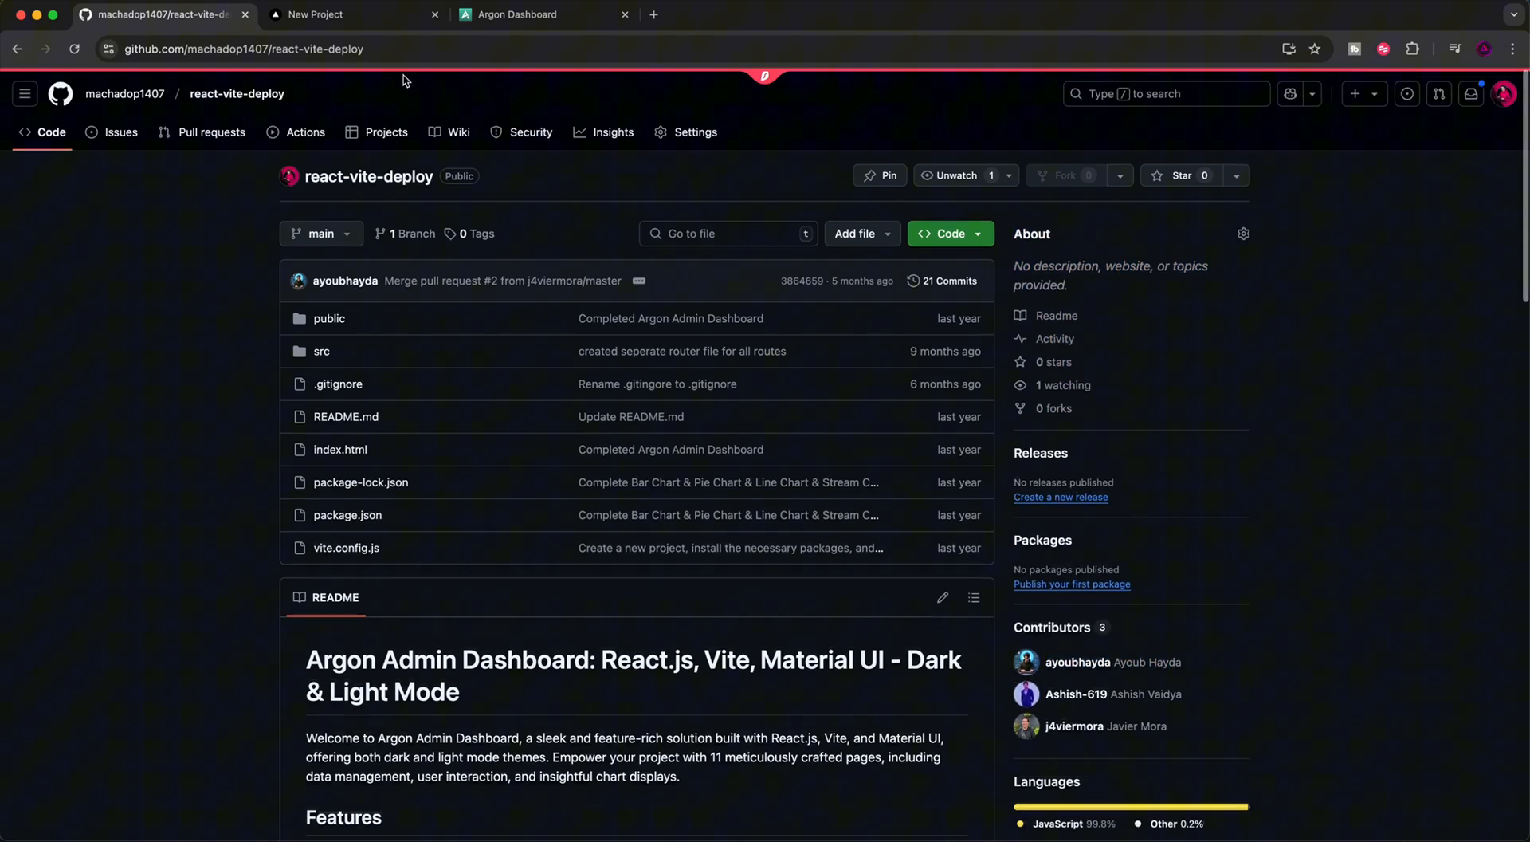
click(314, 14)
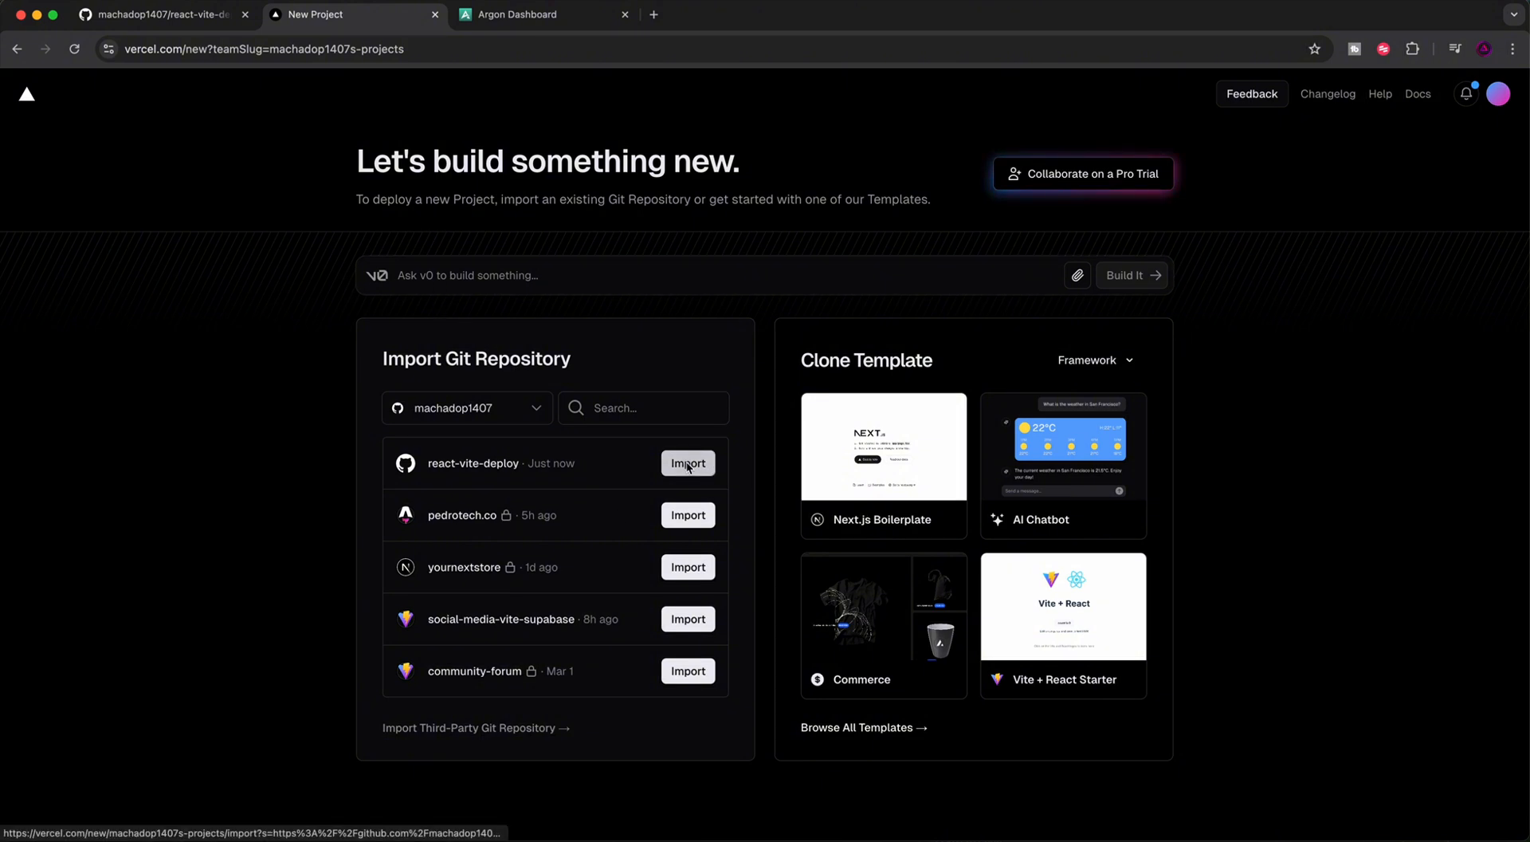
Import react-vite-deploy into Vercel with the Vite framework preset
click(687, 462)
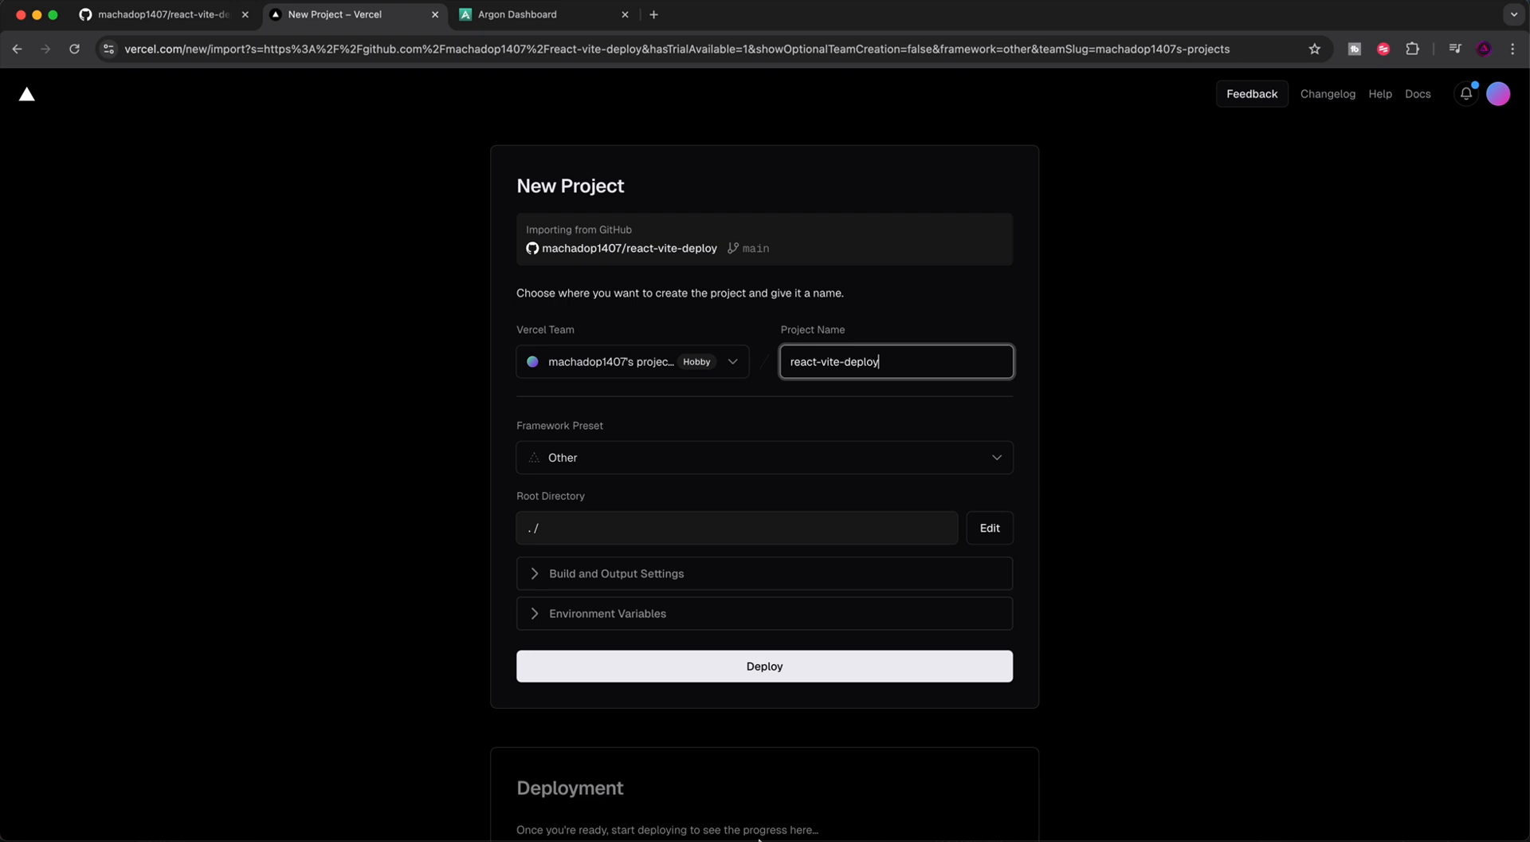
mouse_move(588, 463)
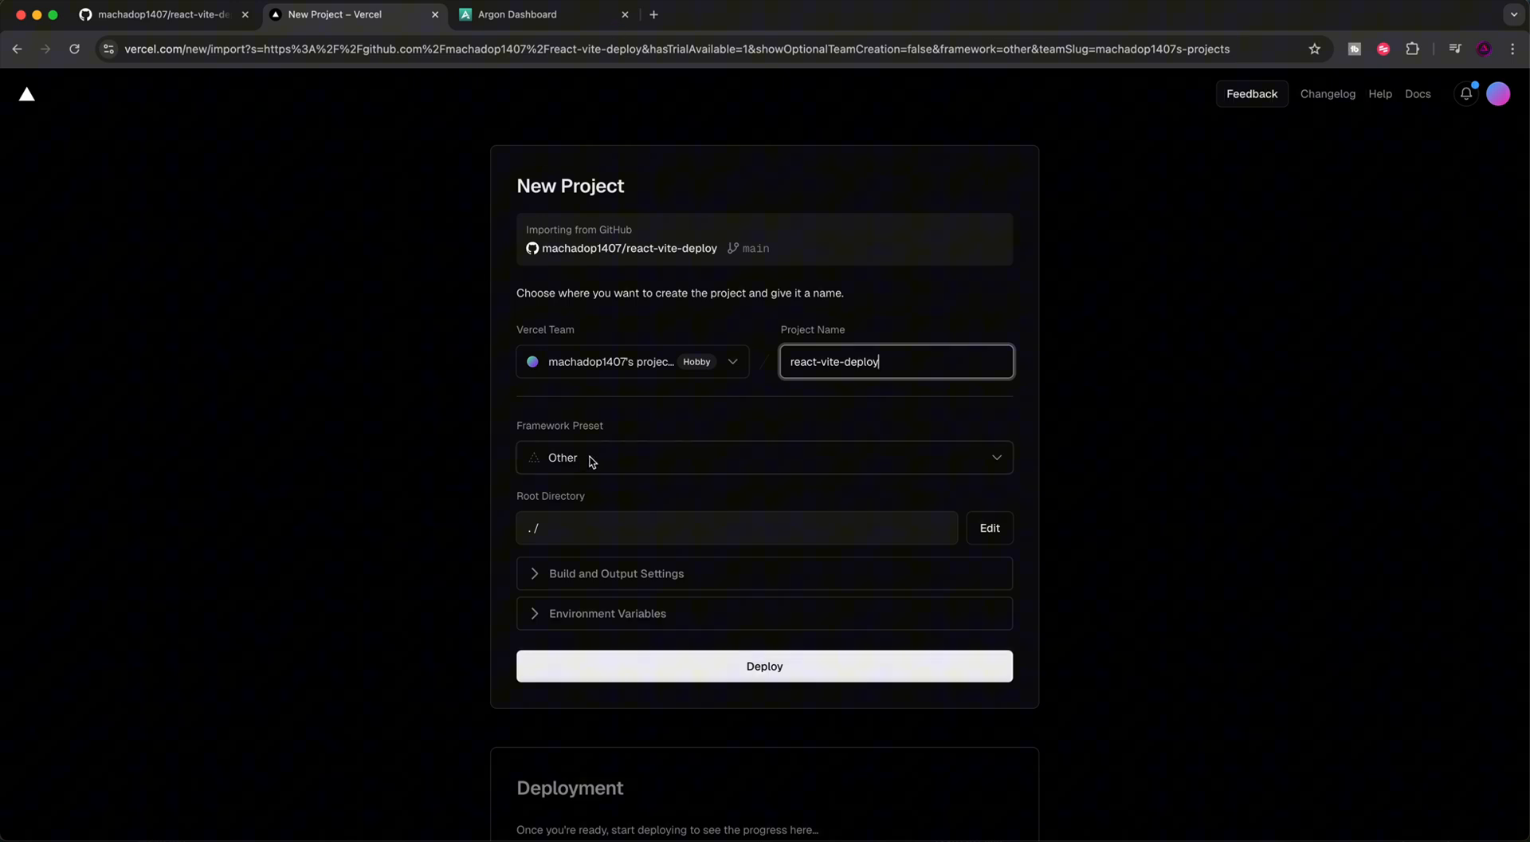
click(764, 458)
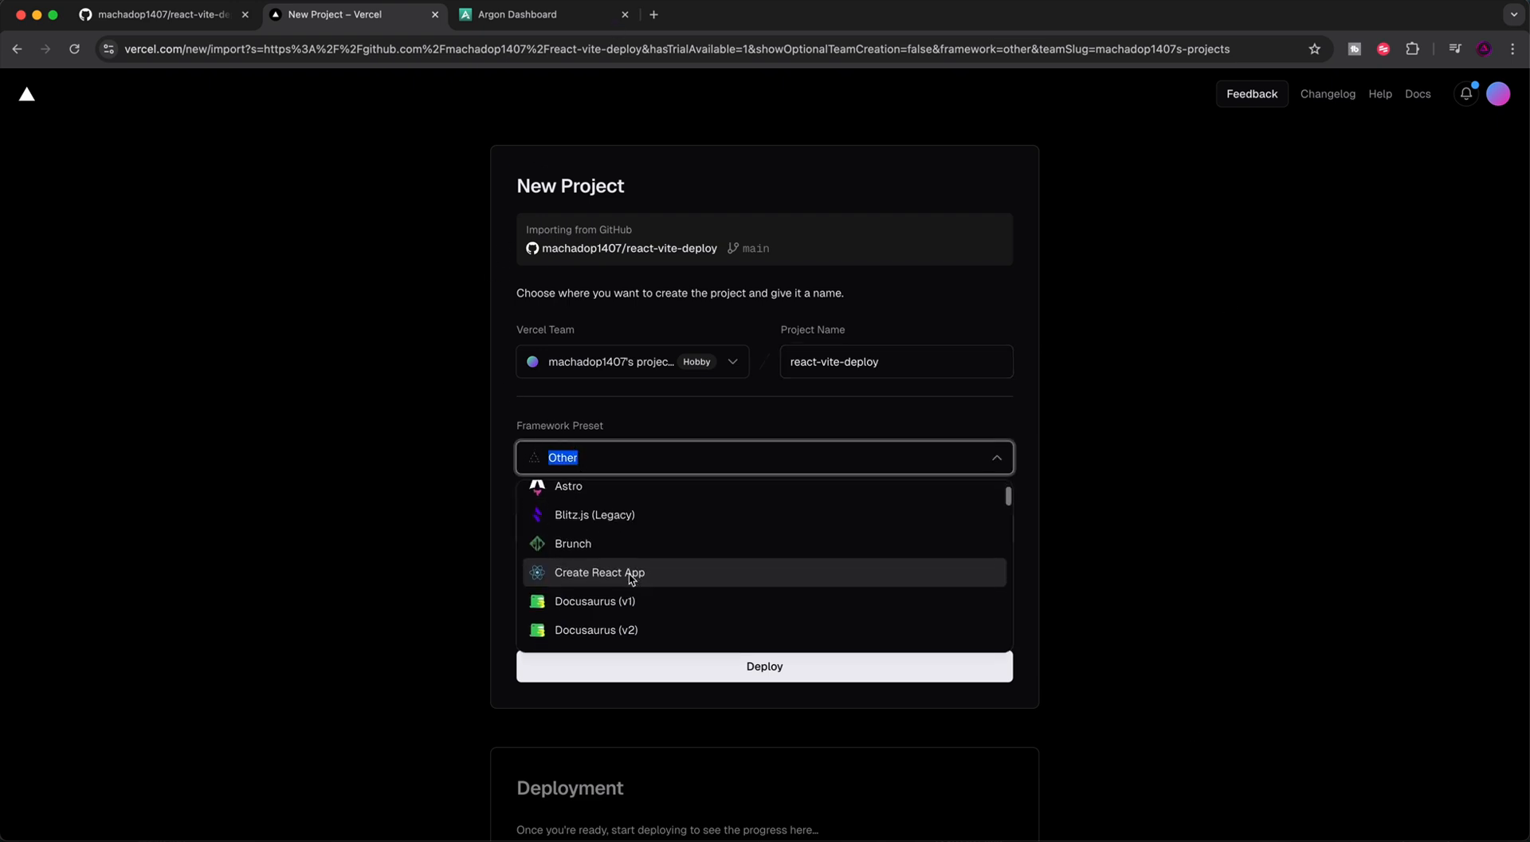
scroll(down, 3)
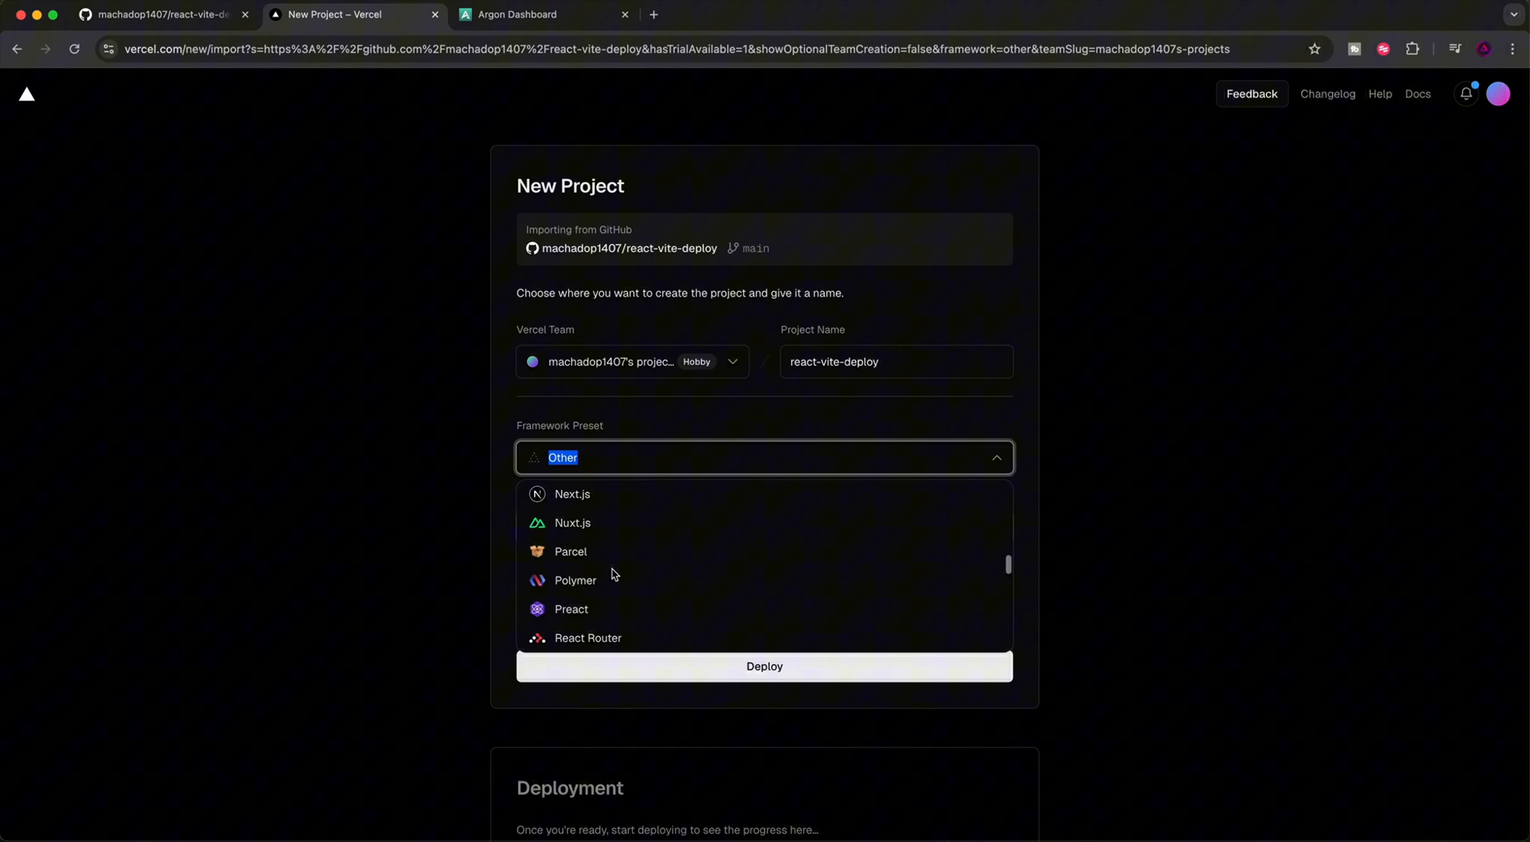
scroll(down, 3)
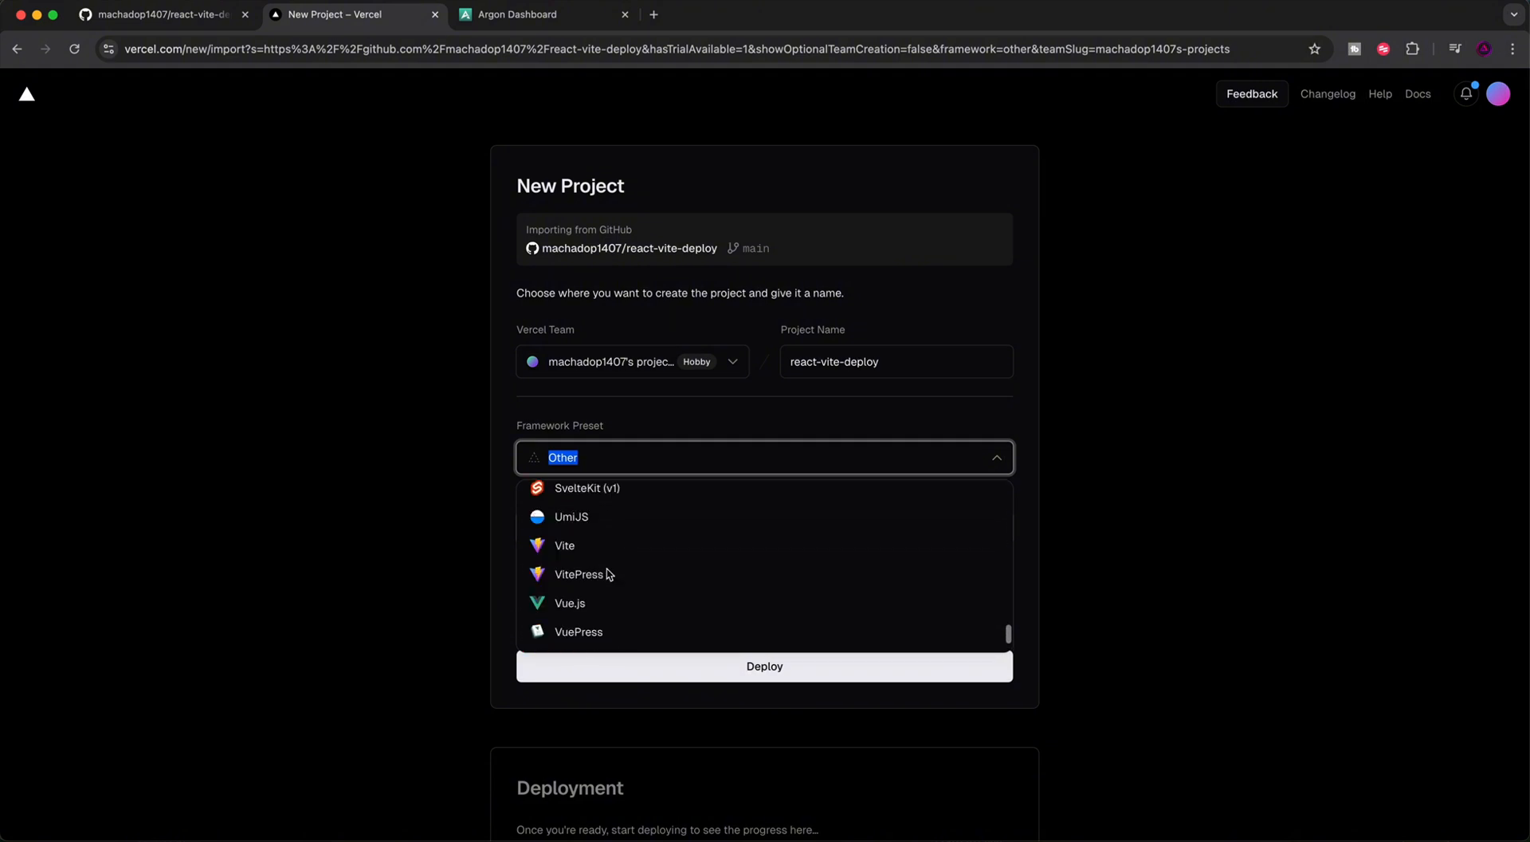
click(564, 545)
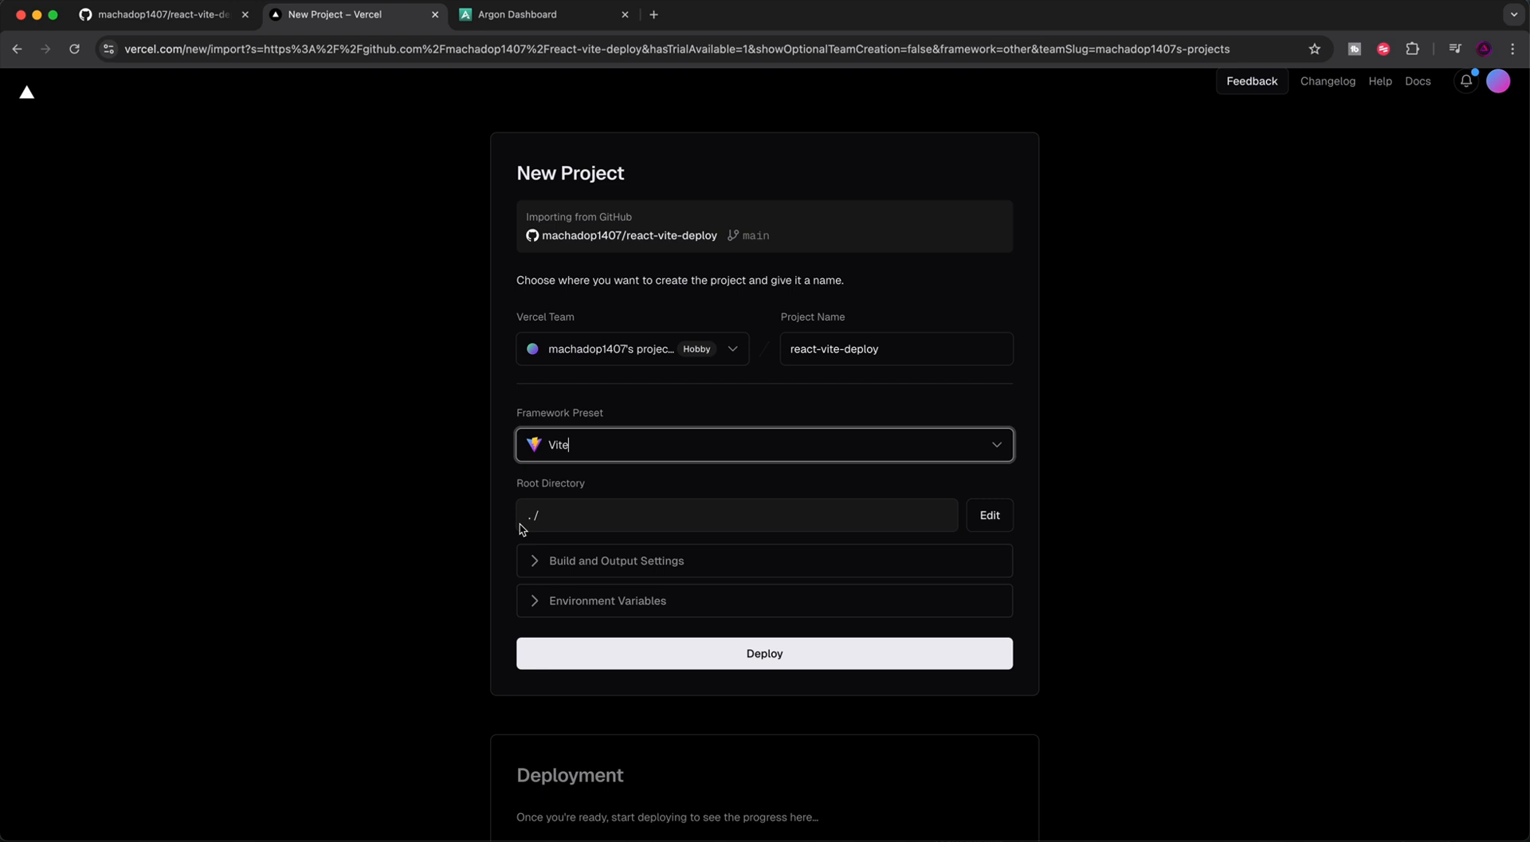
mouse_move(601, 539)
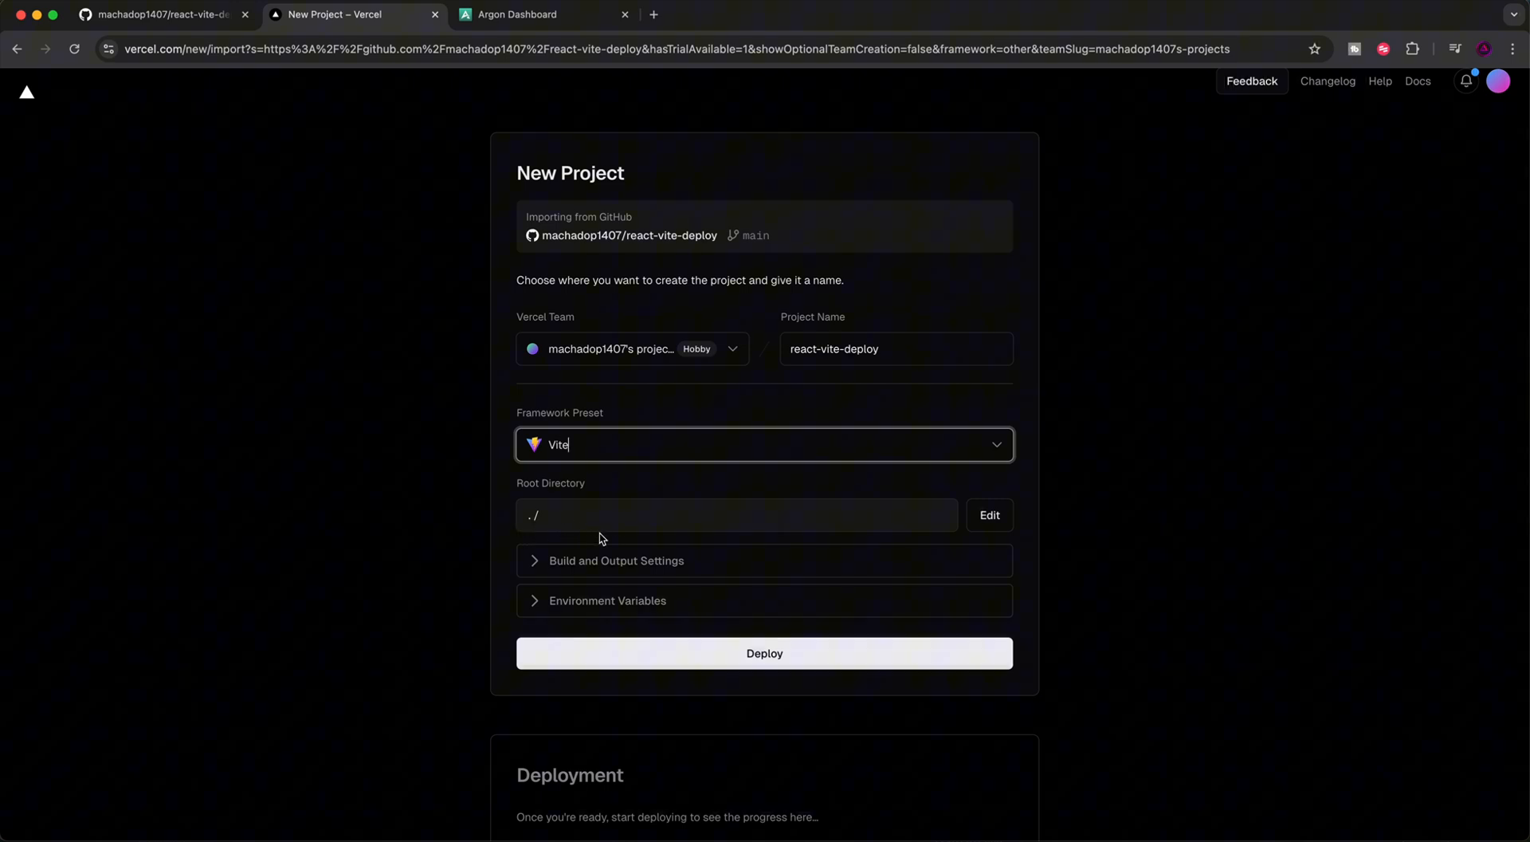
Begin an environment variable key starting with VITE in the project settings
scroll(down, 3)
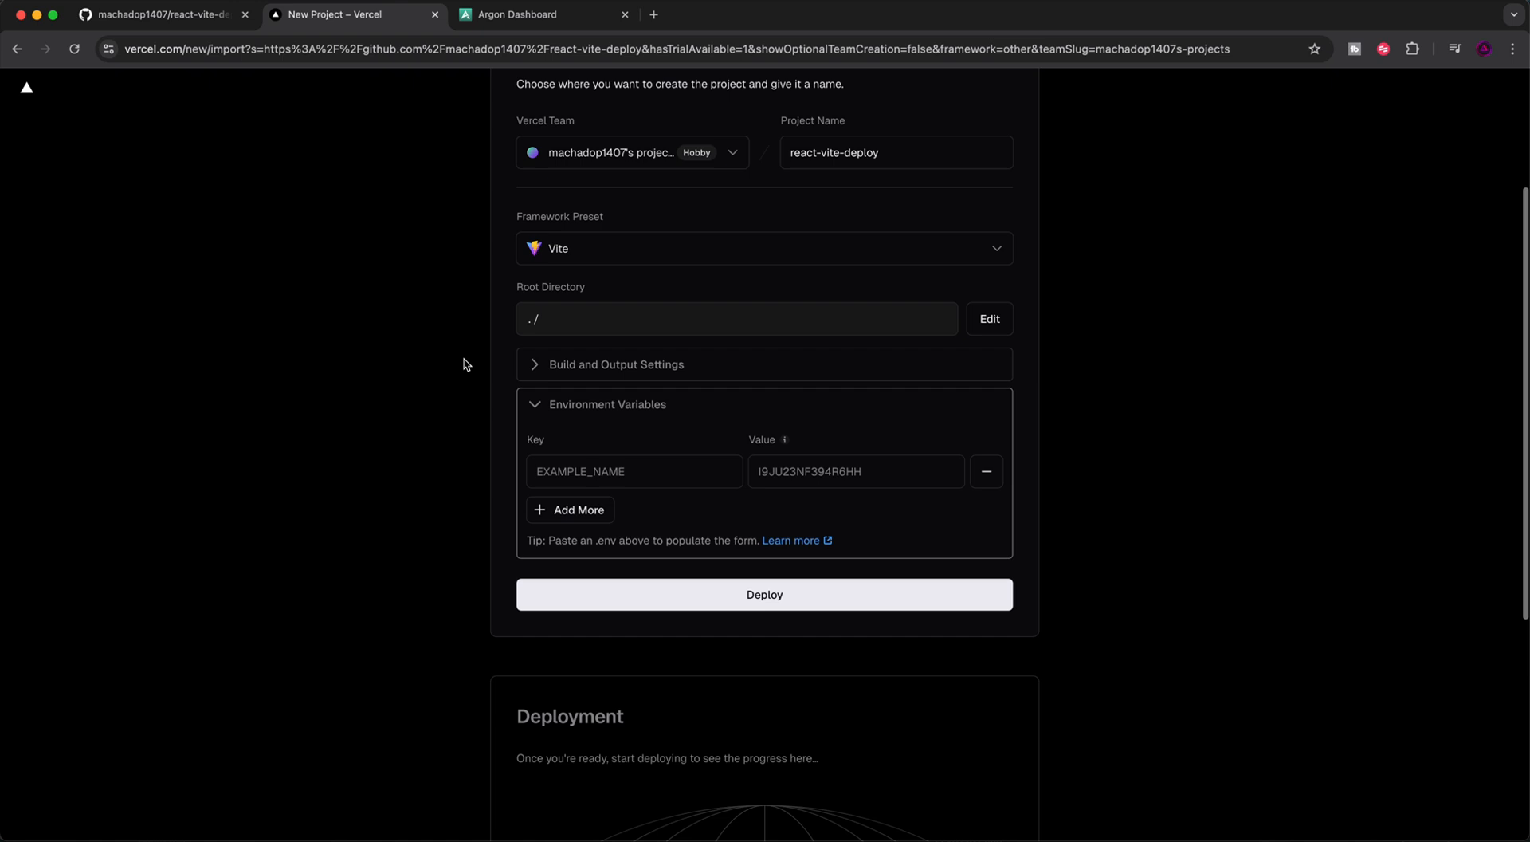
mouse_move(580, 441)
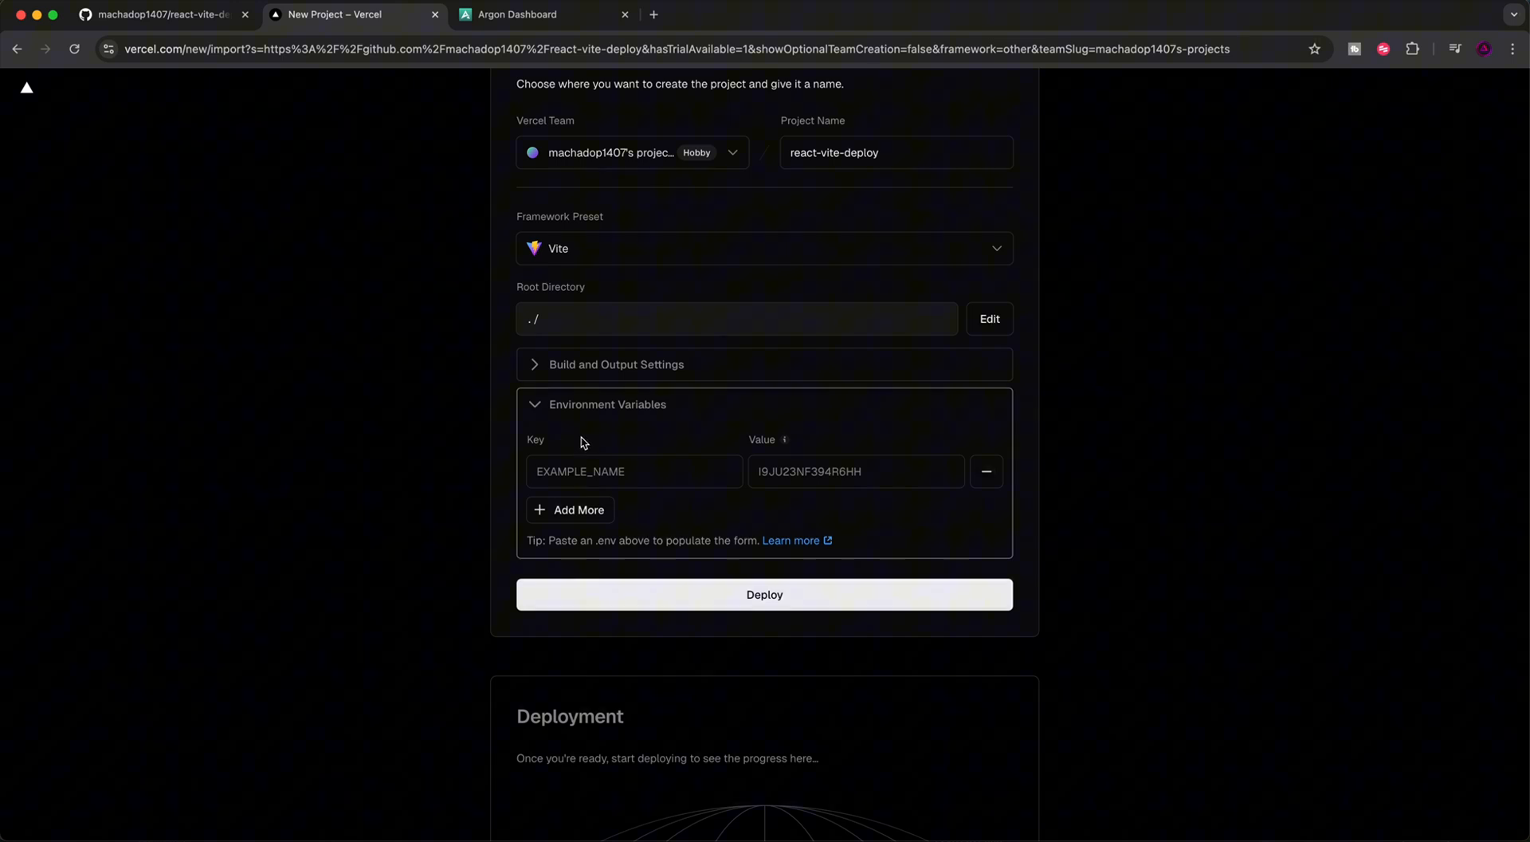
click(633, 470)
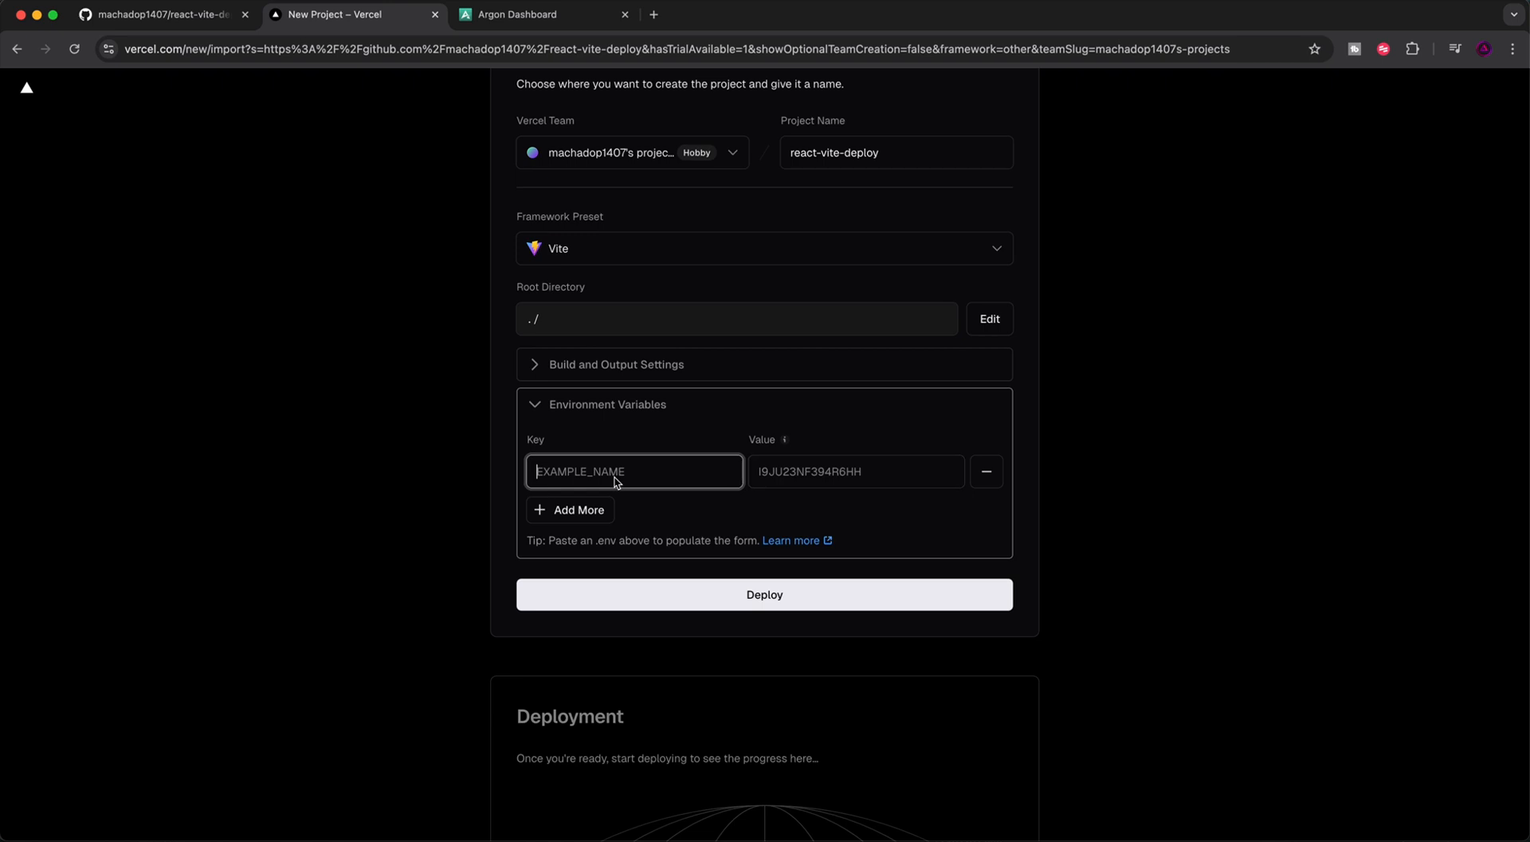
mouse_move(603, 453)
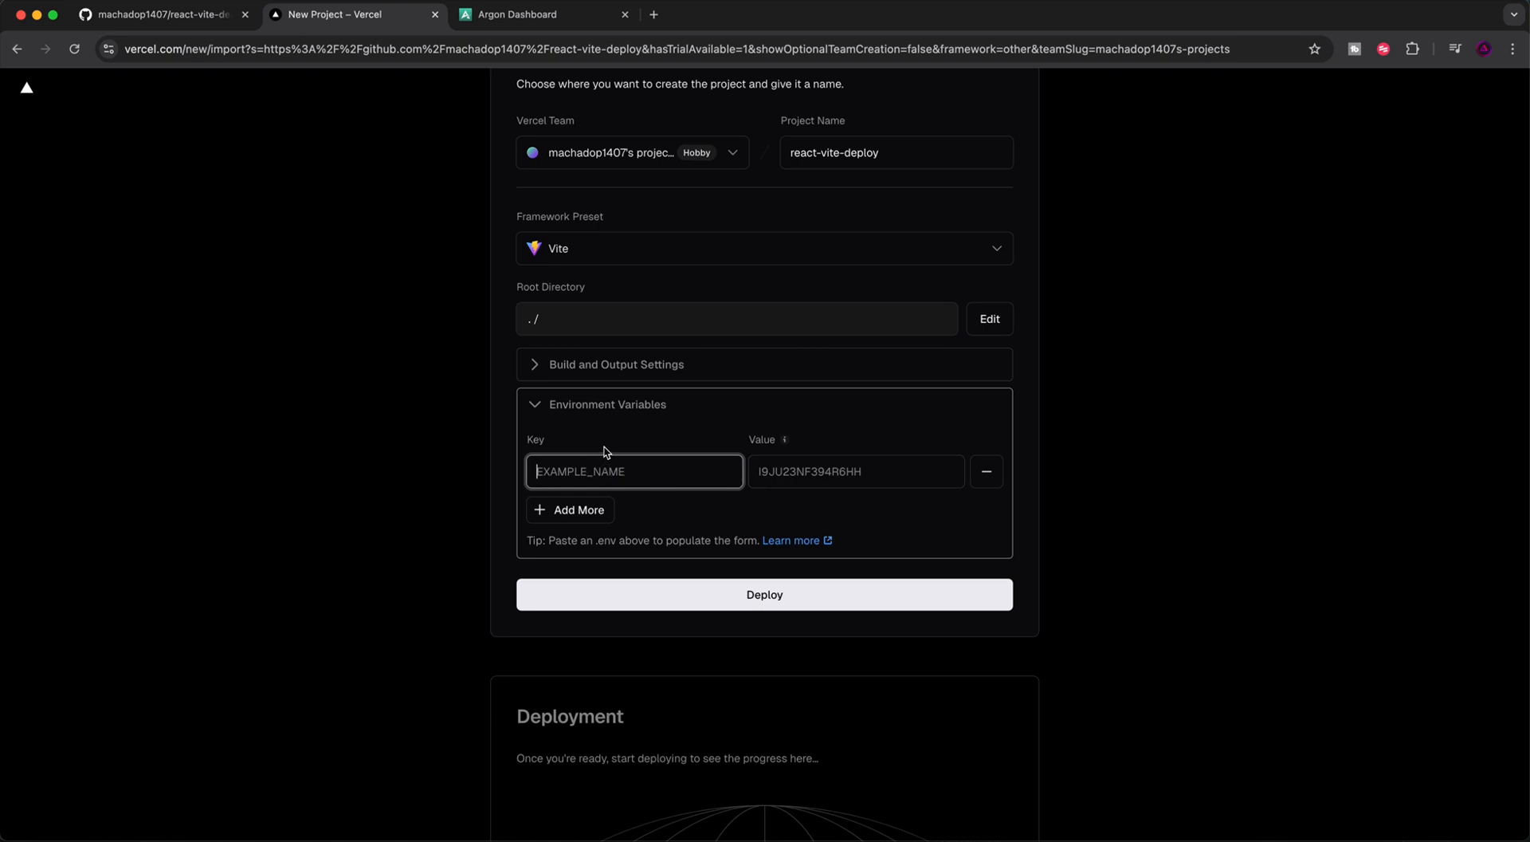
mouse_move(671, 467)
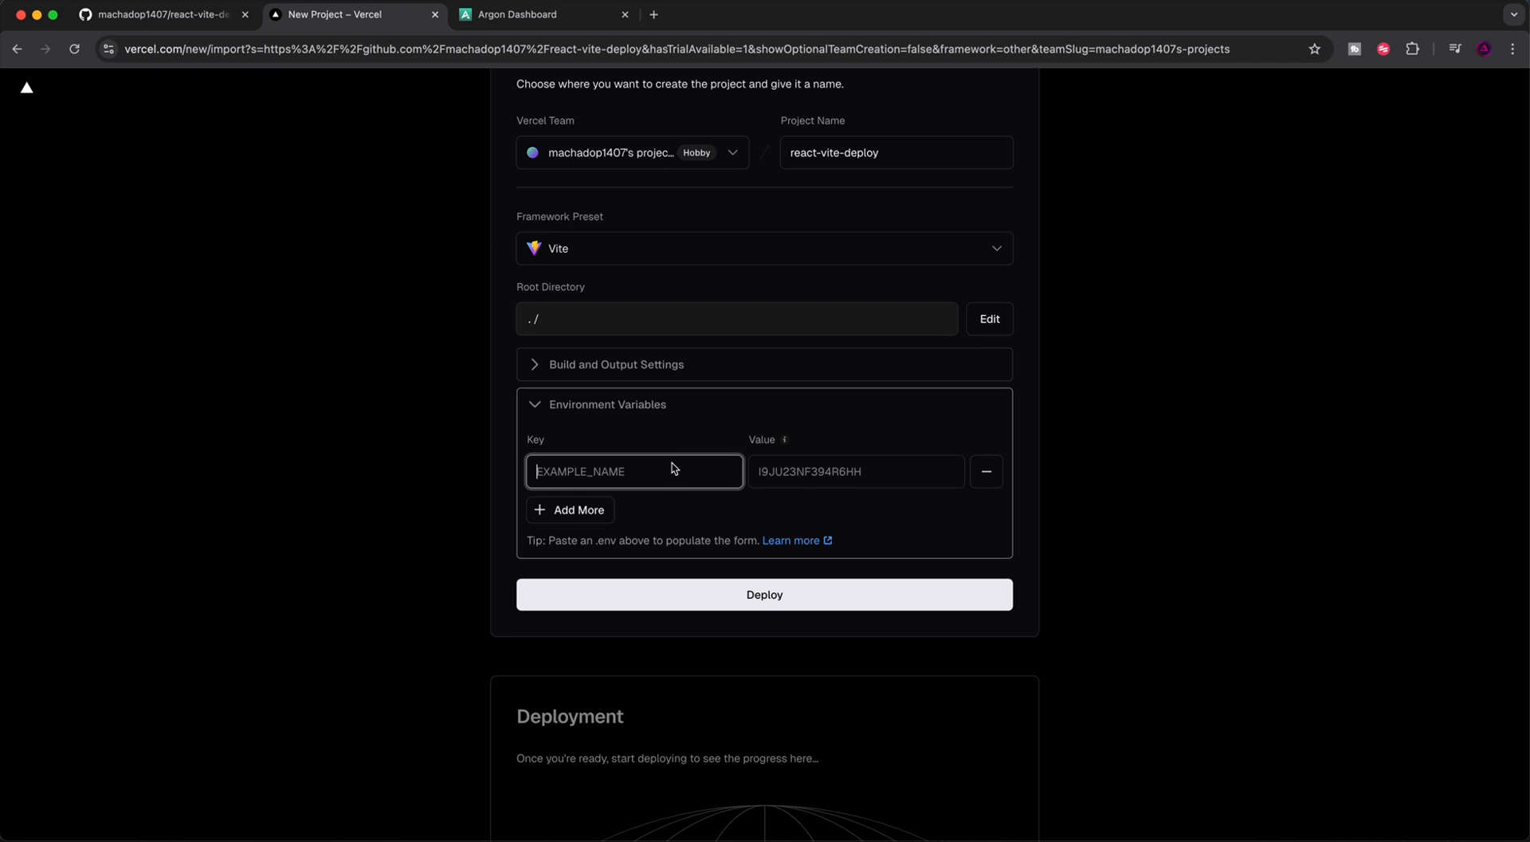
mouse_move(653, 472)
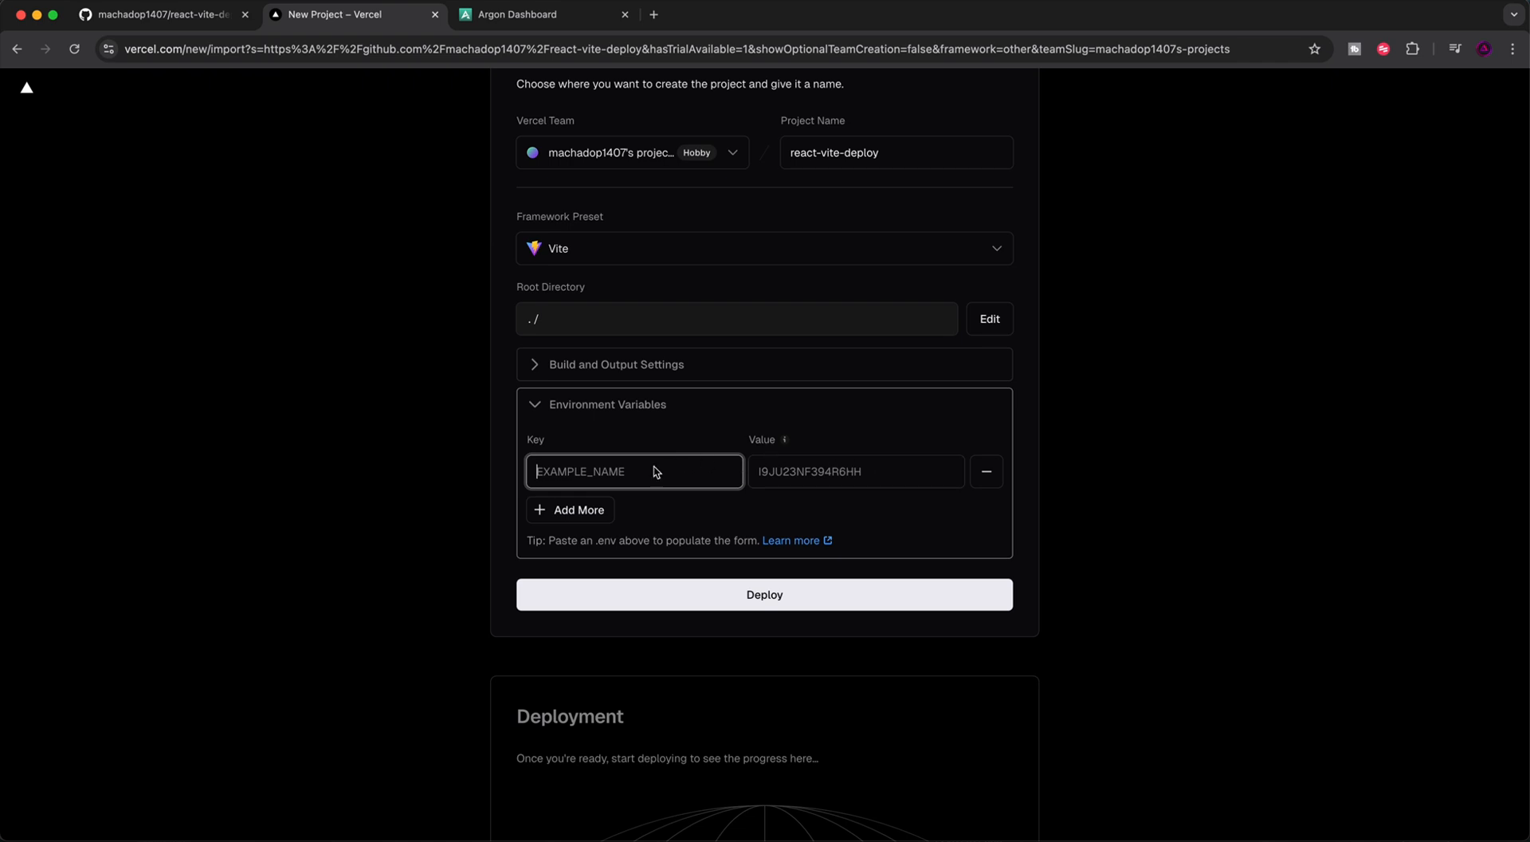
mouse_move(687, 479)
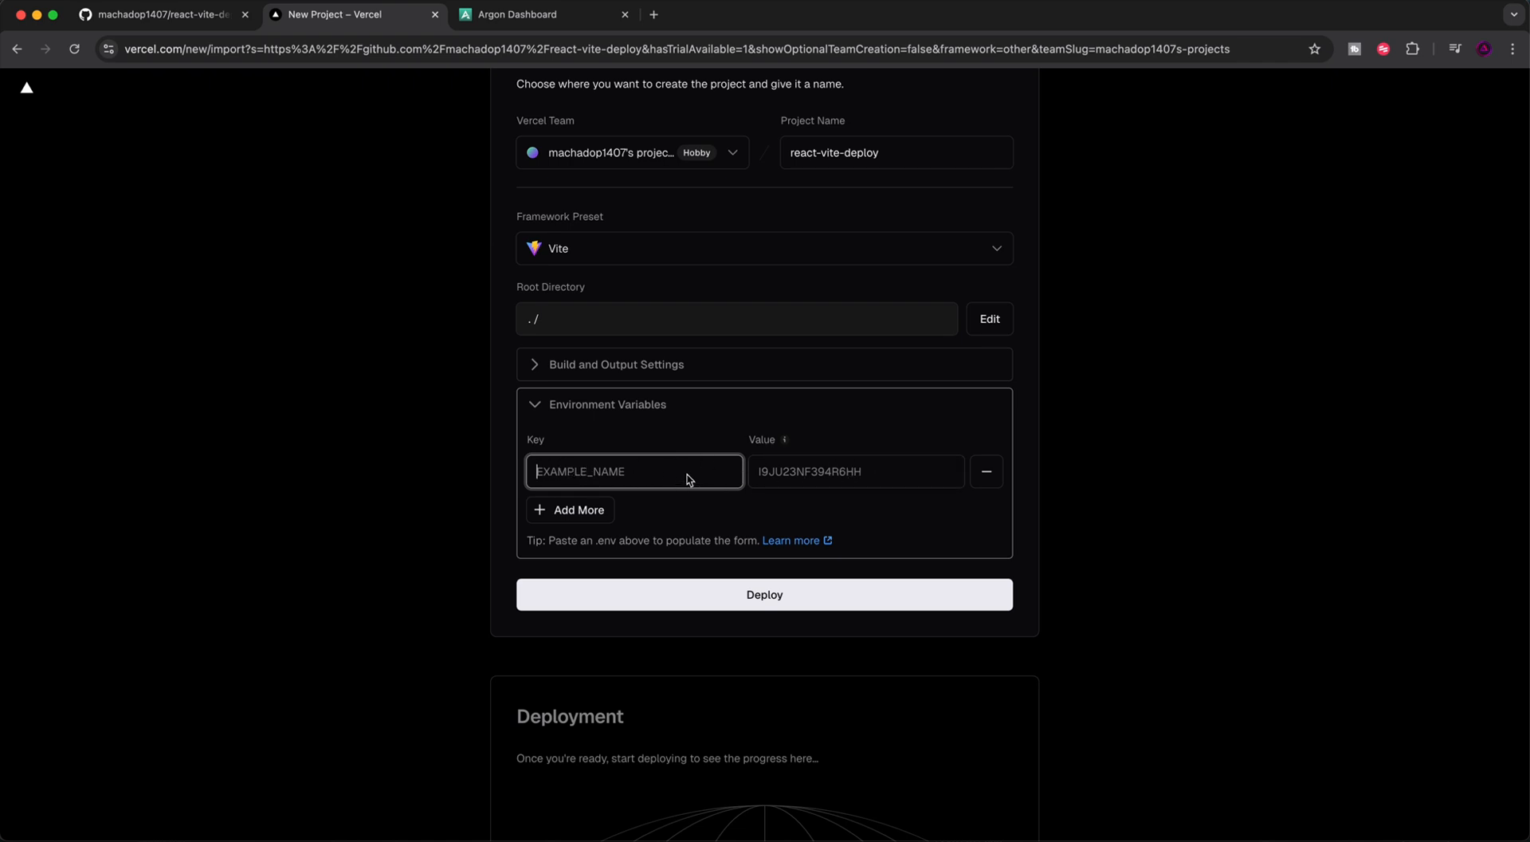
mouse_move(812, 479)
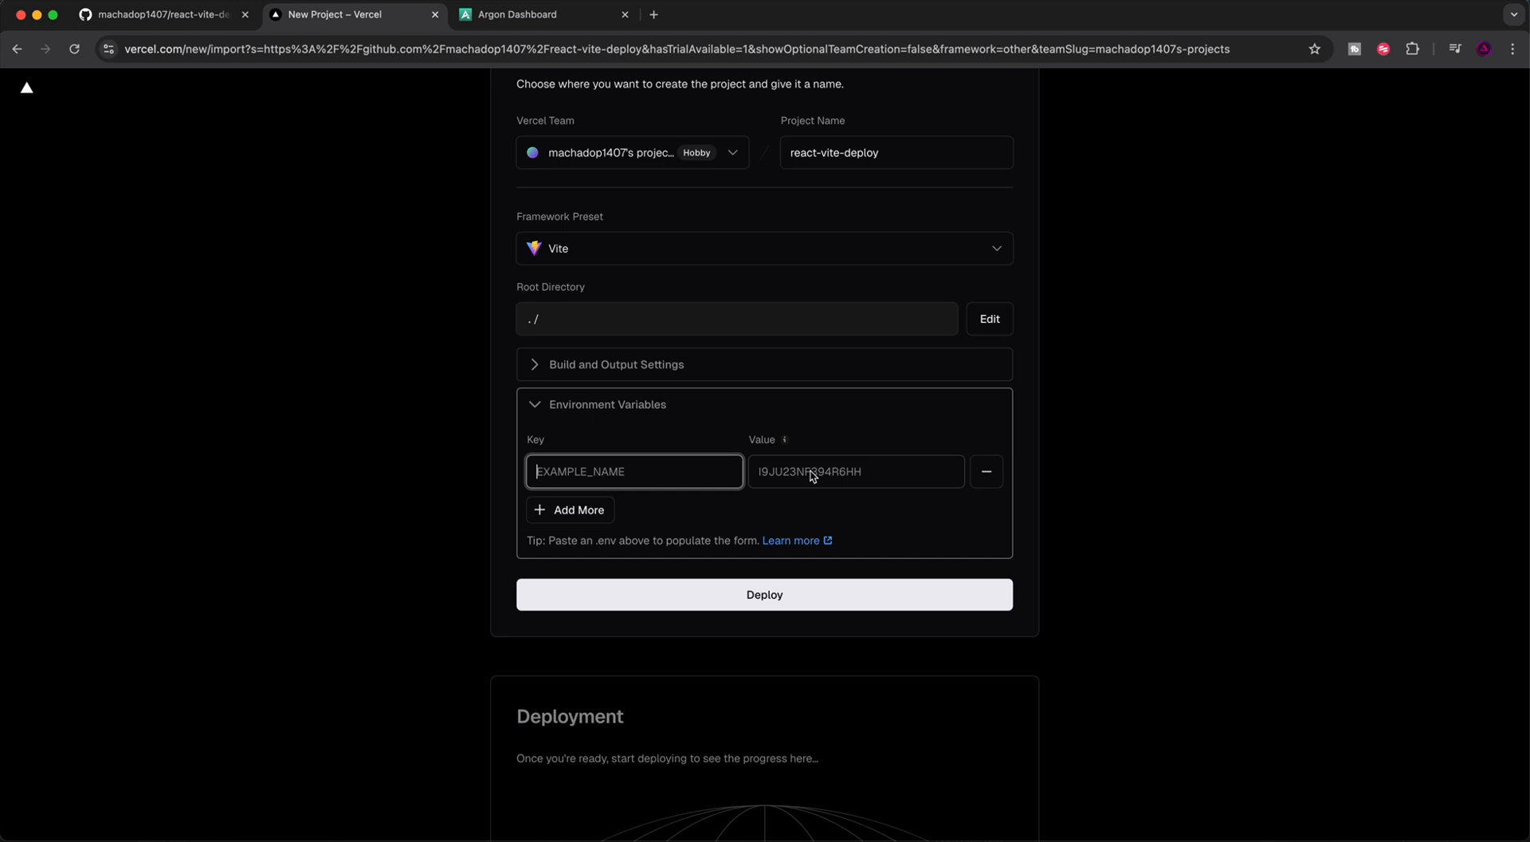
mouse_move(733, 459)
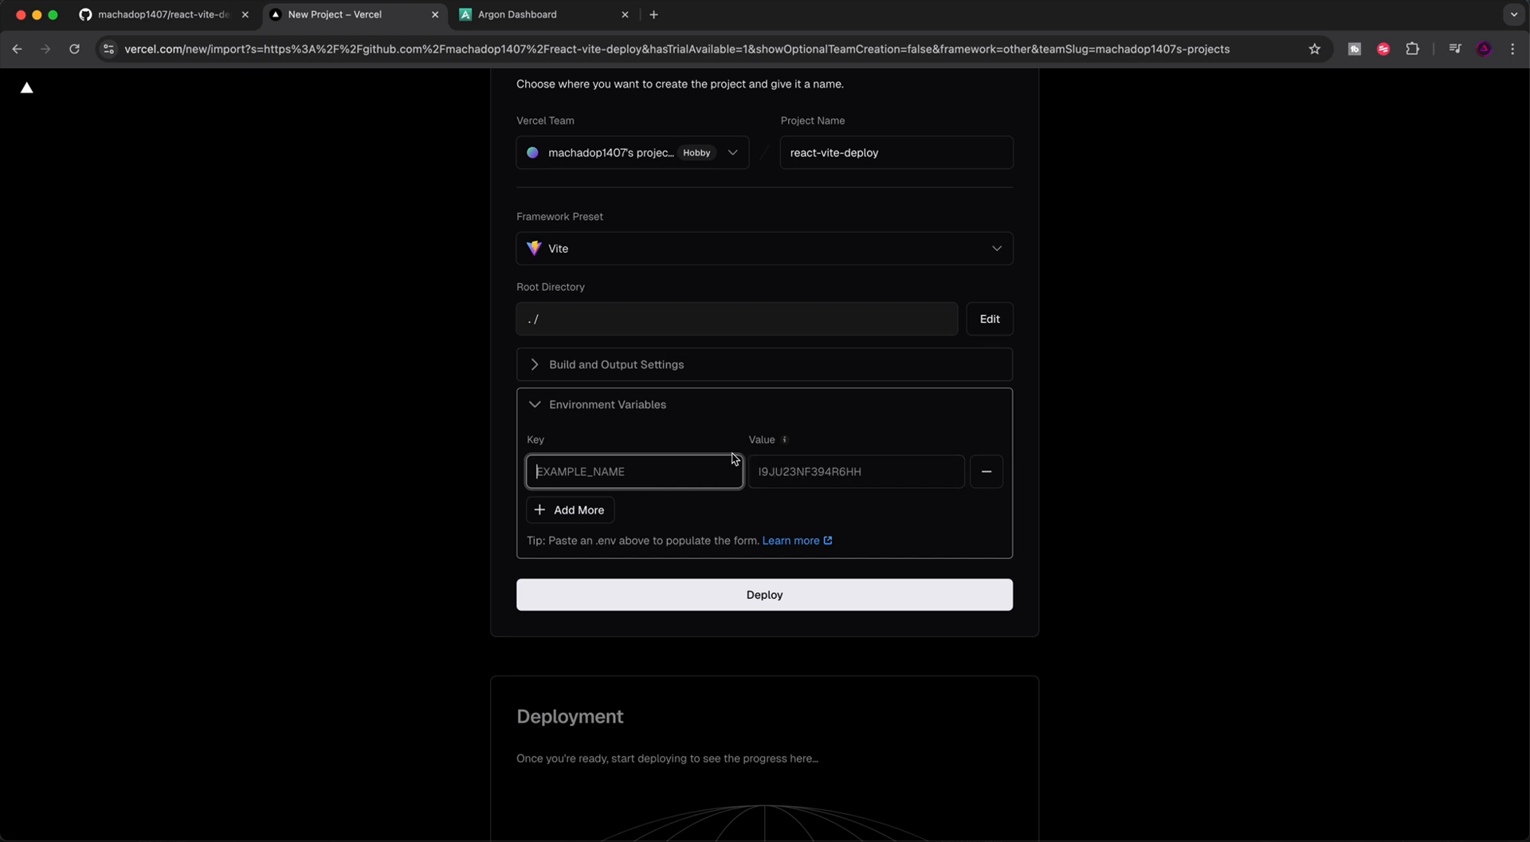
mouse_move(730, 449)
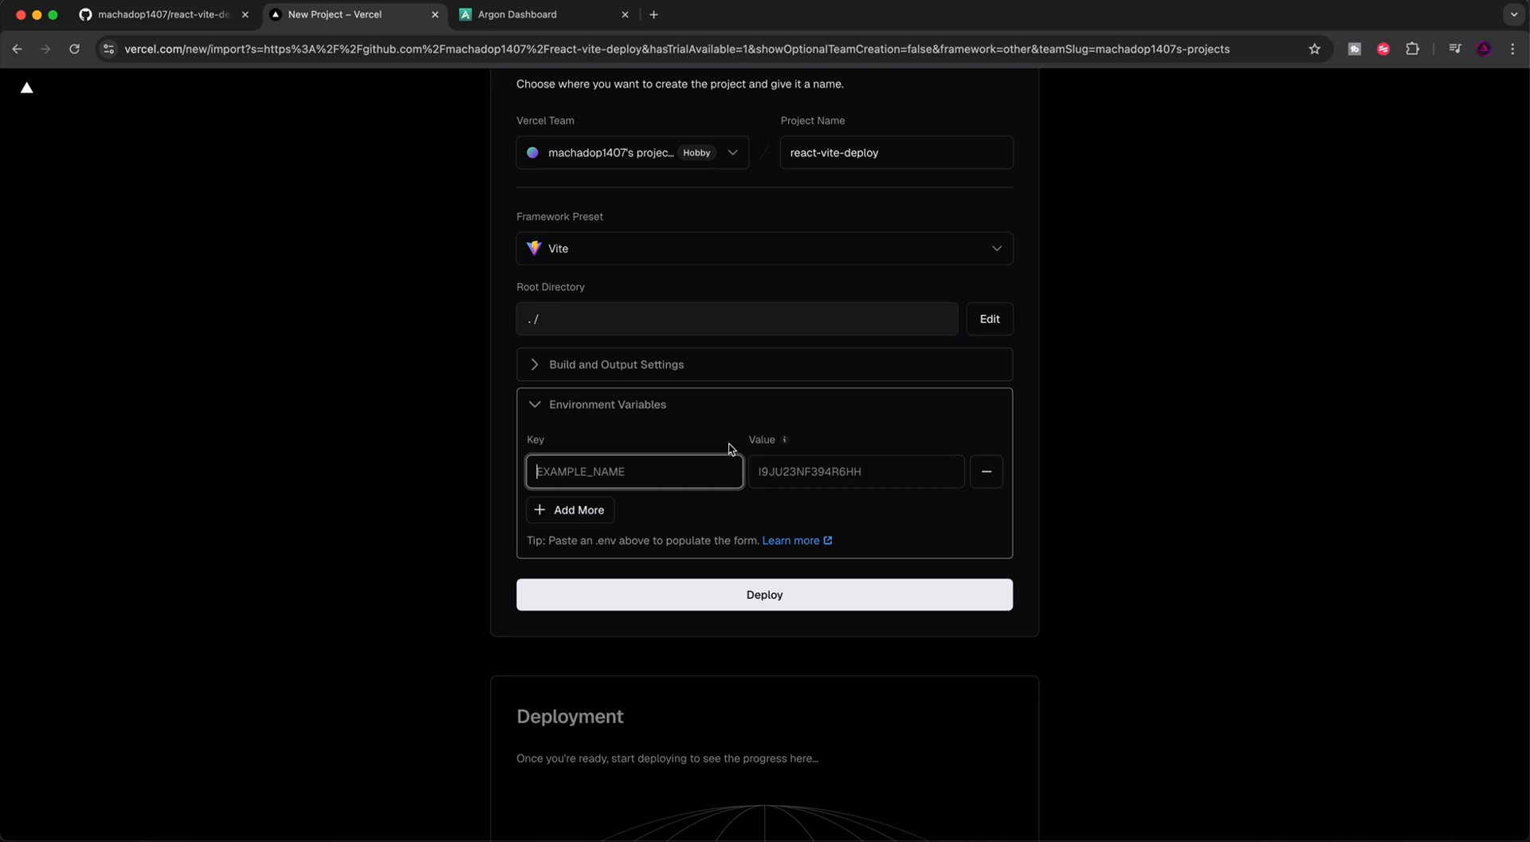
text(vit)
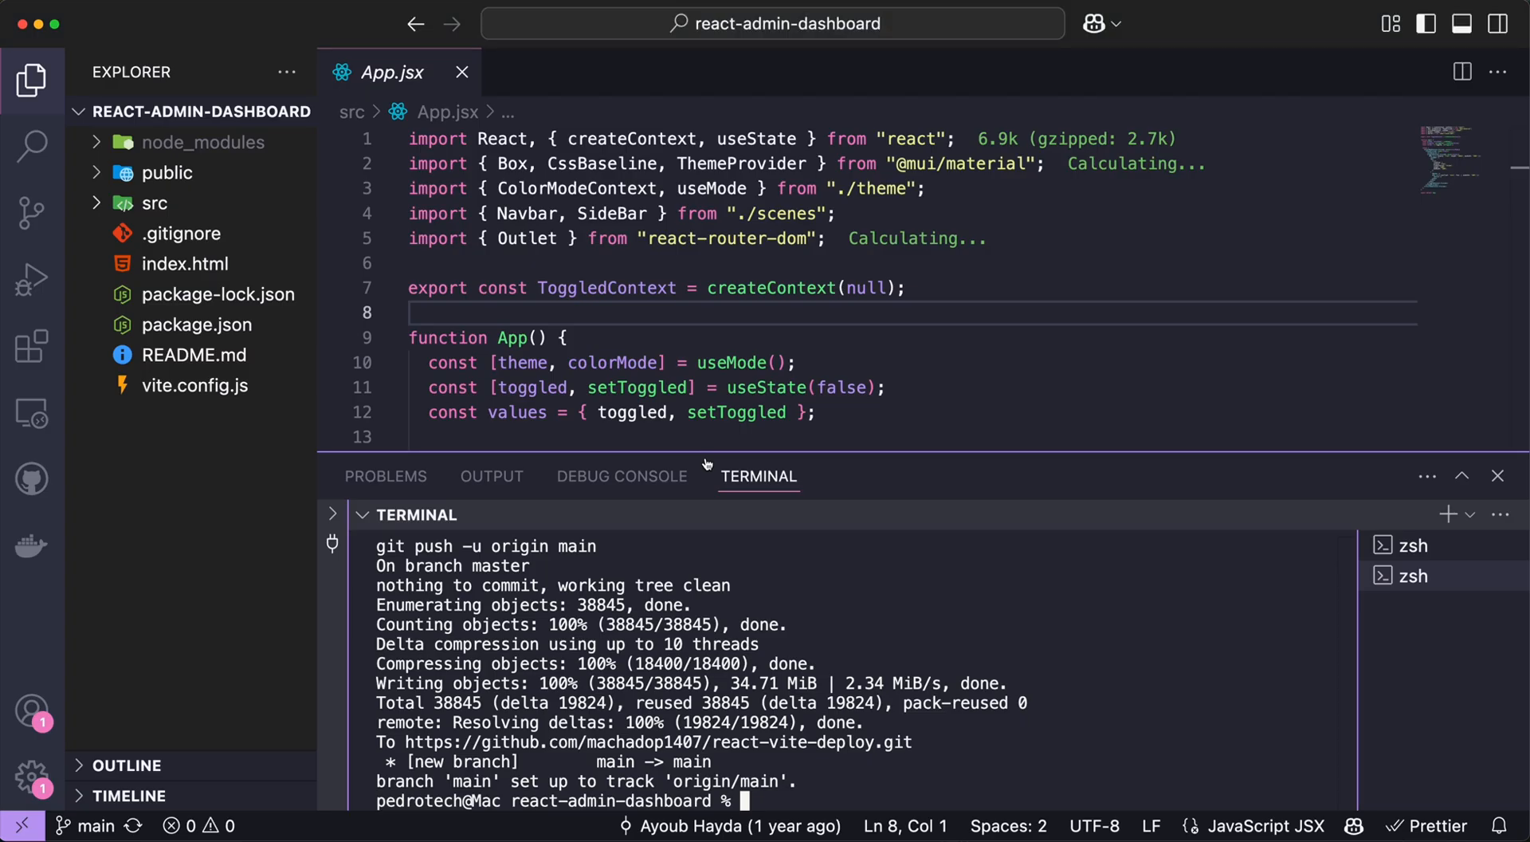
Add base: process.env.VITE_BASE_PATH || "/" inside defineConfig in vite.config.js
click(193, 385)
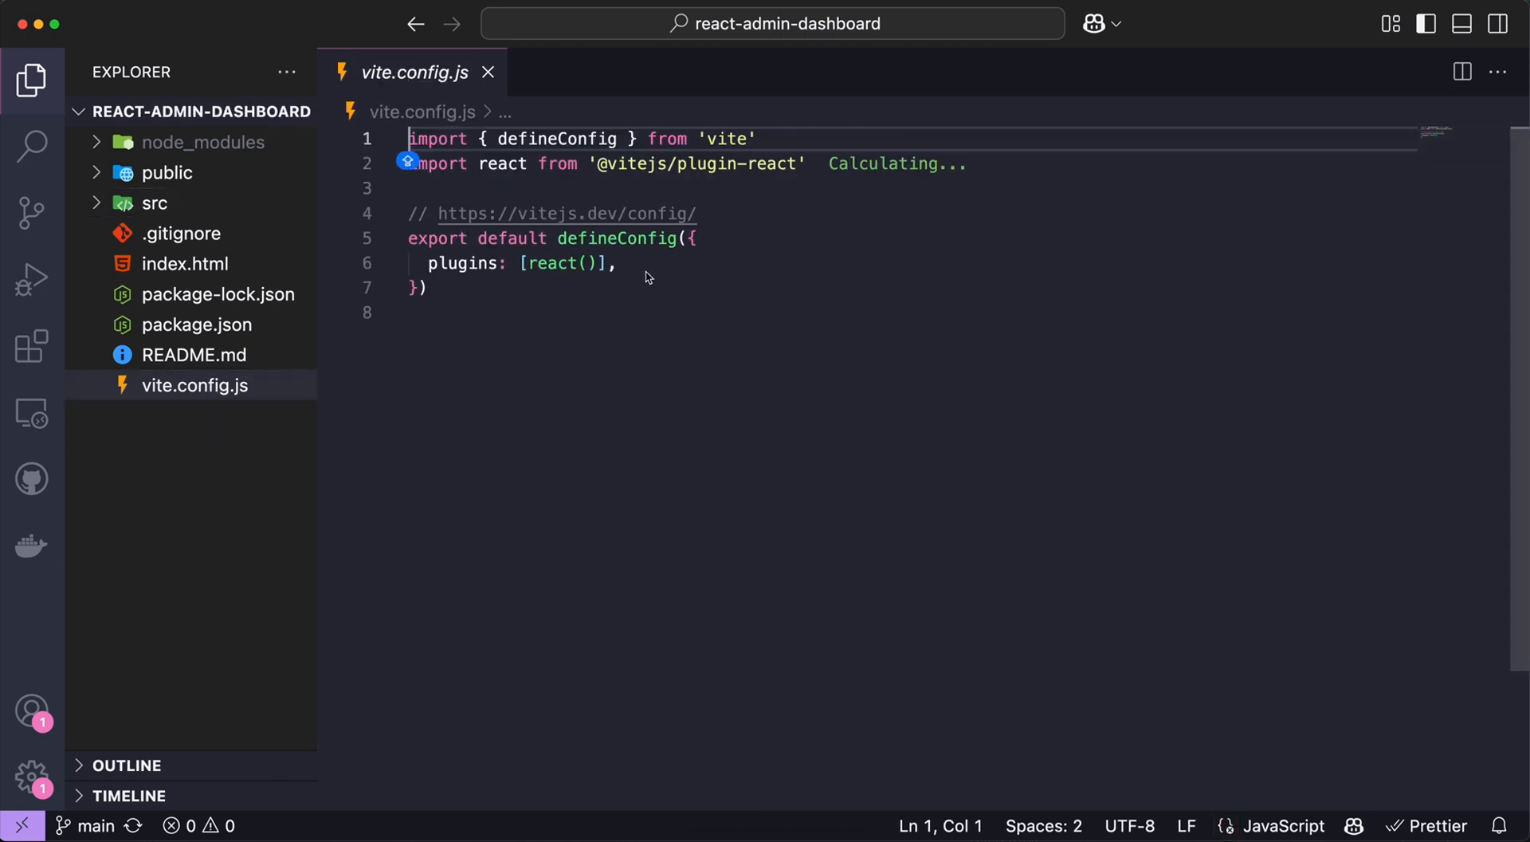
key(Enter)
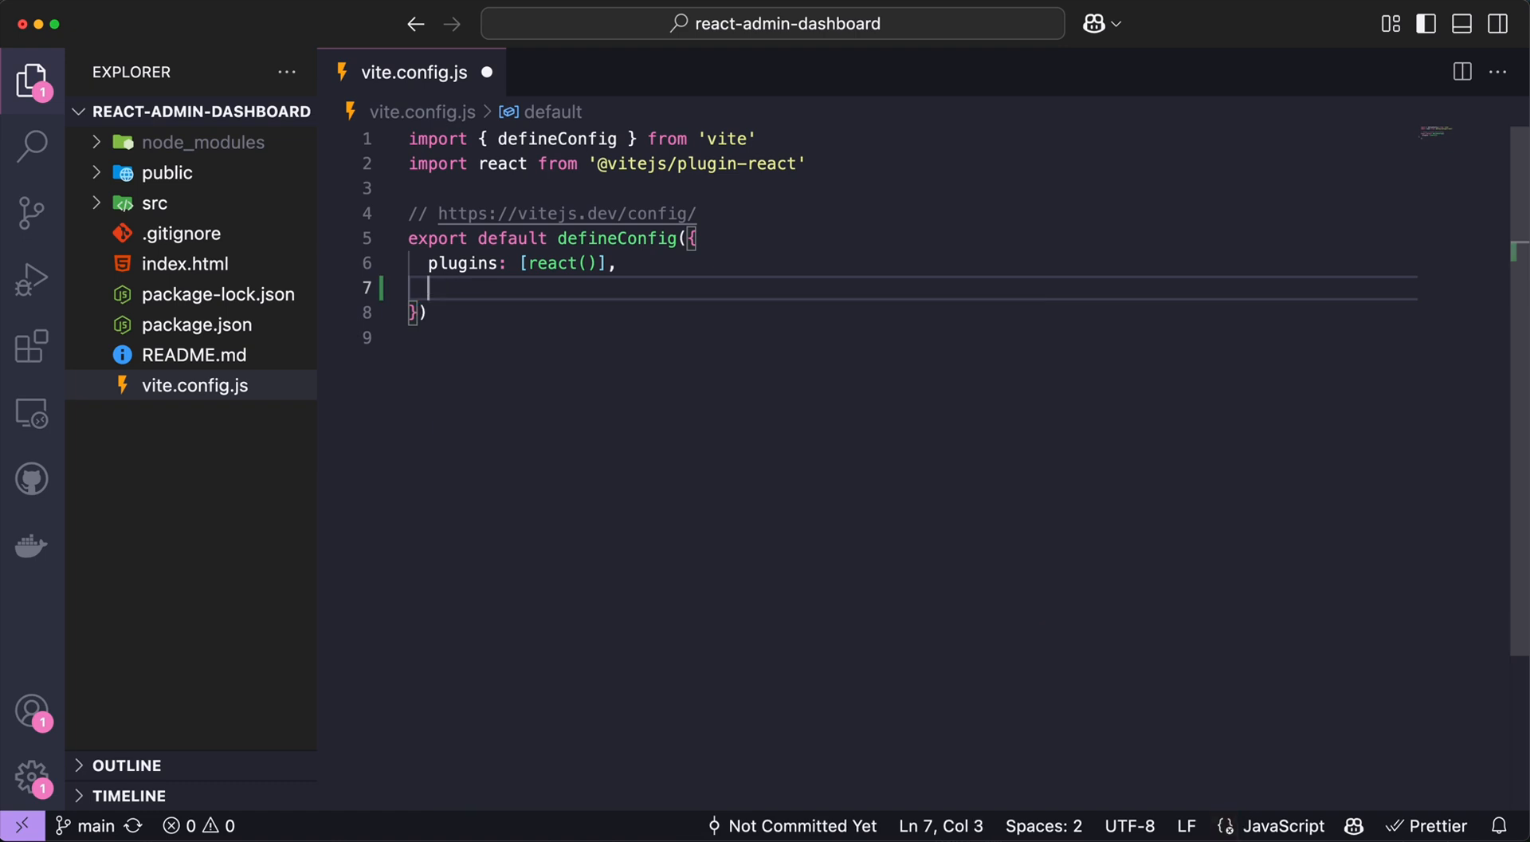
text(base:)
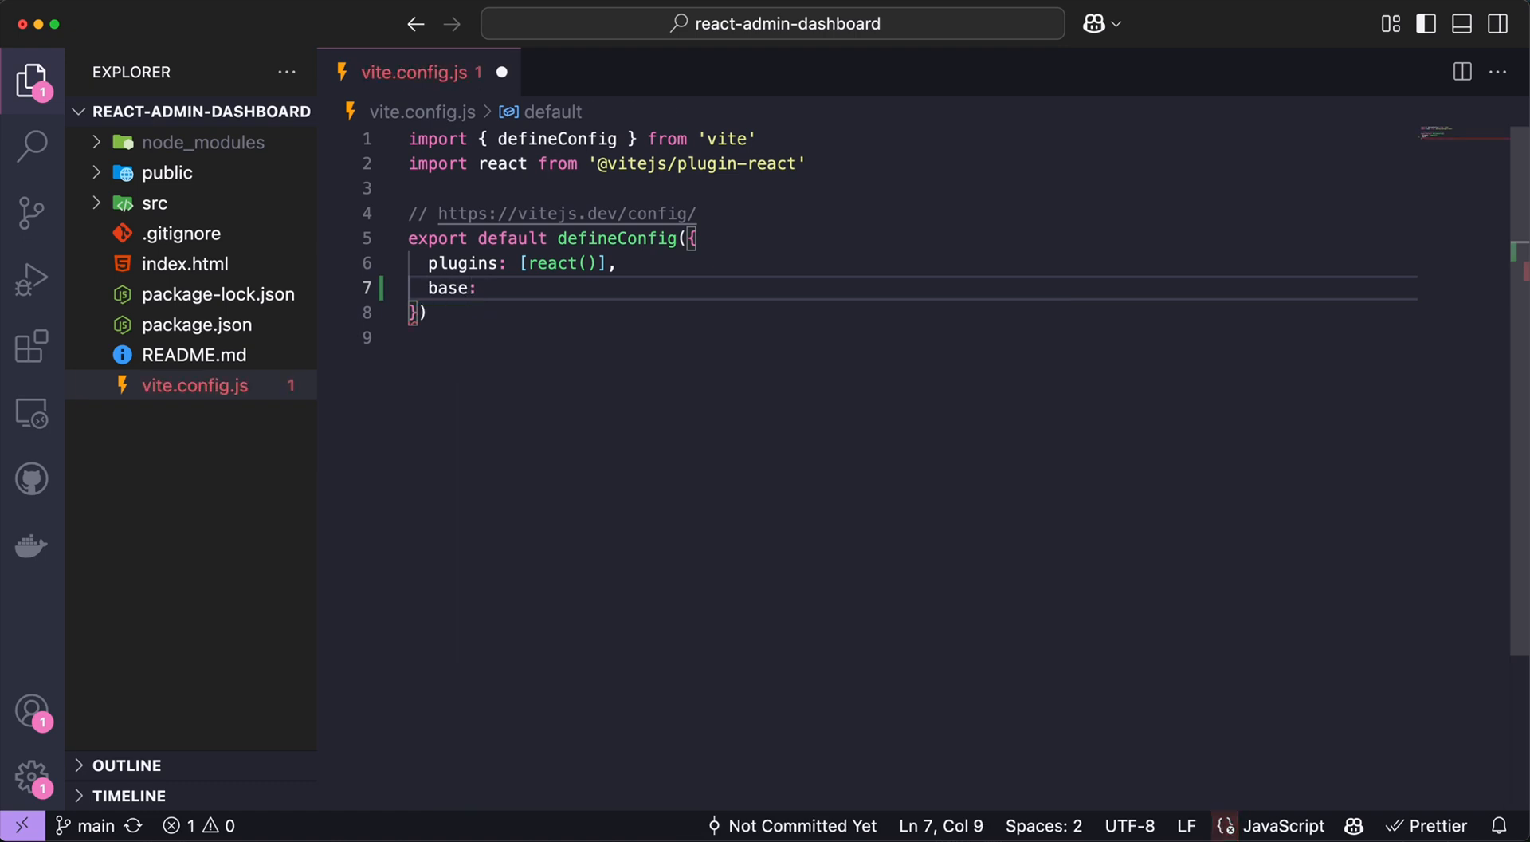
text(proce)
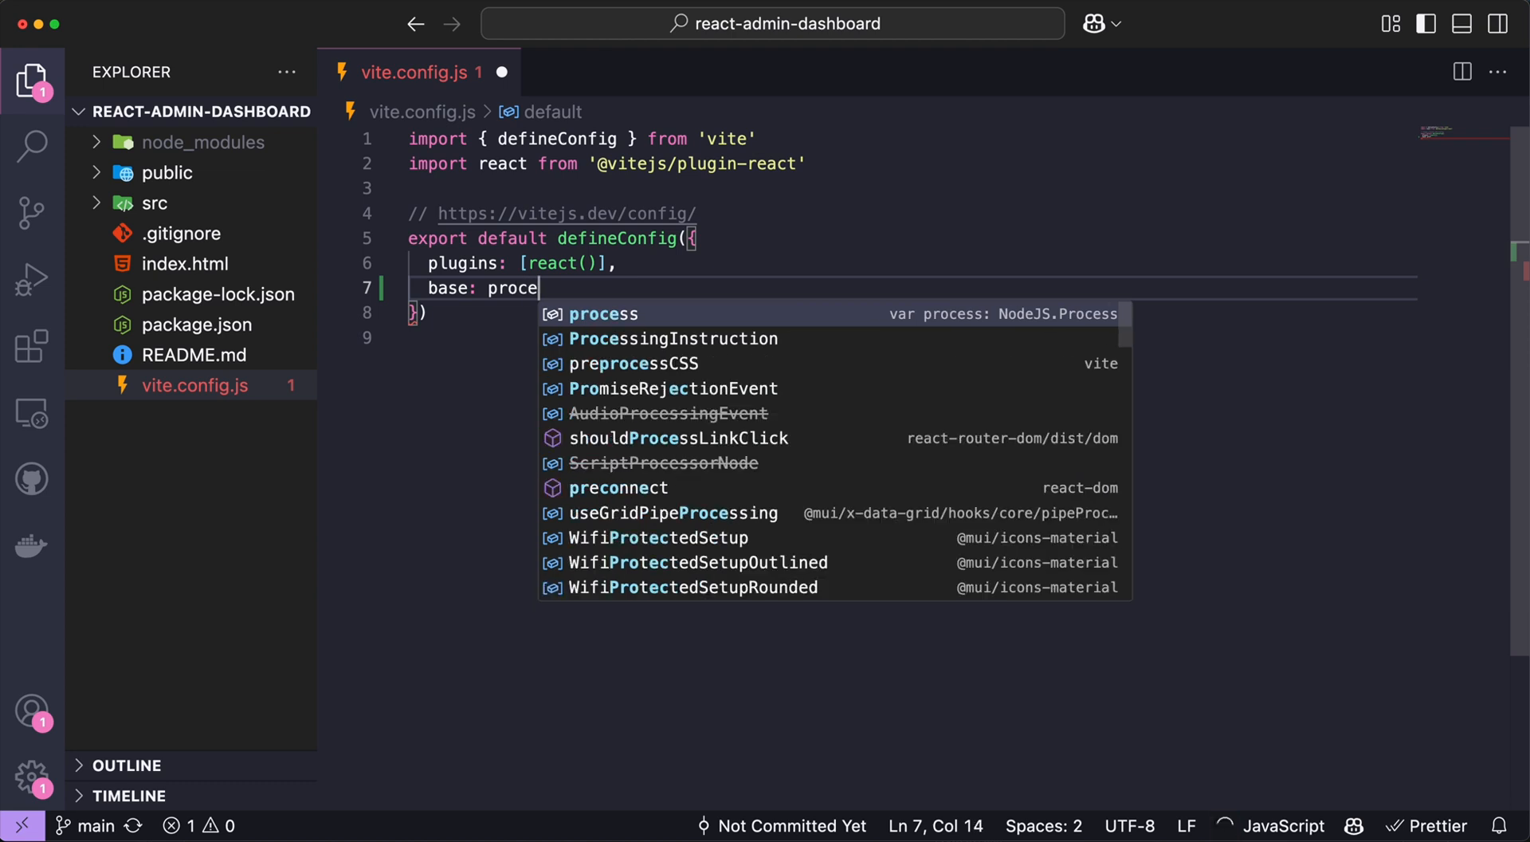
text(ss.en)
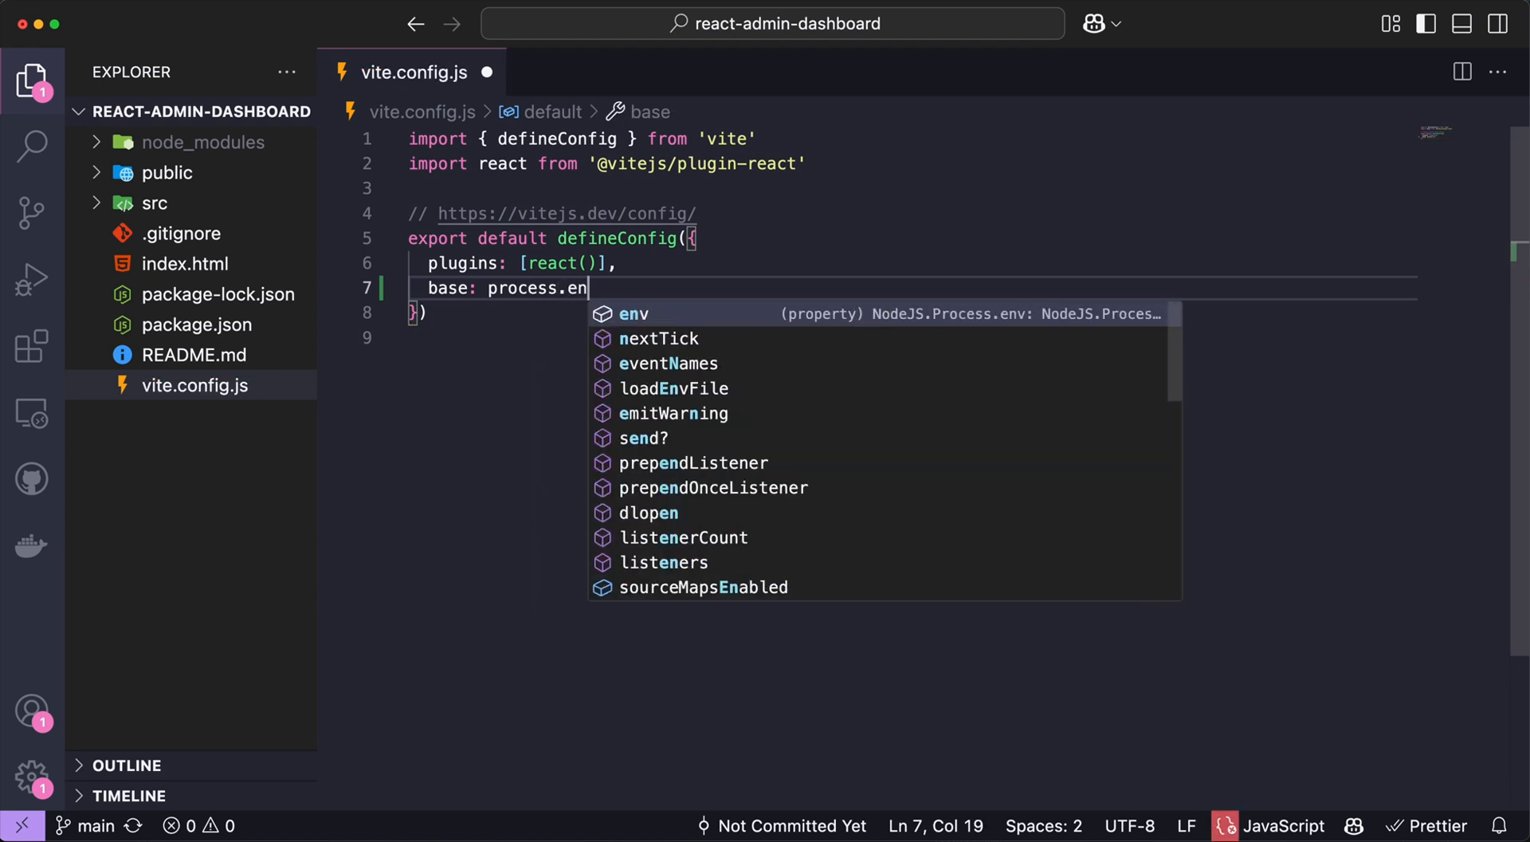
text(v.VI)
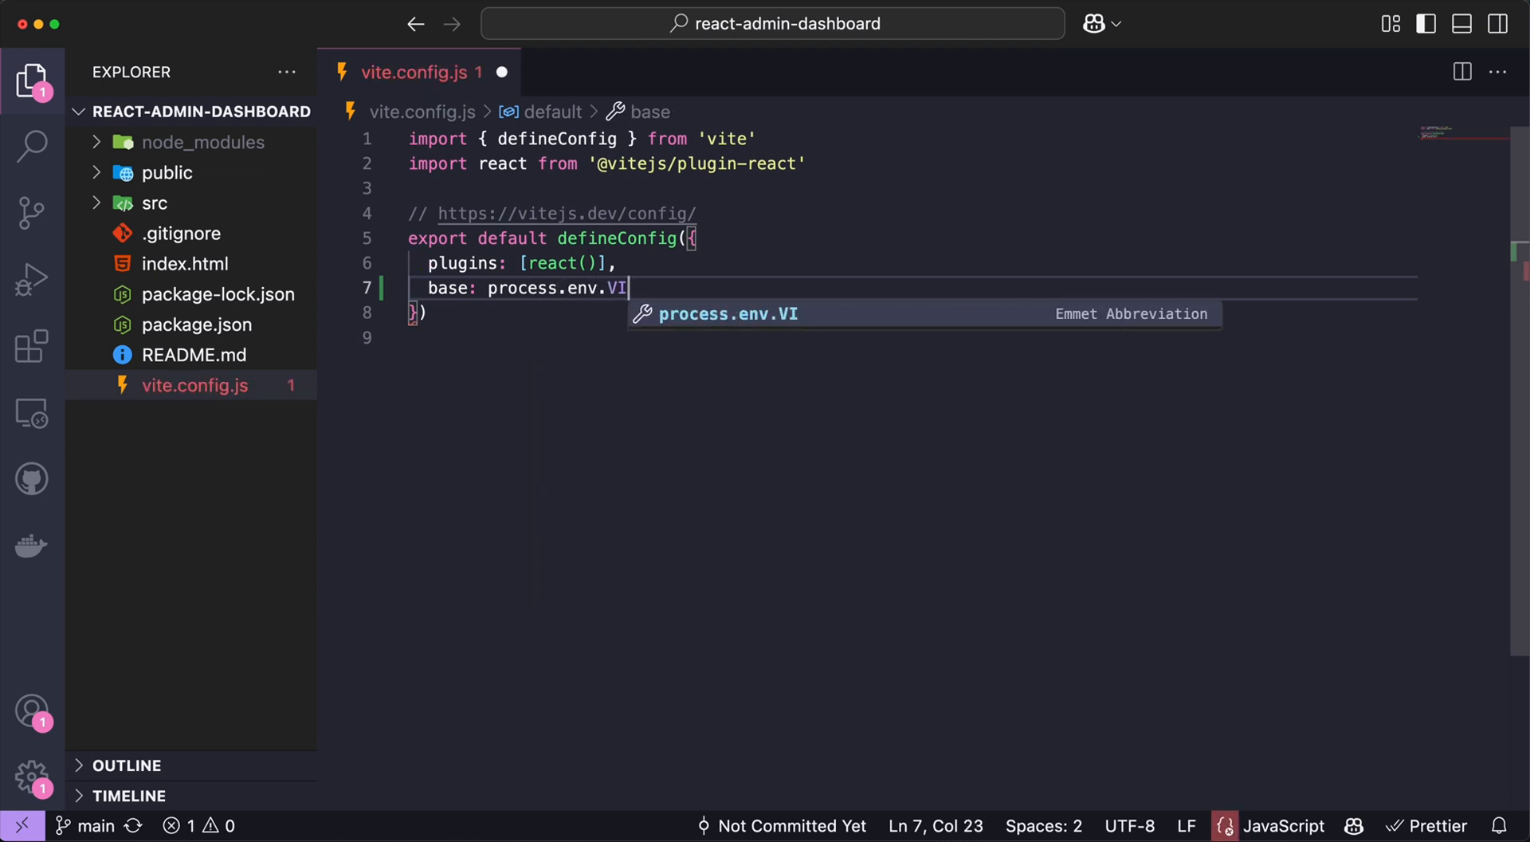
text(TE_BAS)
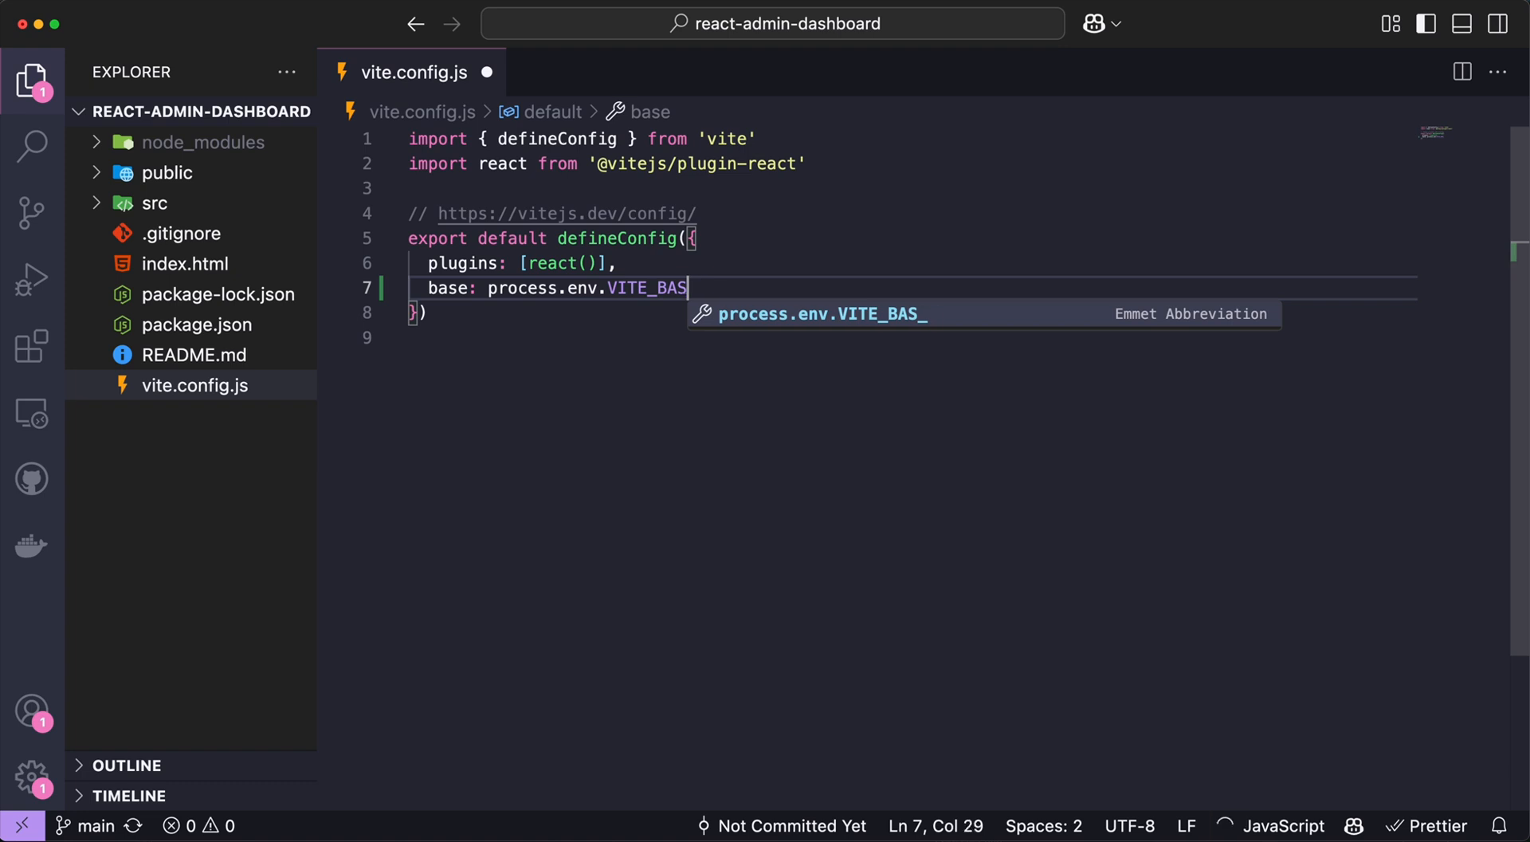
text(E_PATH)
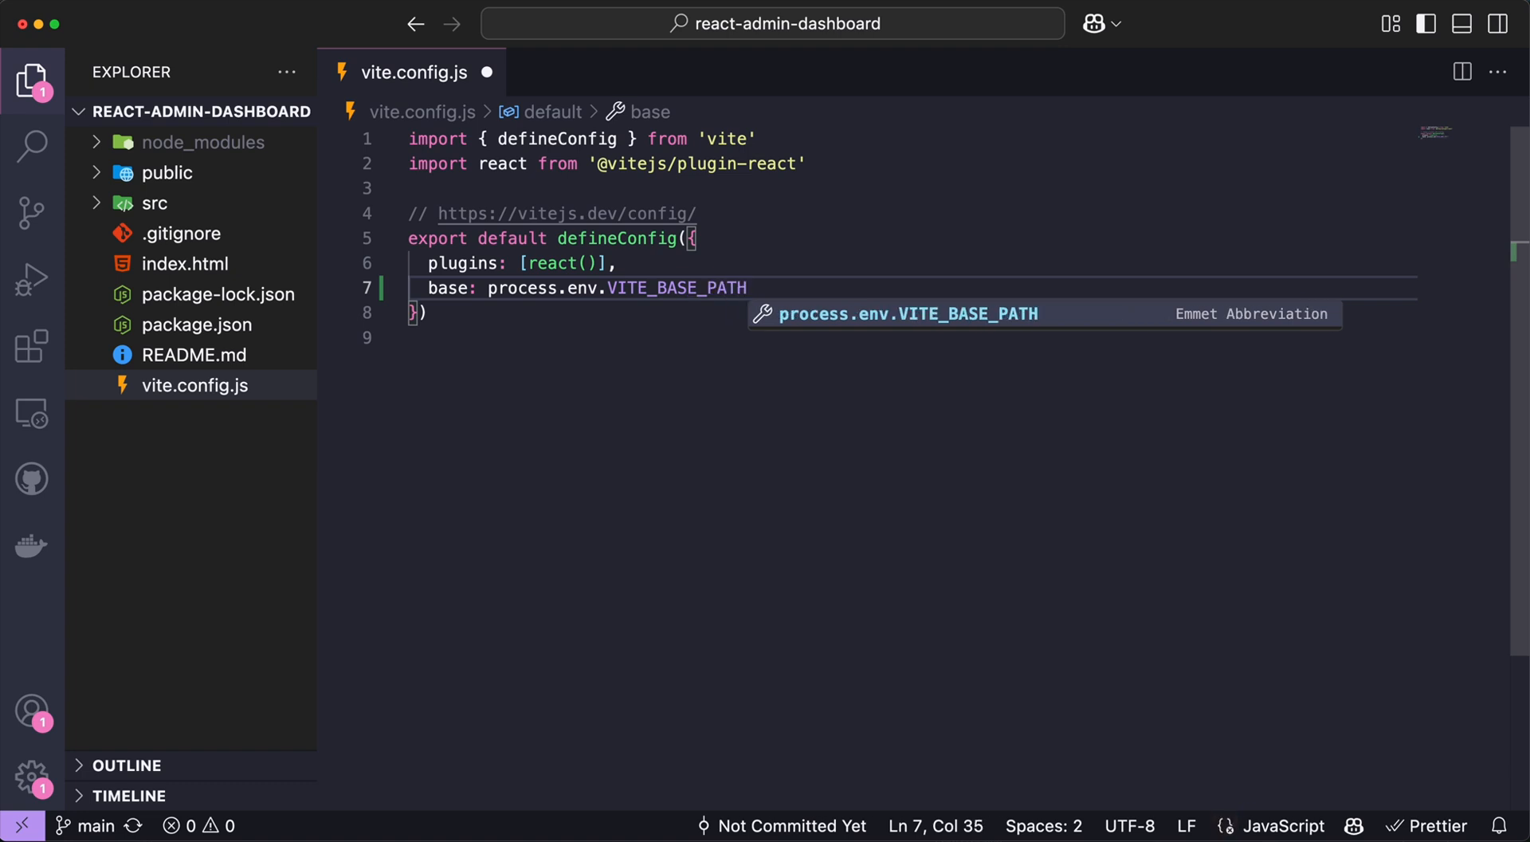
text(||)
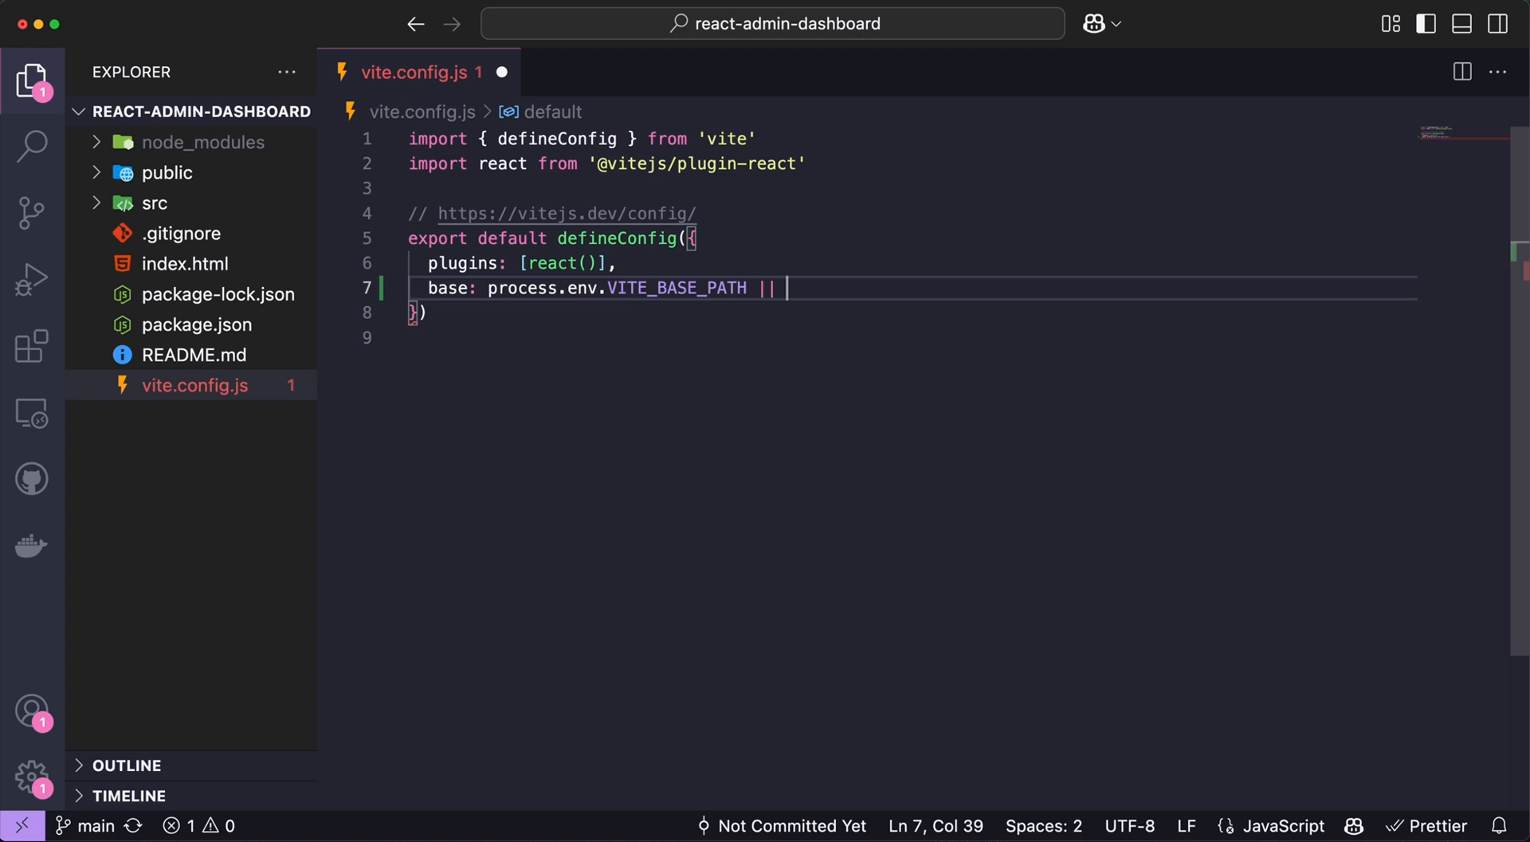
text("")
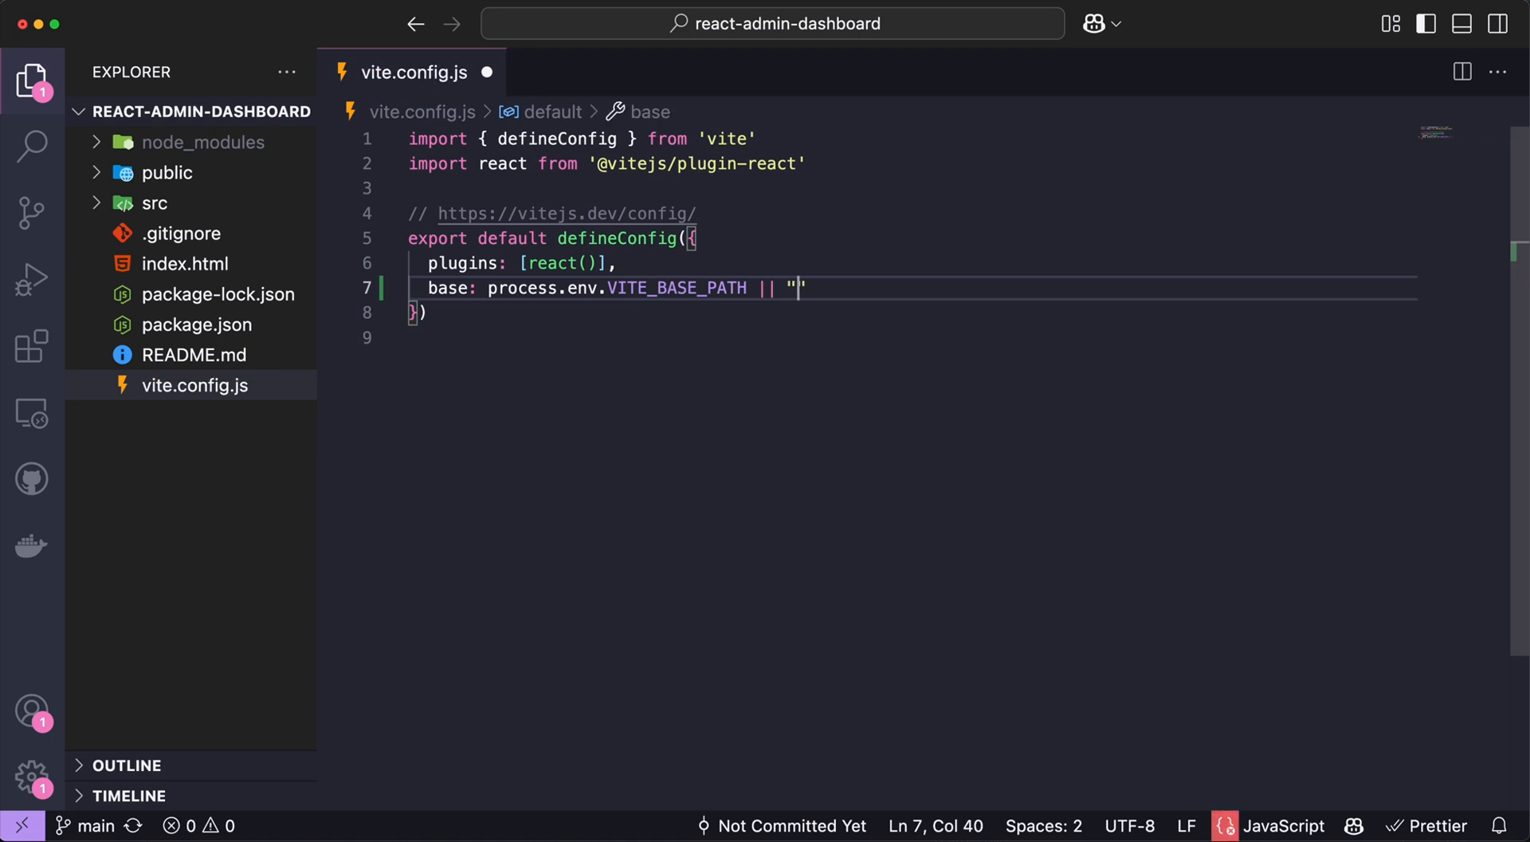
text(/)
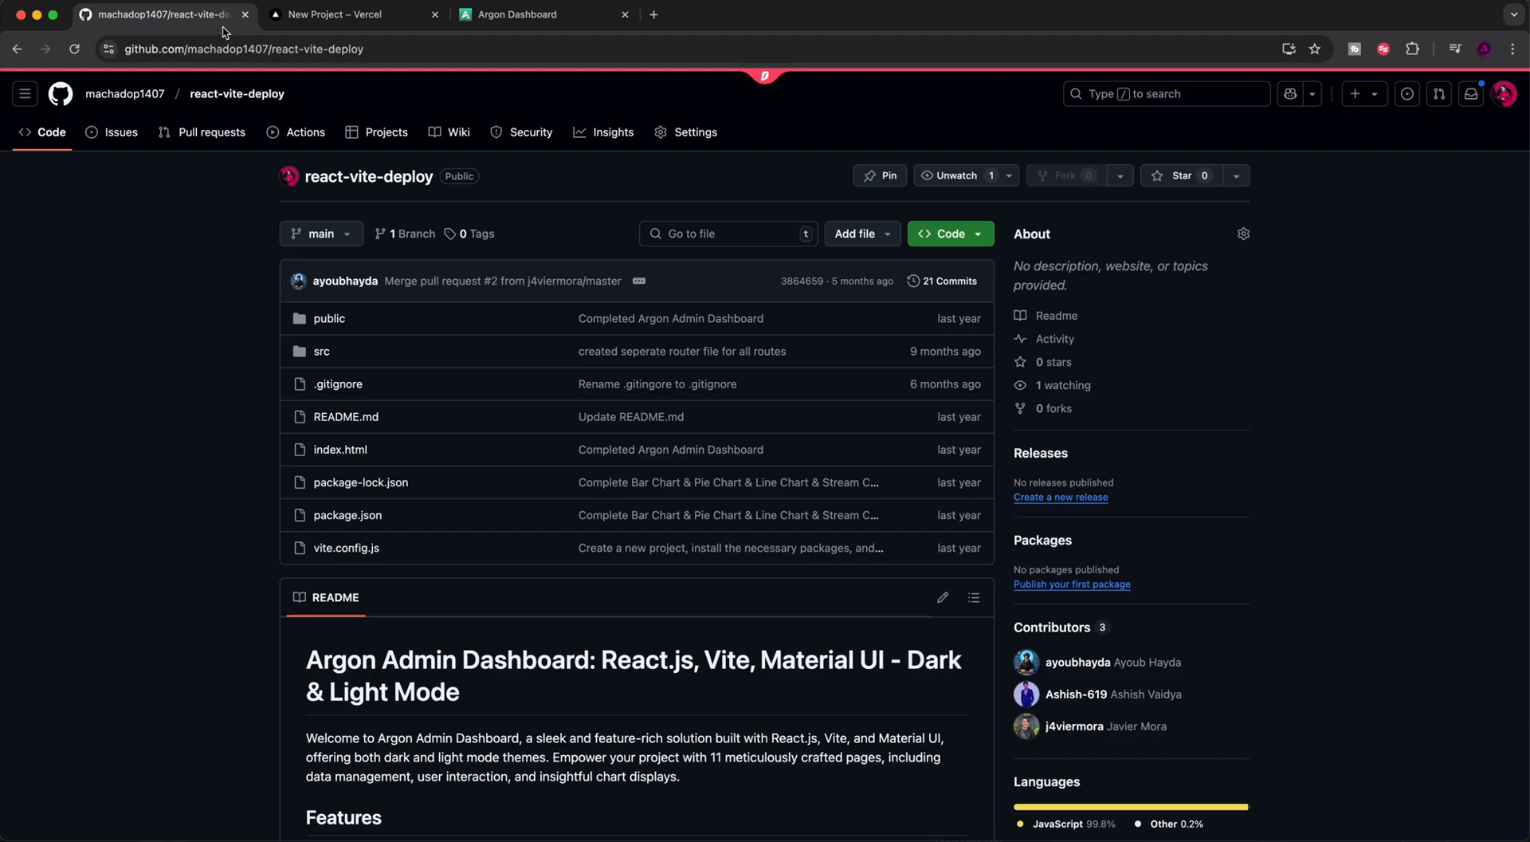
Set the fallback to "/react-vite-deploy", commit the change and git push
click(244, 50)
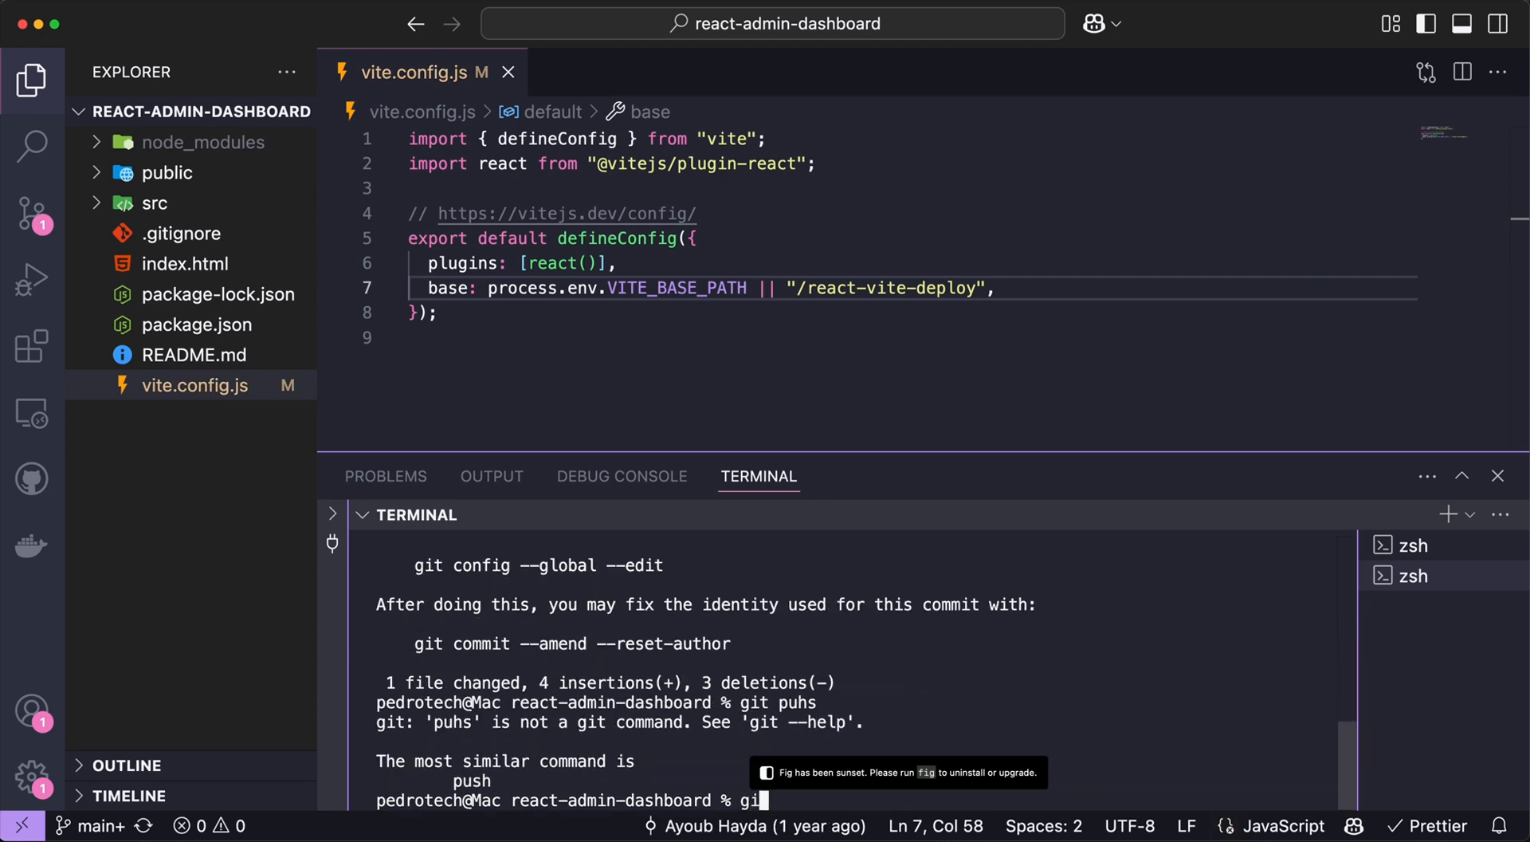
text(git push)
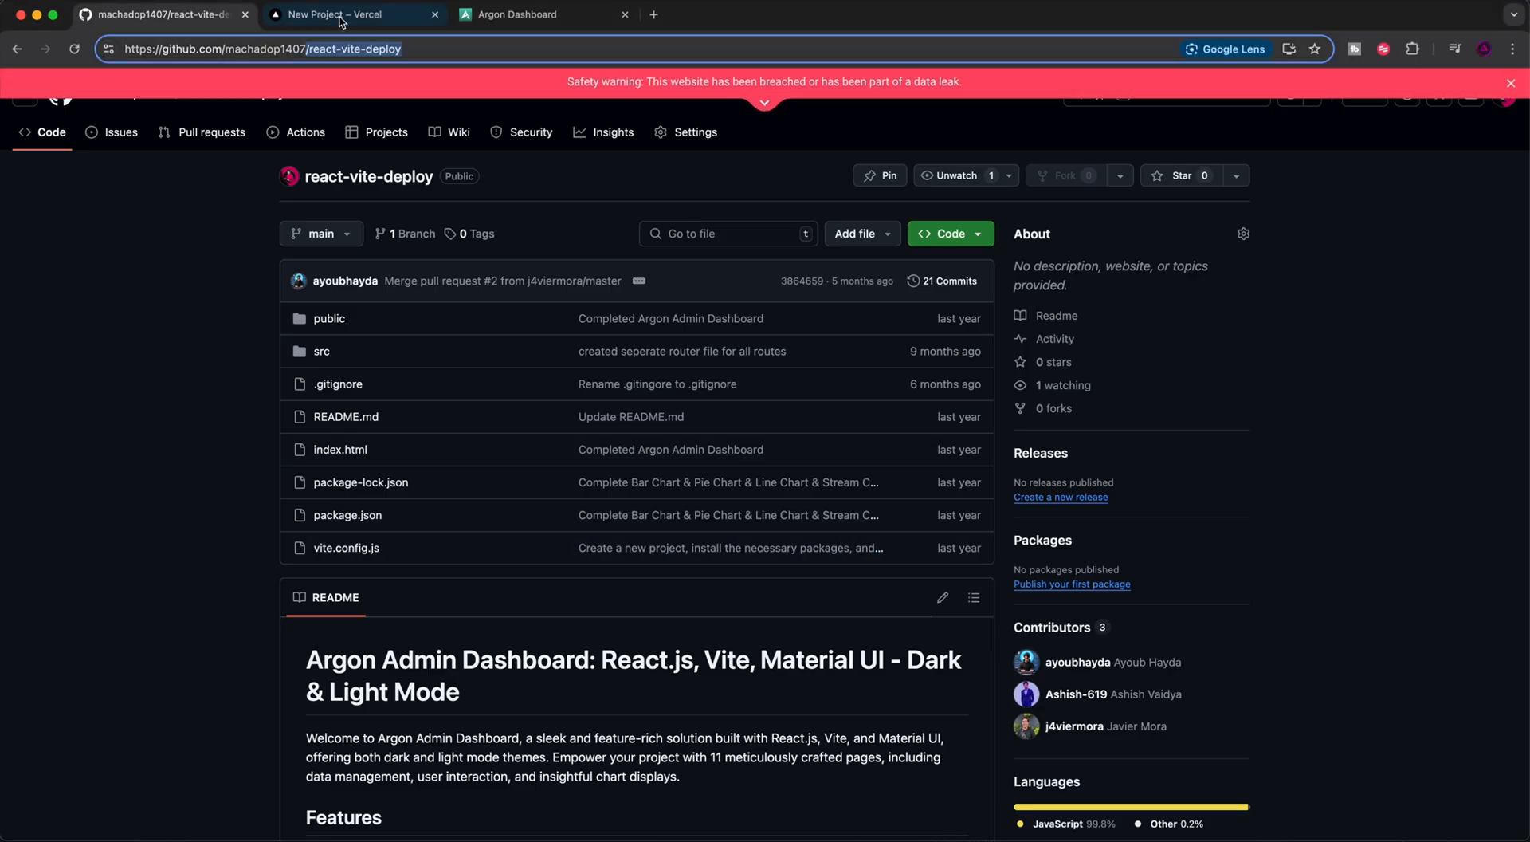
Deploy react-vite-deploy on Vercel with VITE_BASE_PATH set to /
click(336, 15)
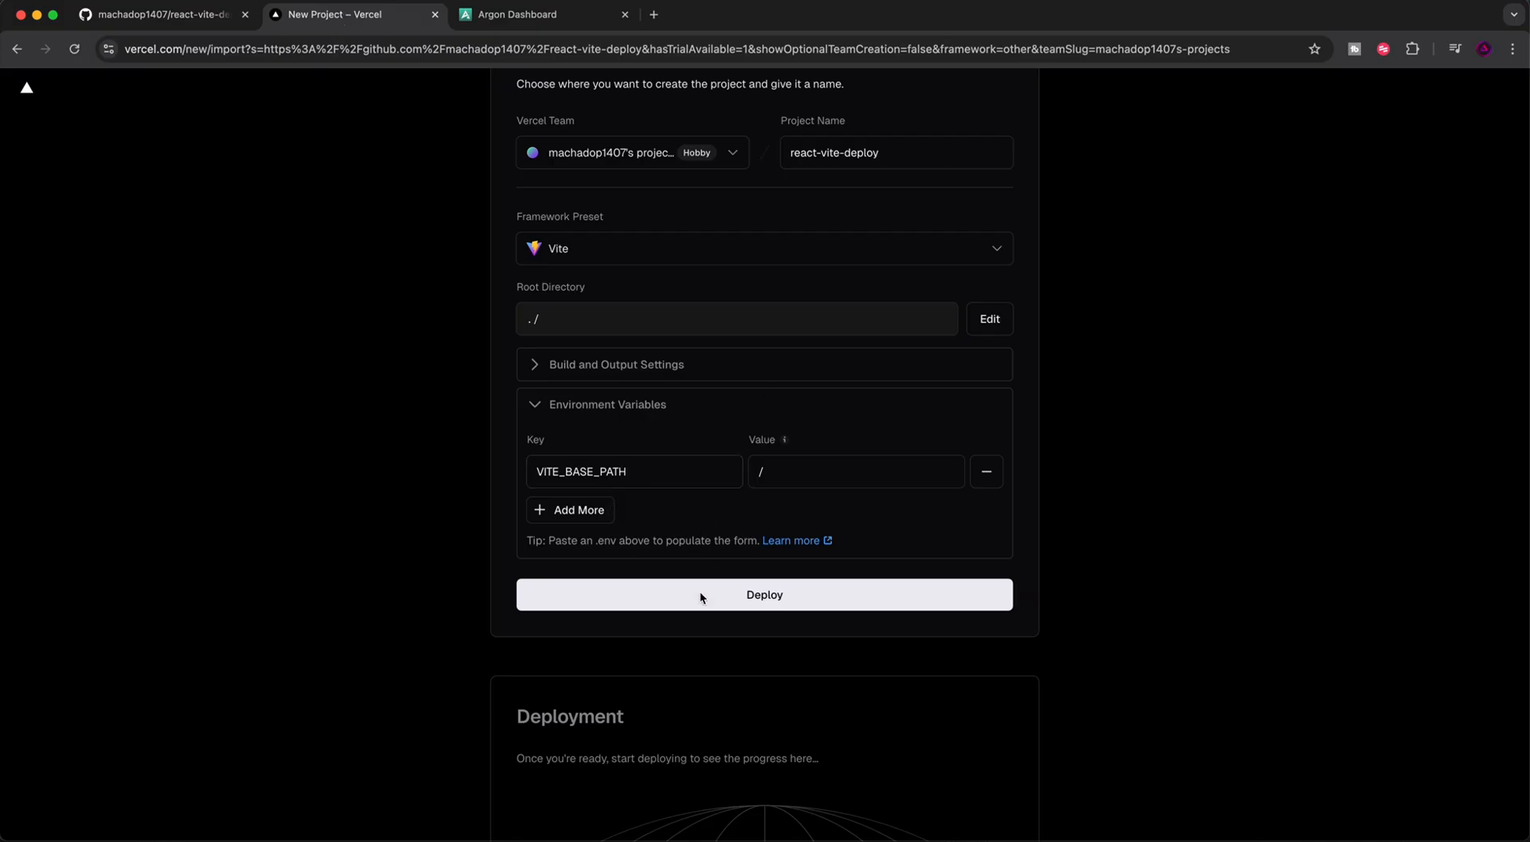
click(763, 593)
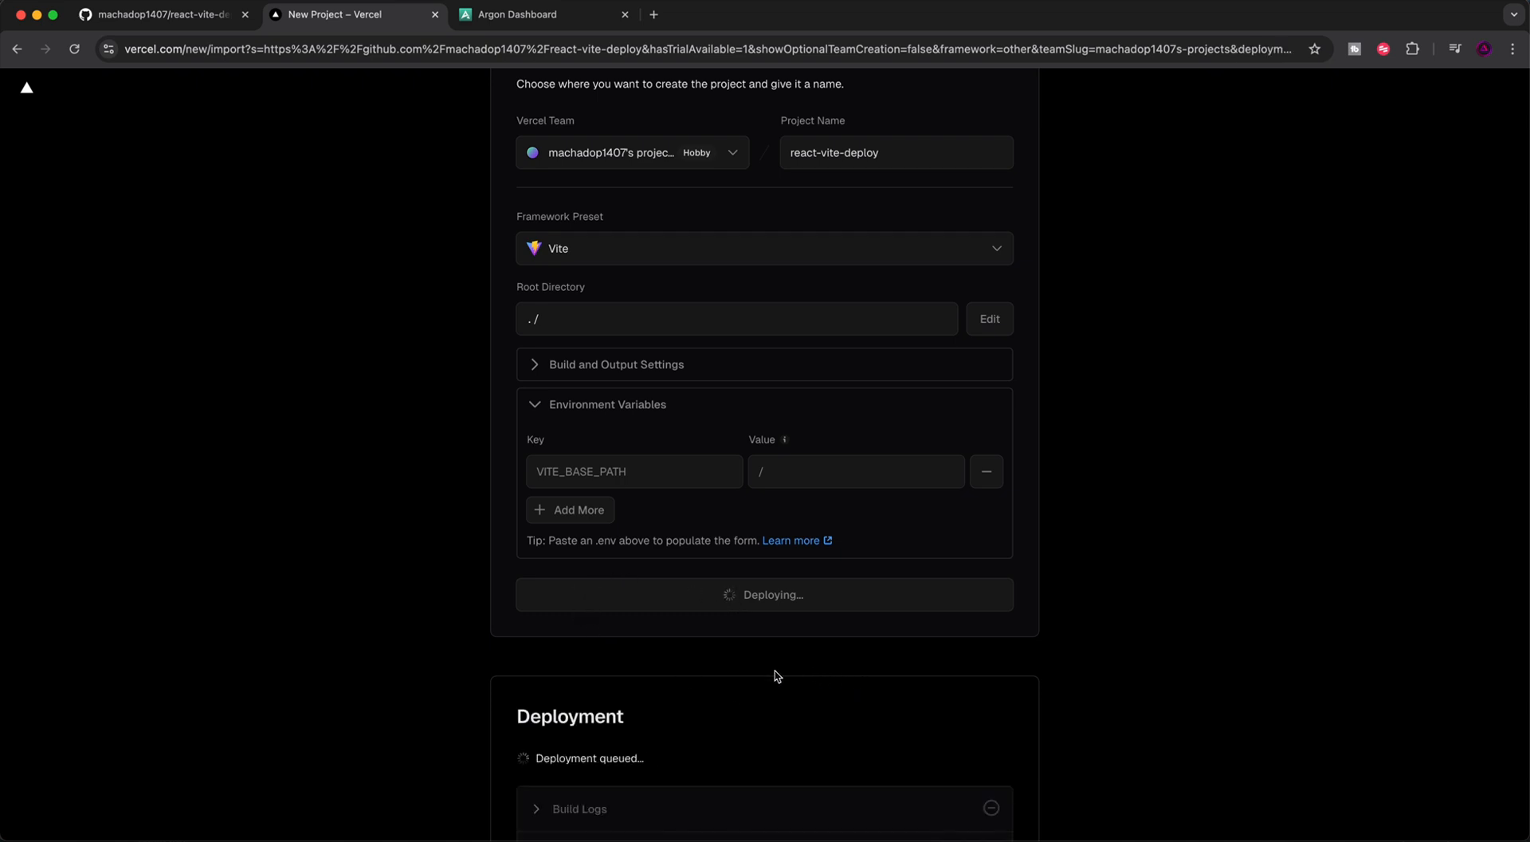
scroll(down, 3)
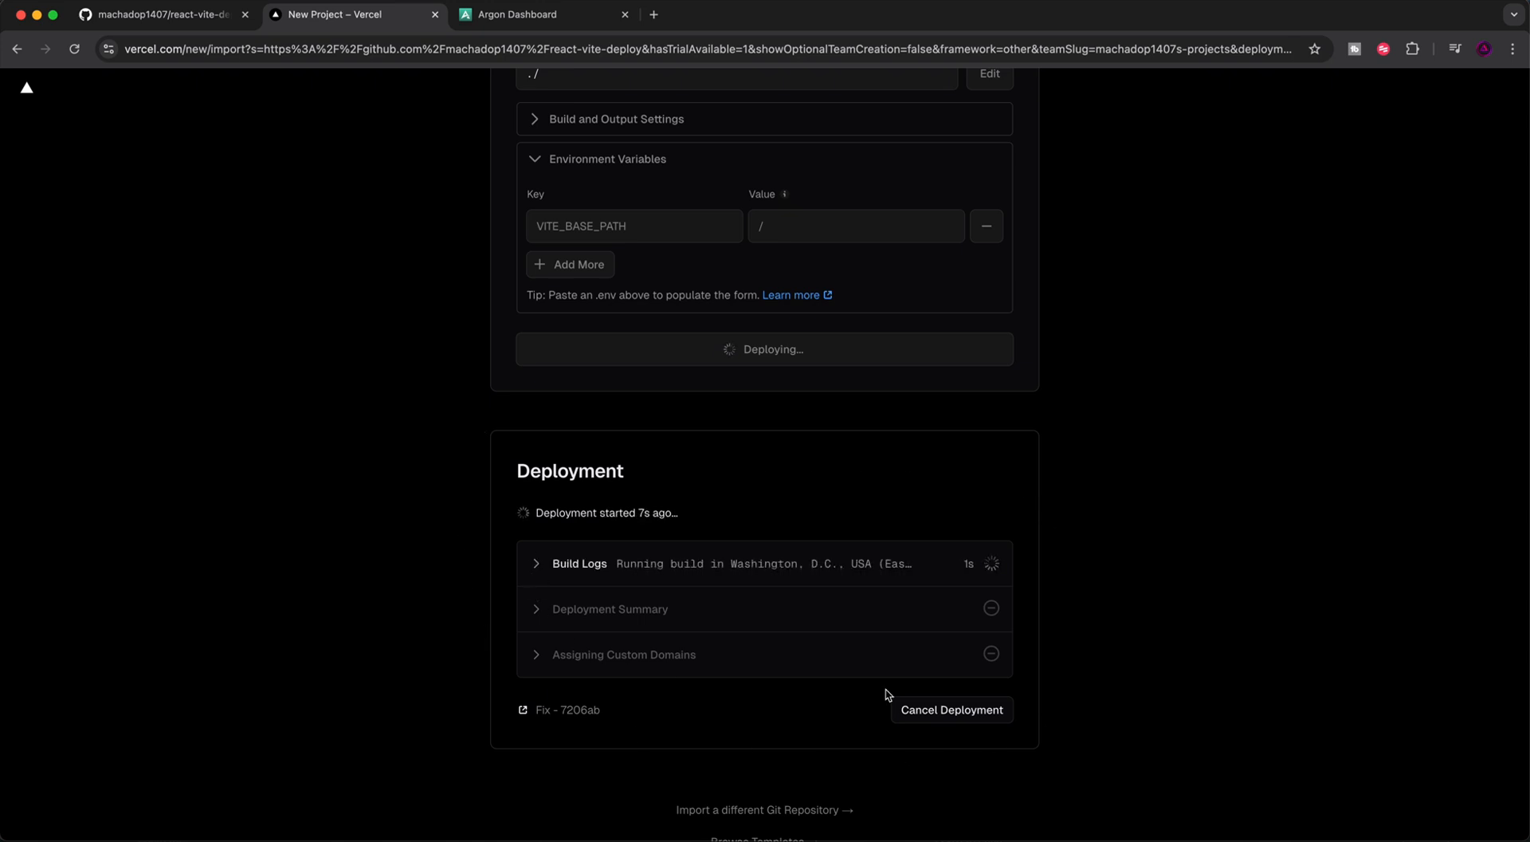
mouse_move(507, 460)
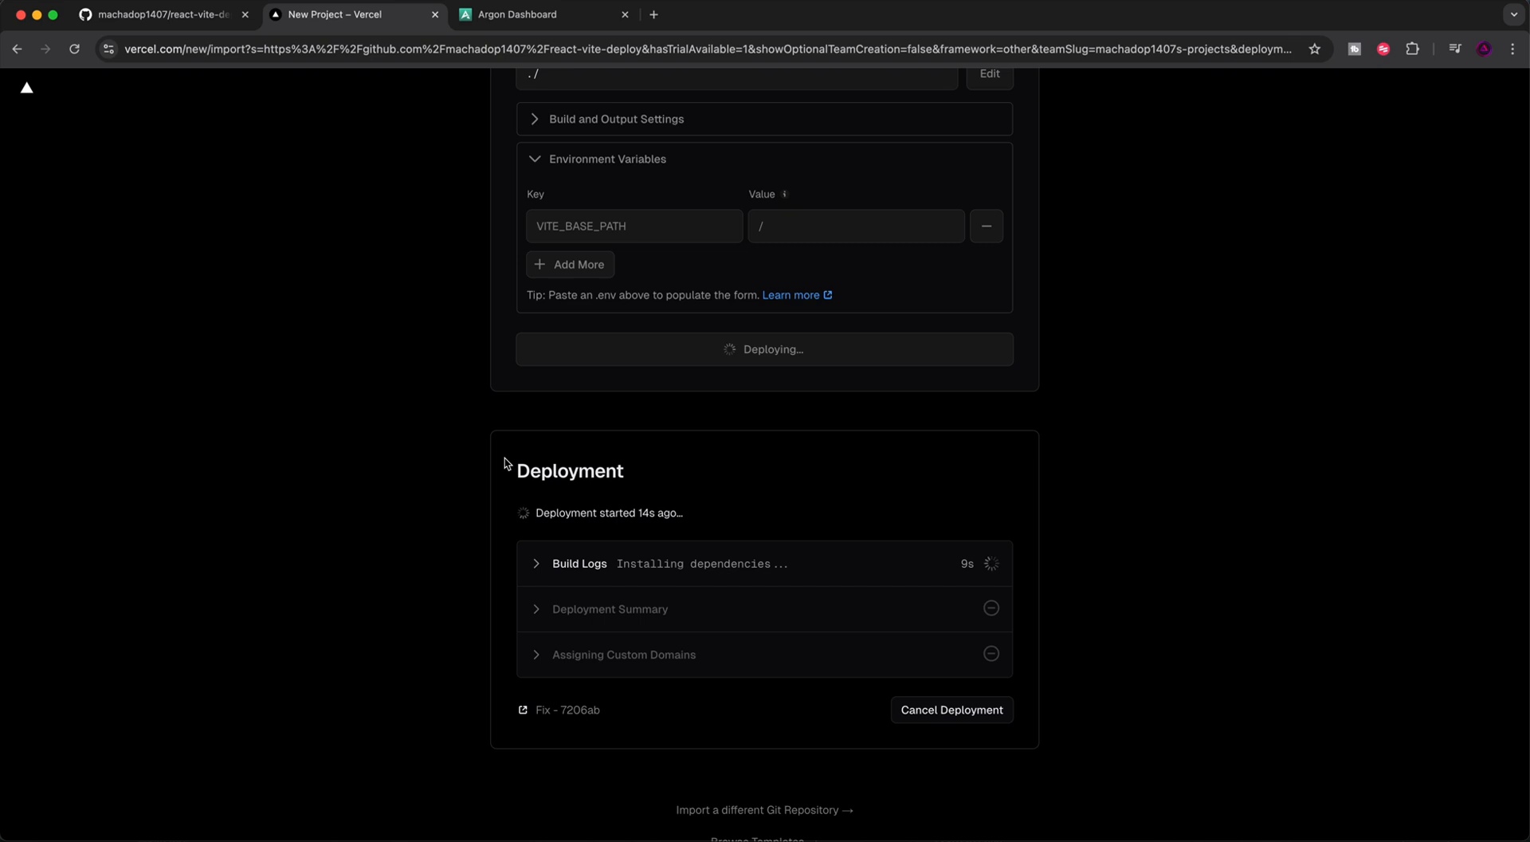
mouse_move(495, 475)
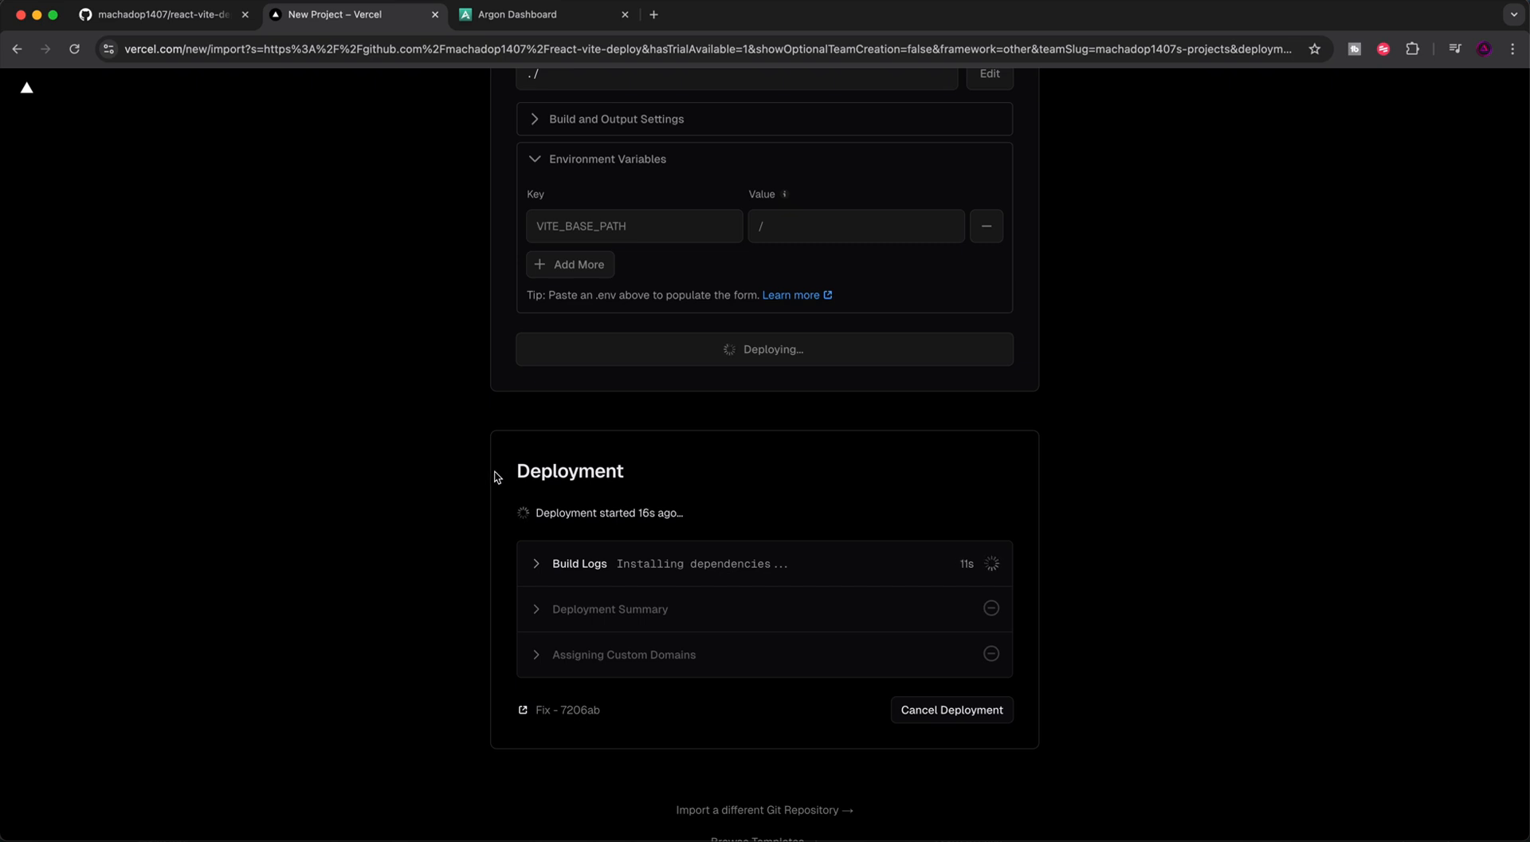
mouse_move(538, 572)
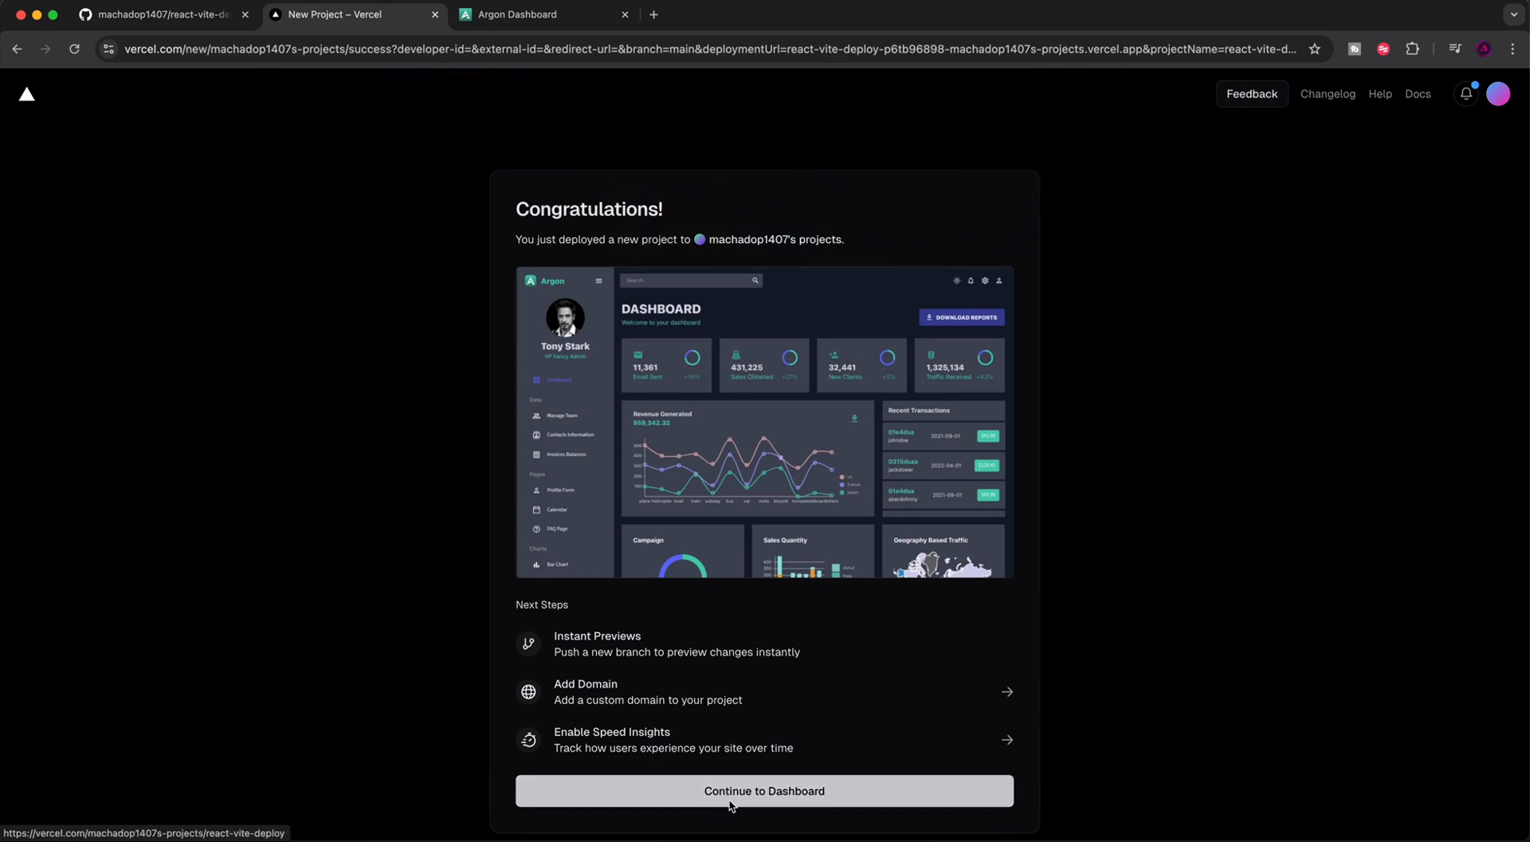
Continue to the project dashboard and view Deployments and Analytics
click(764, 790)
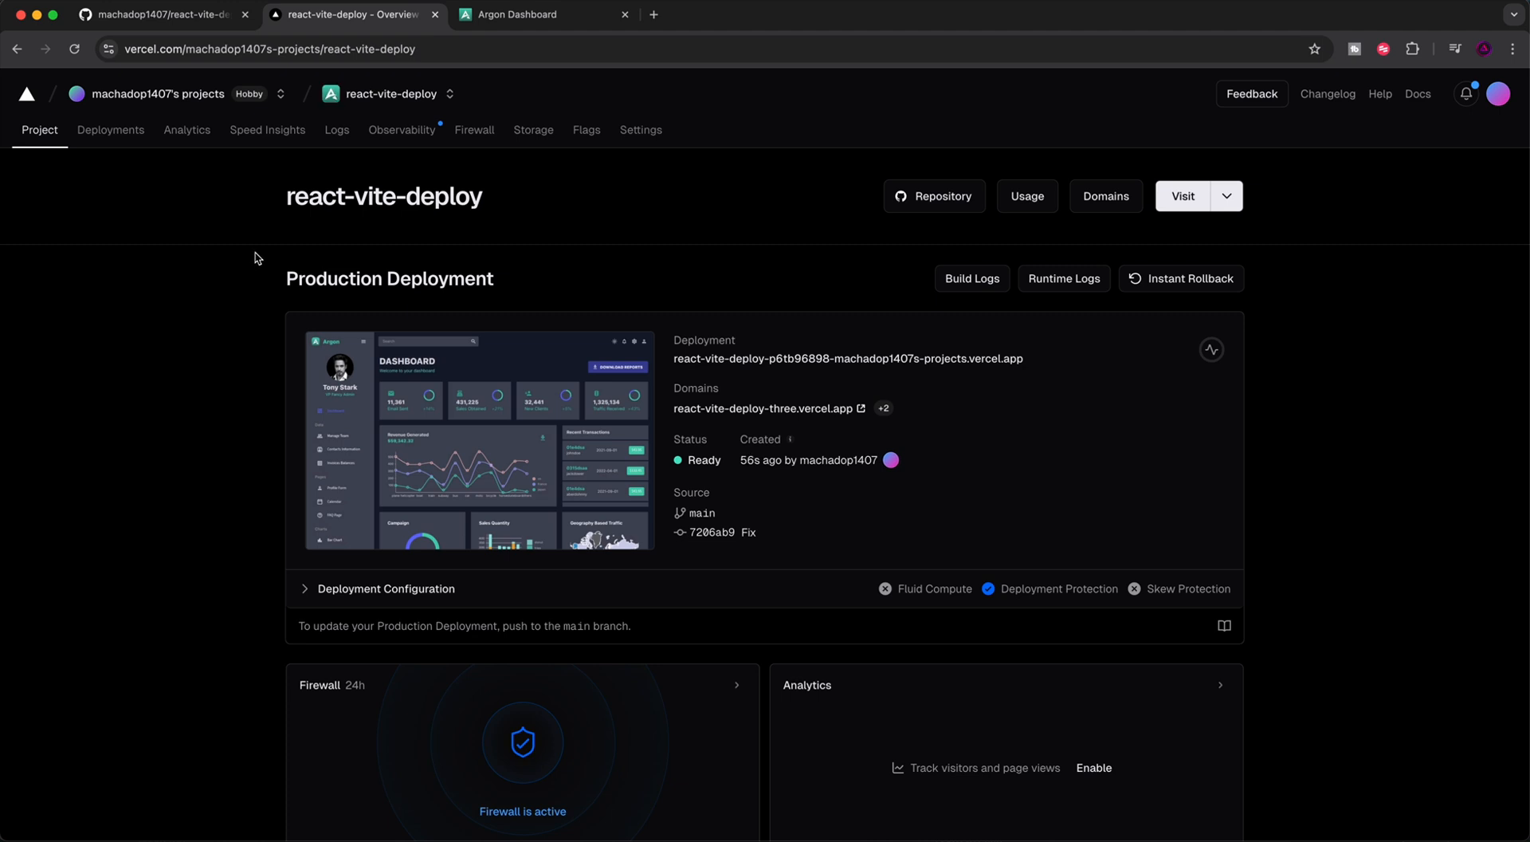
click(110, 129)
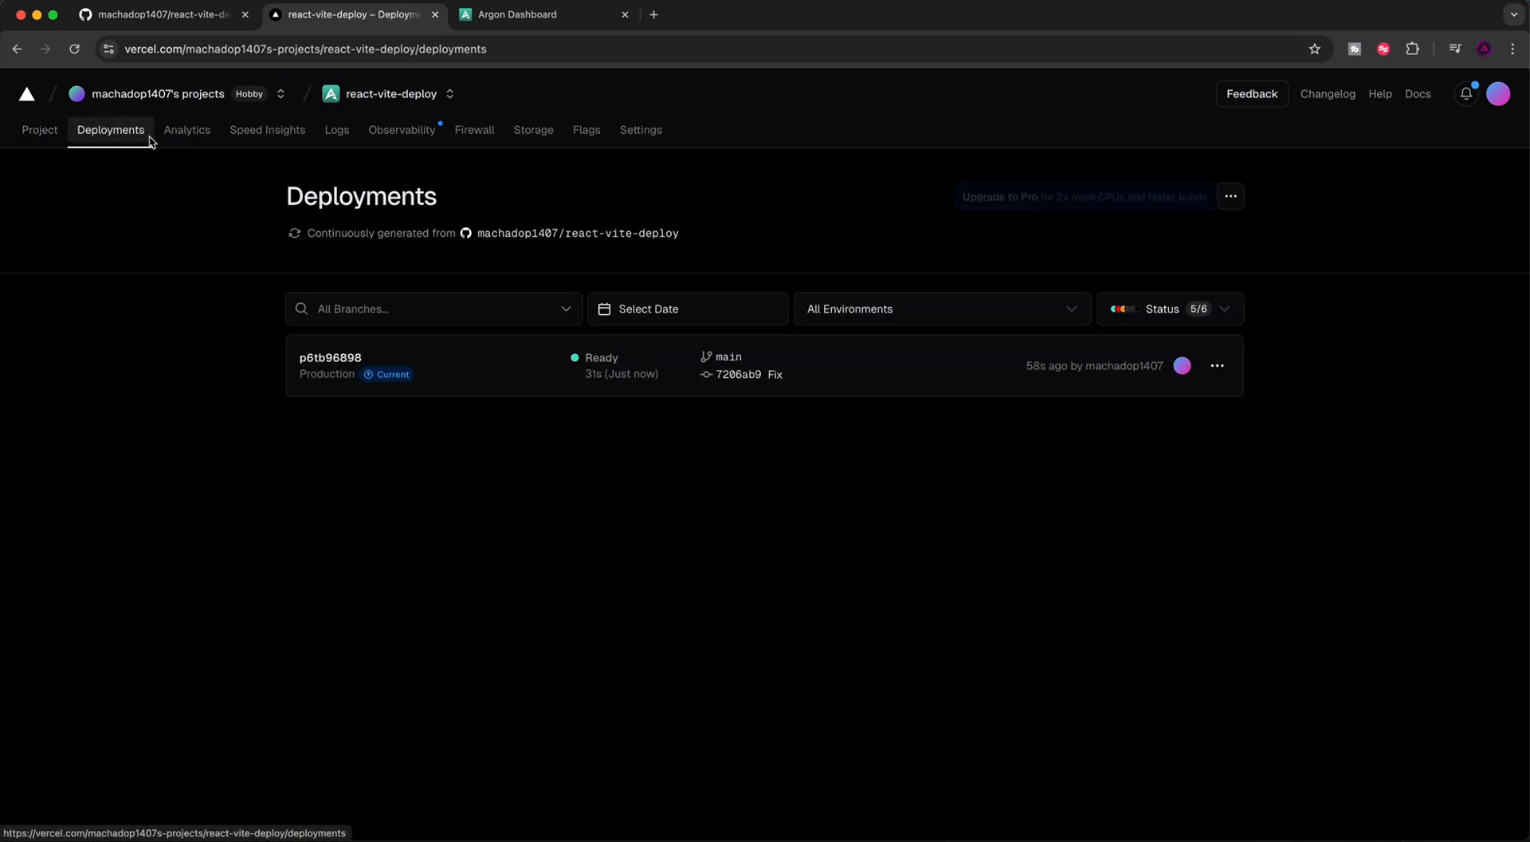
click(187, 129)
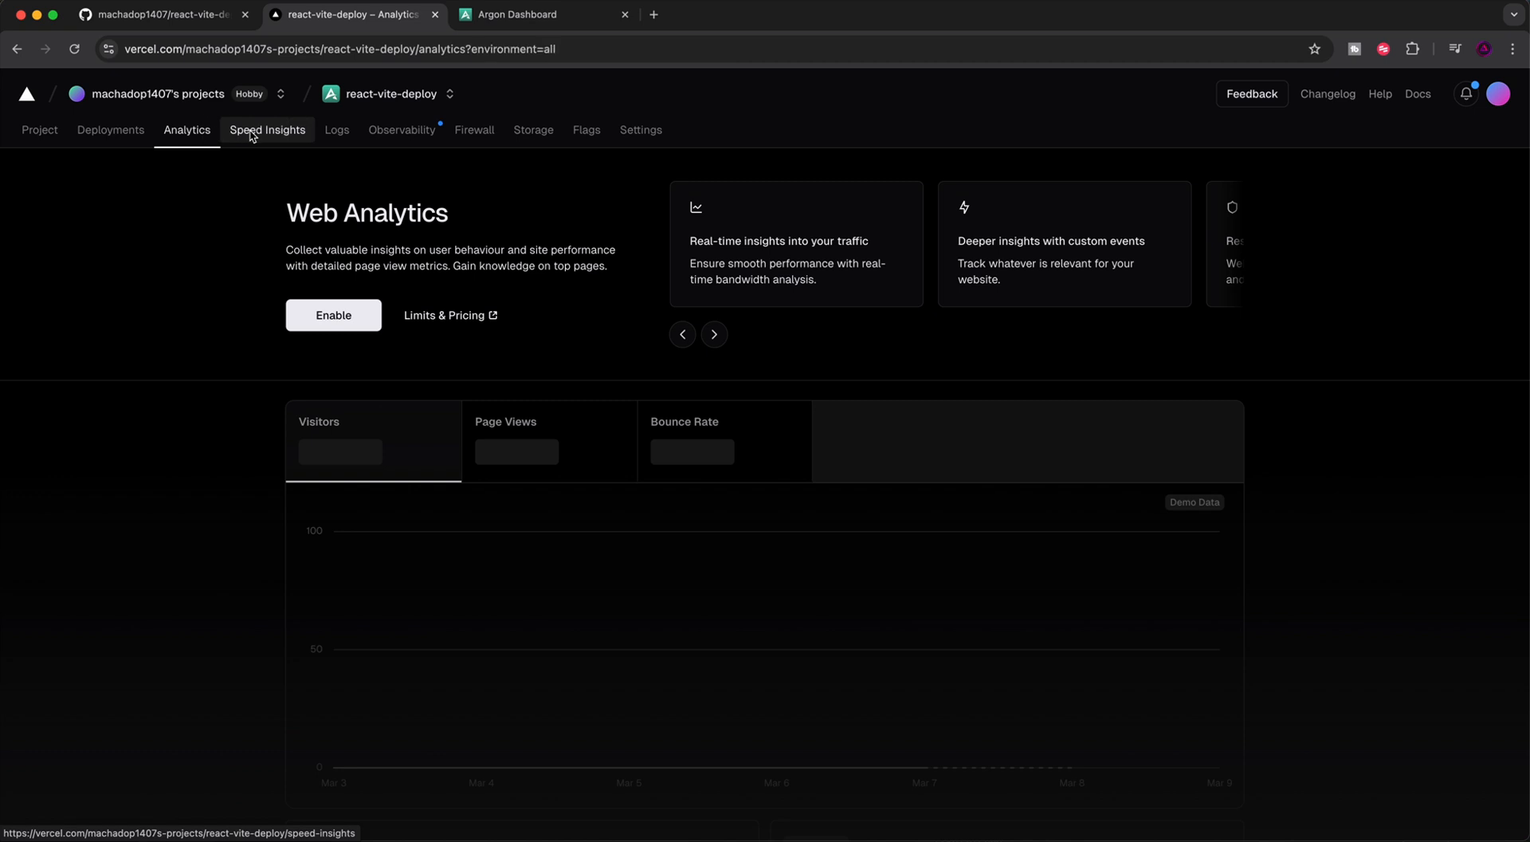
Try enabling Speed Insights, then return to the Deployments page showing Ready
click(266, 129)
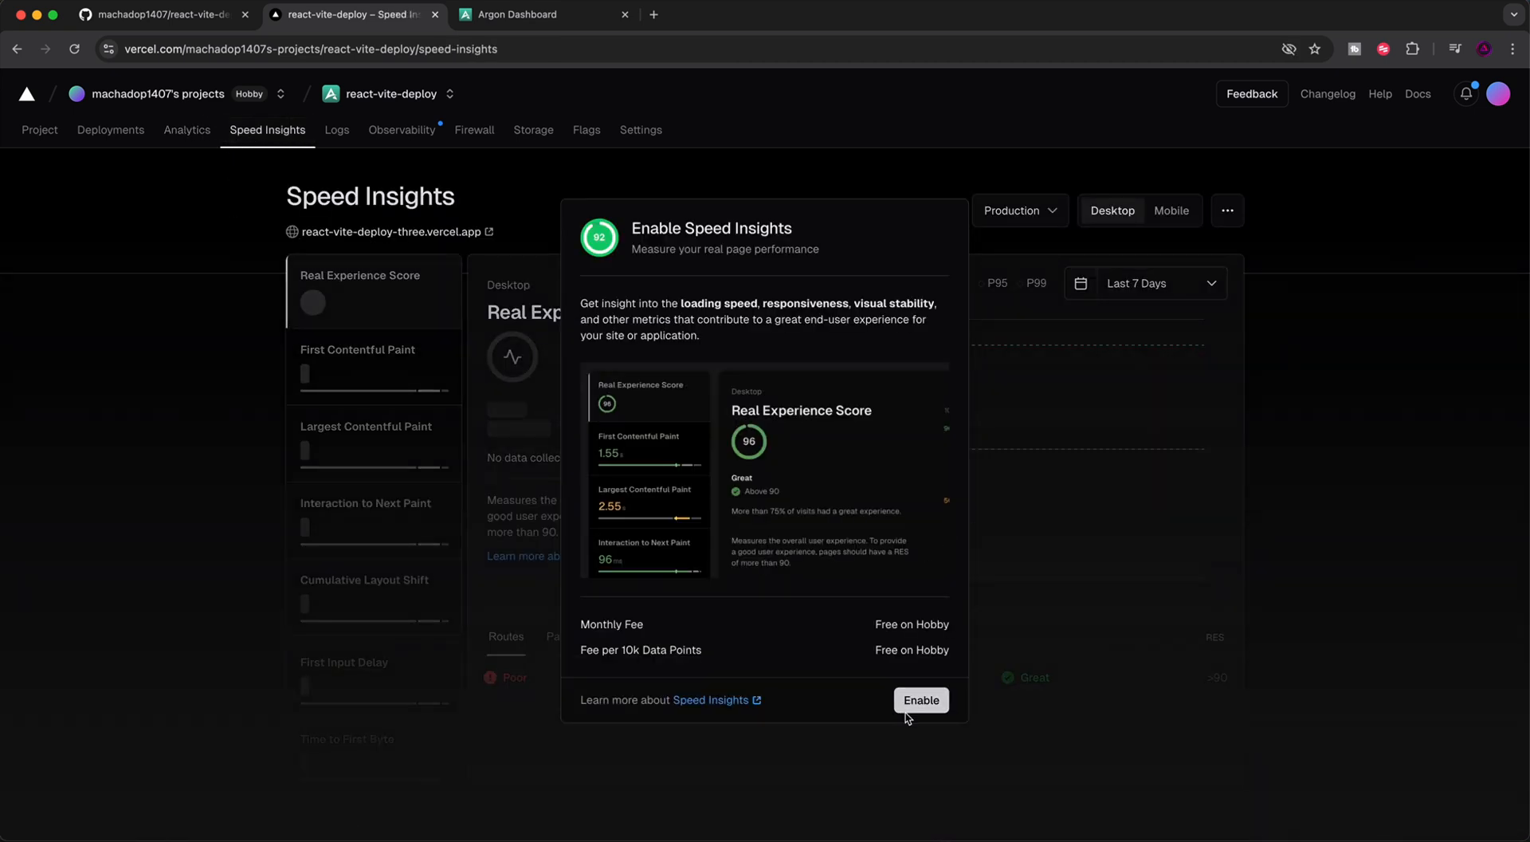
click(920, 699)
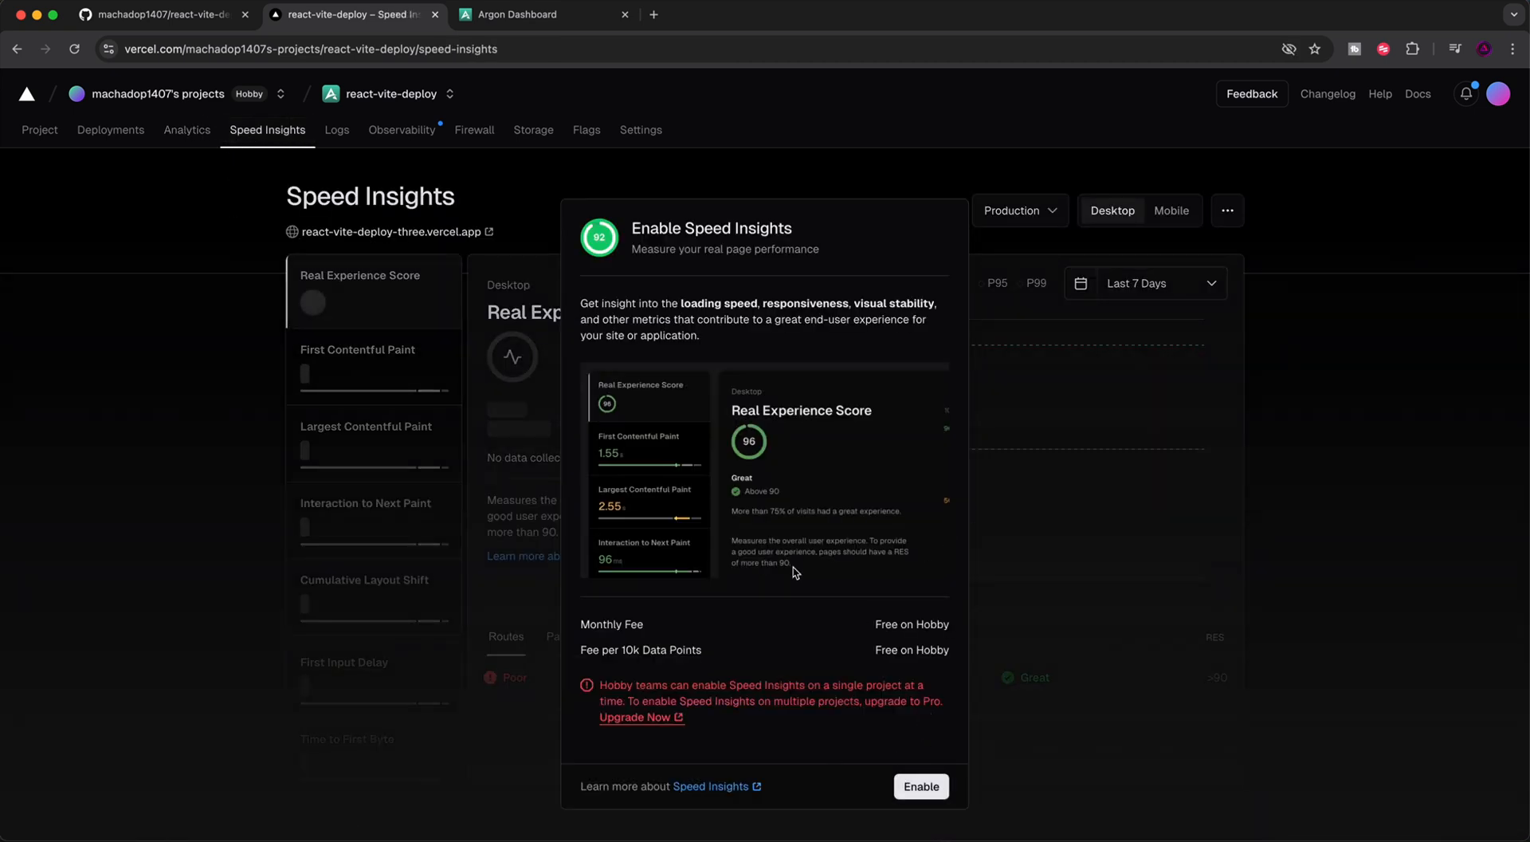
click(110, 129)
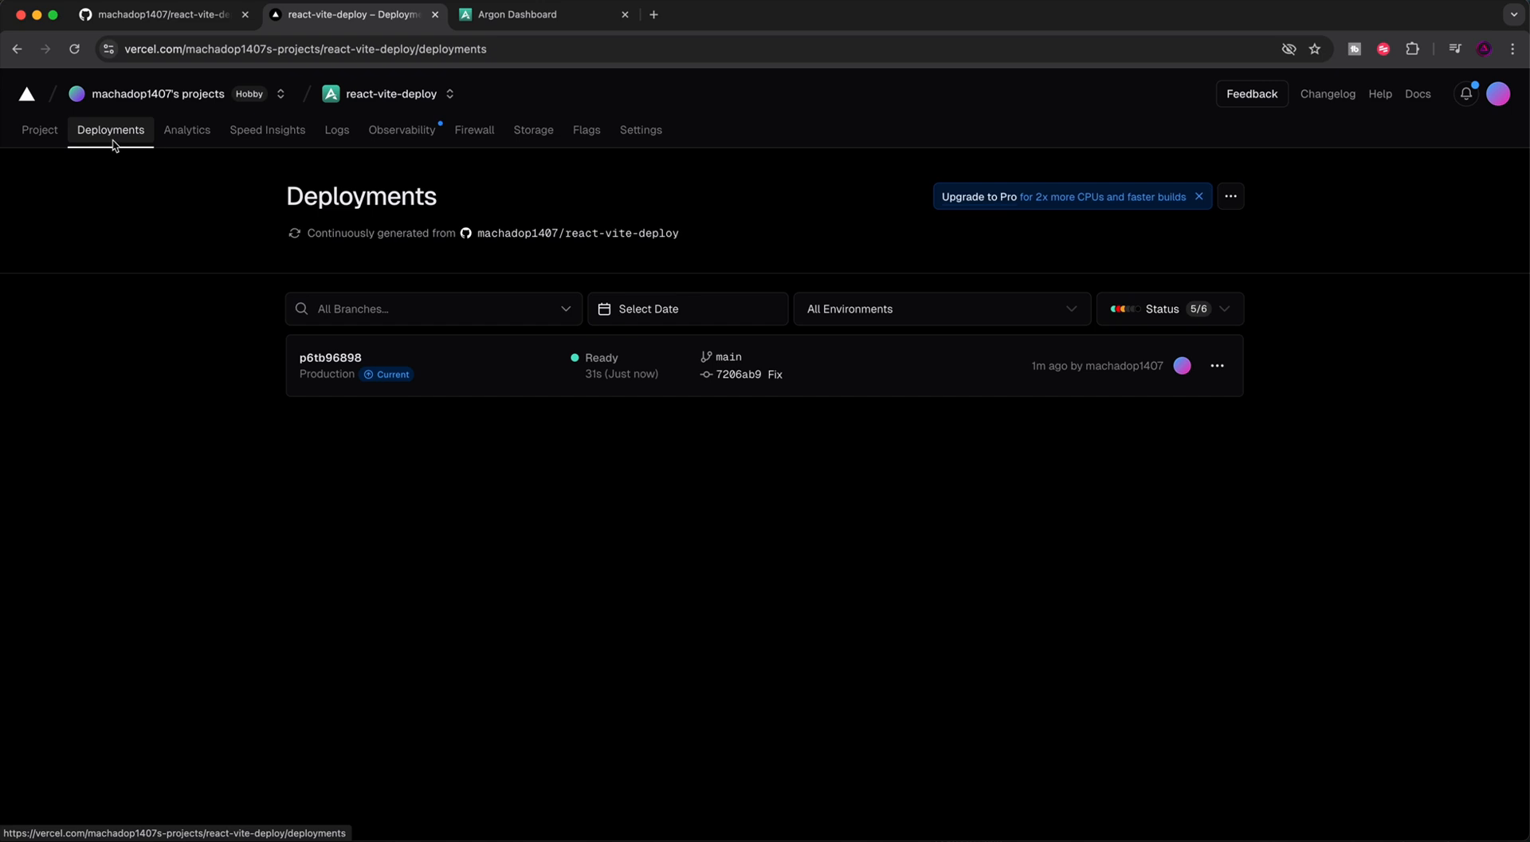
mouse_move(1129, 169)
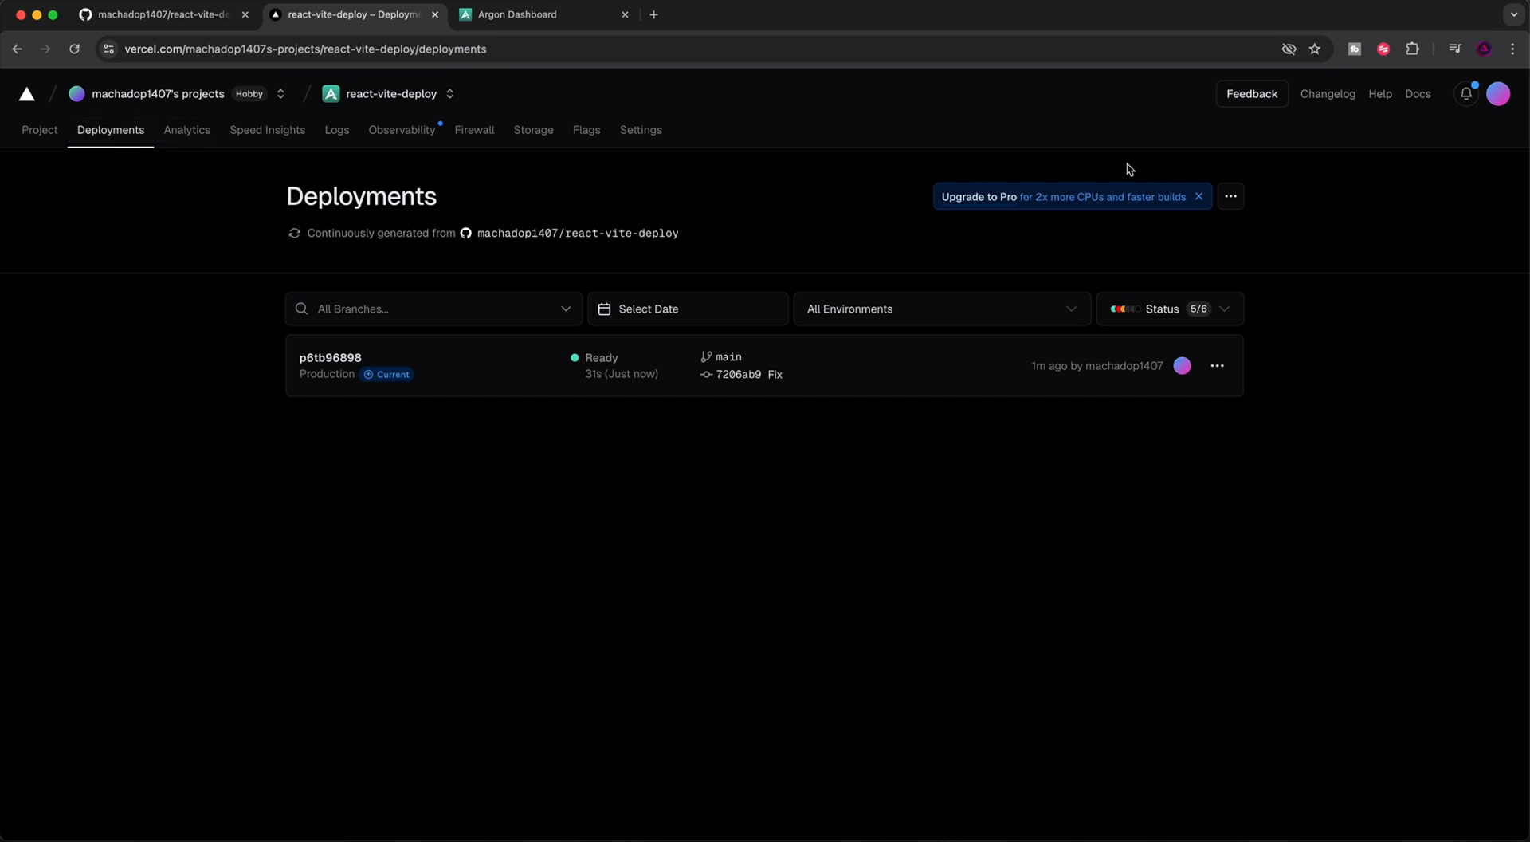
mouse_move(324, 204)
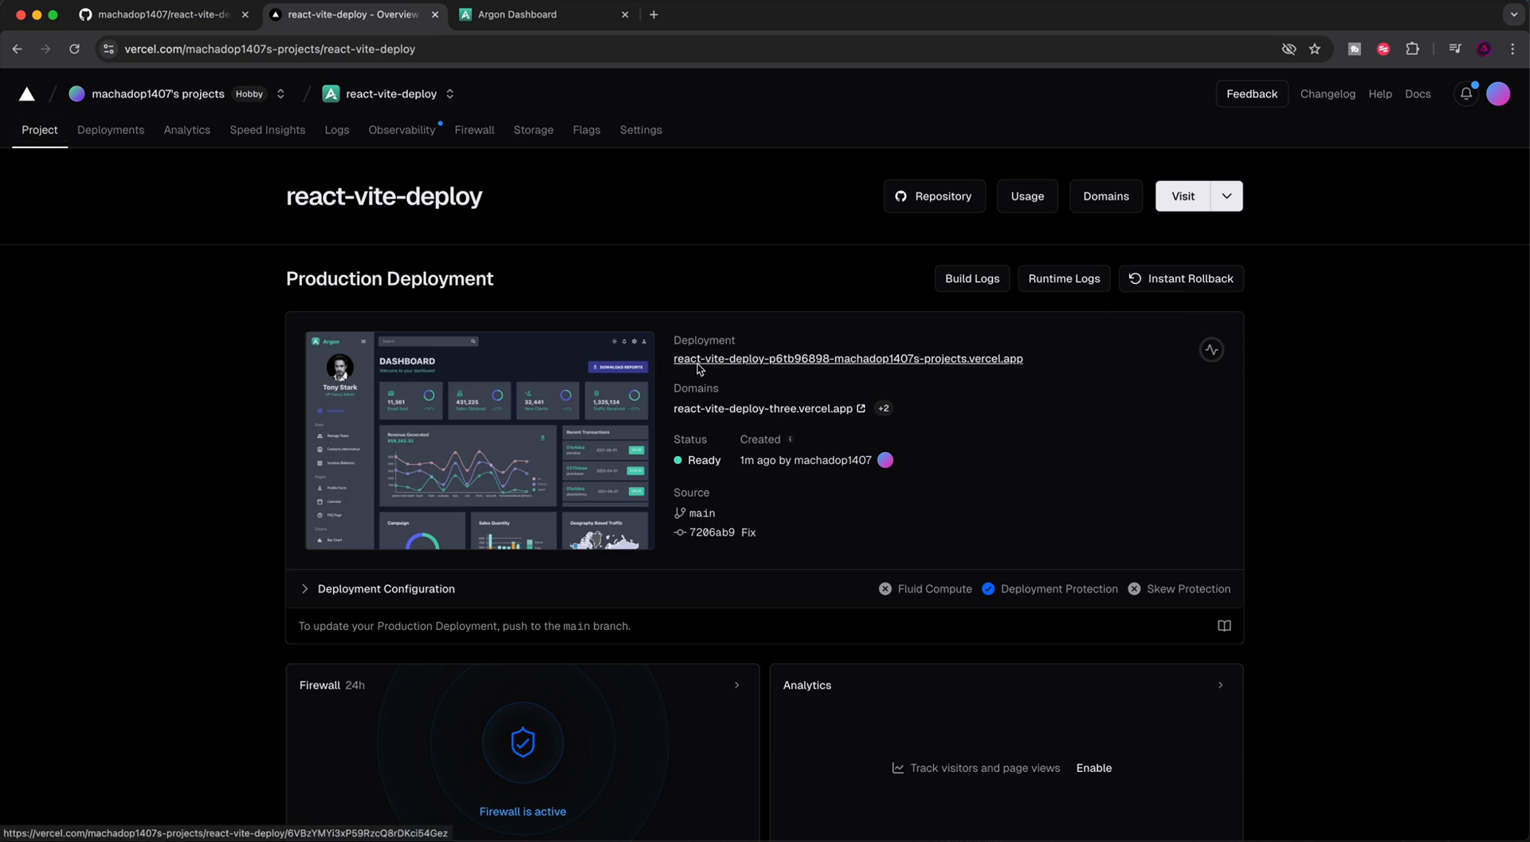
View the live Argon Dashboard at its vercel.app address, check the URL, and return to the p6tb96898 deployment page
click(846, 359)
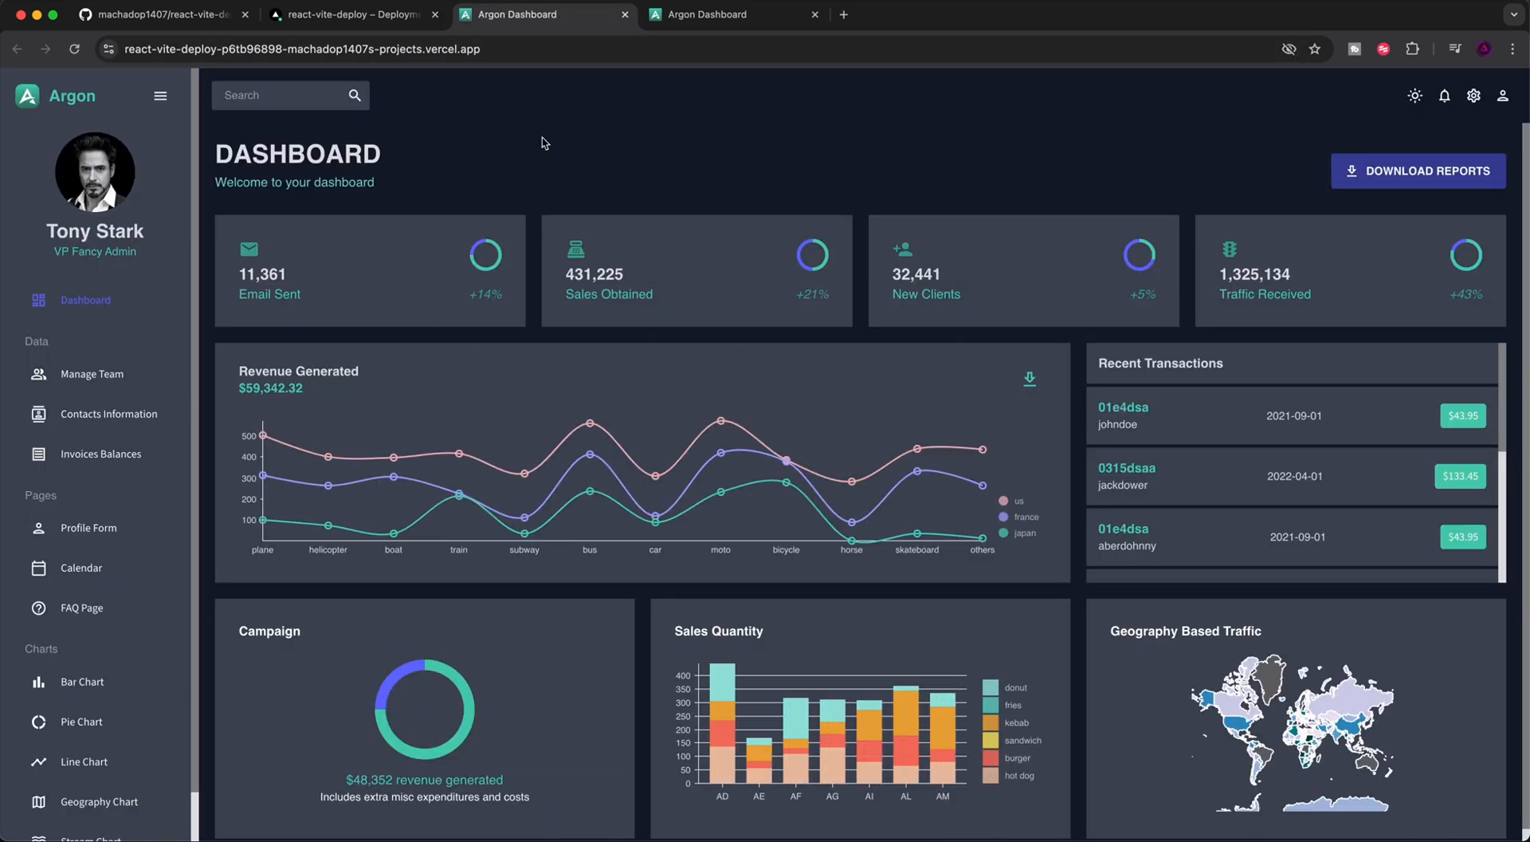
click(294, 49)
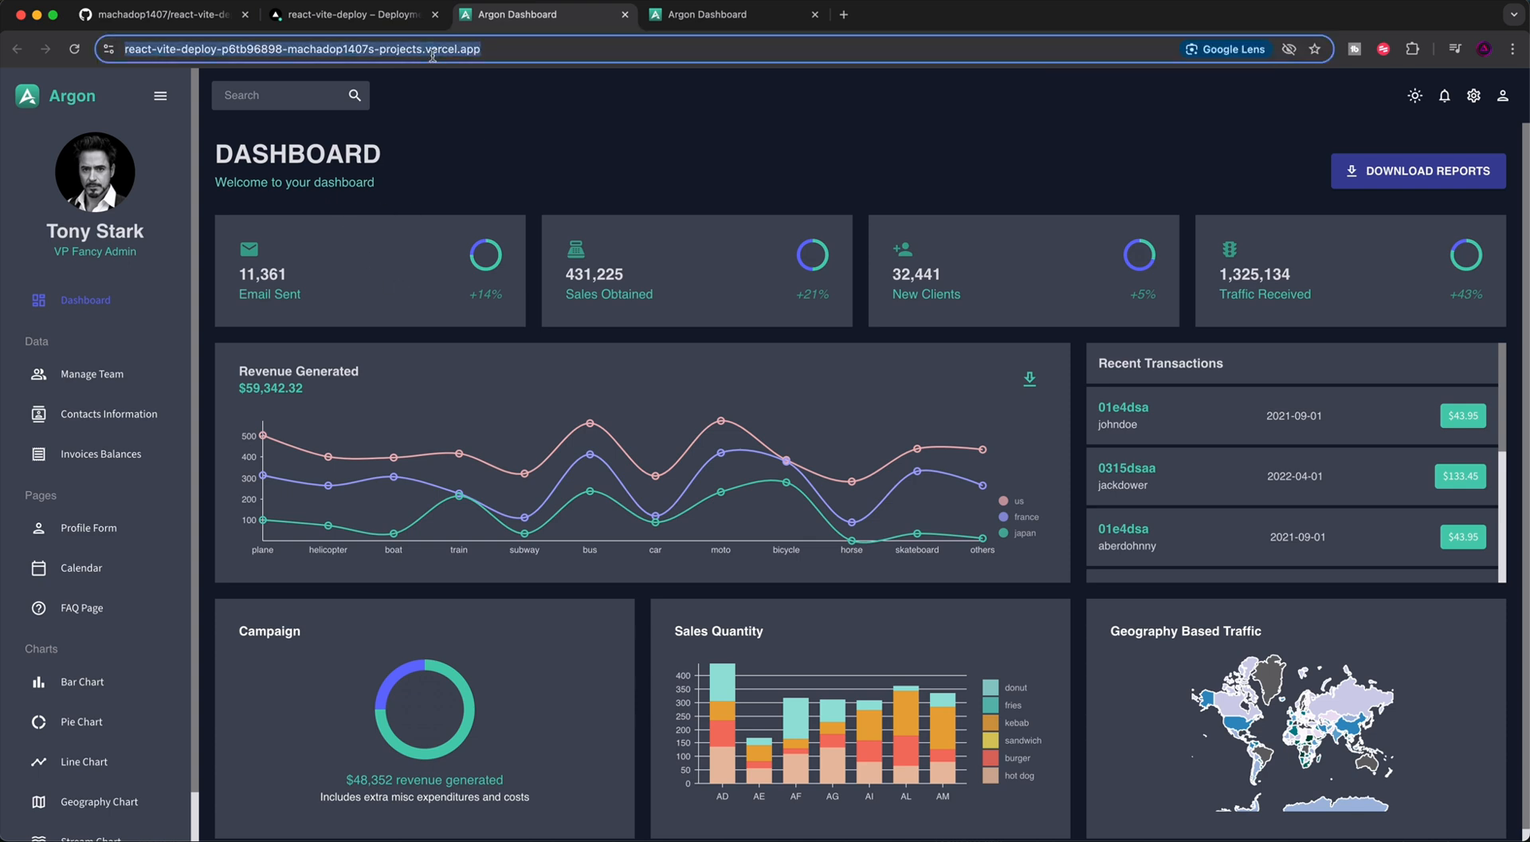
click(294, 50)
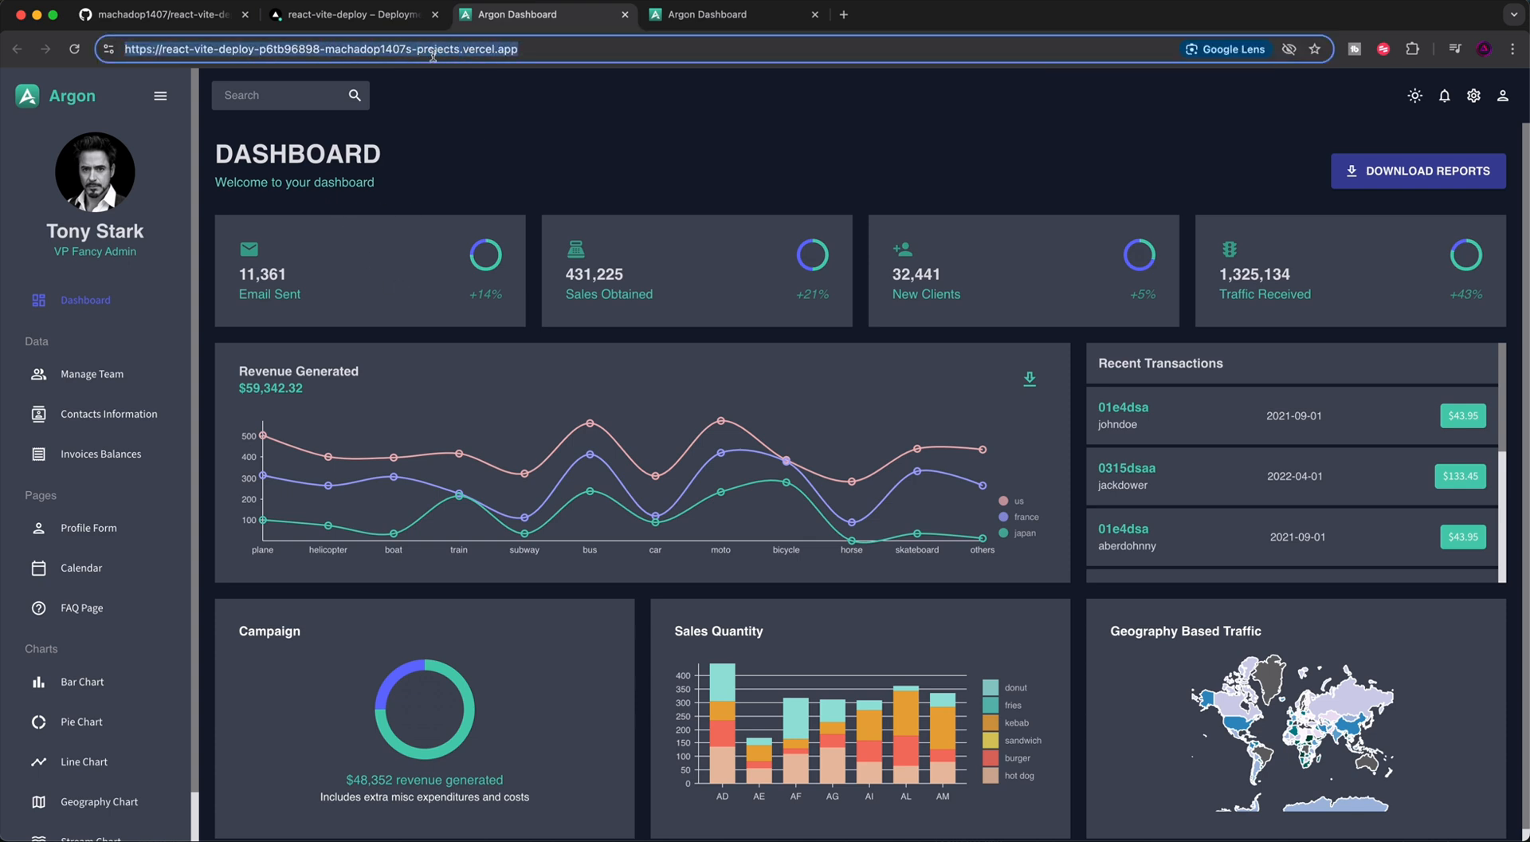
click(391, 49)
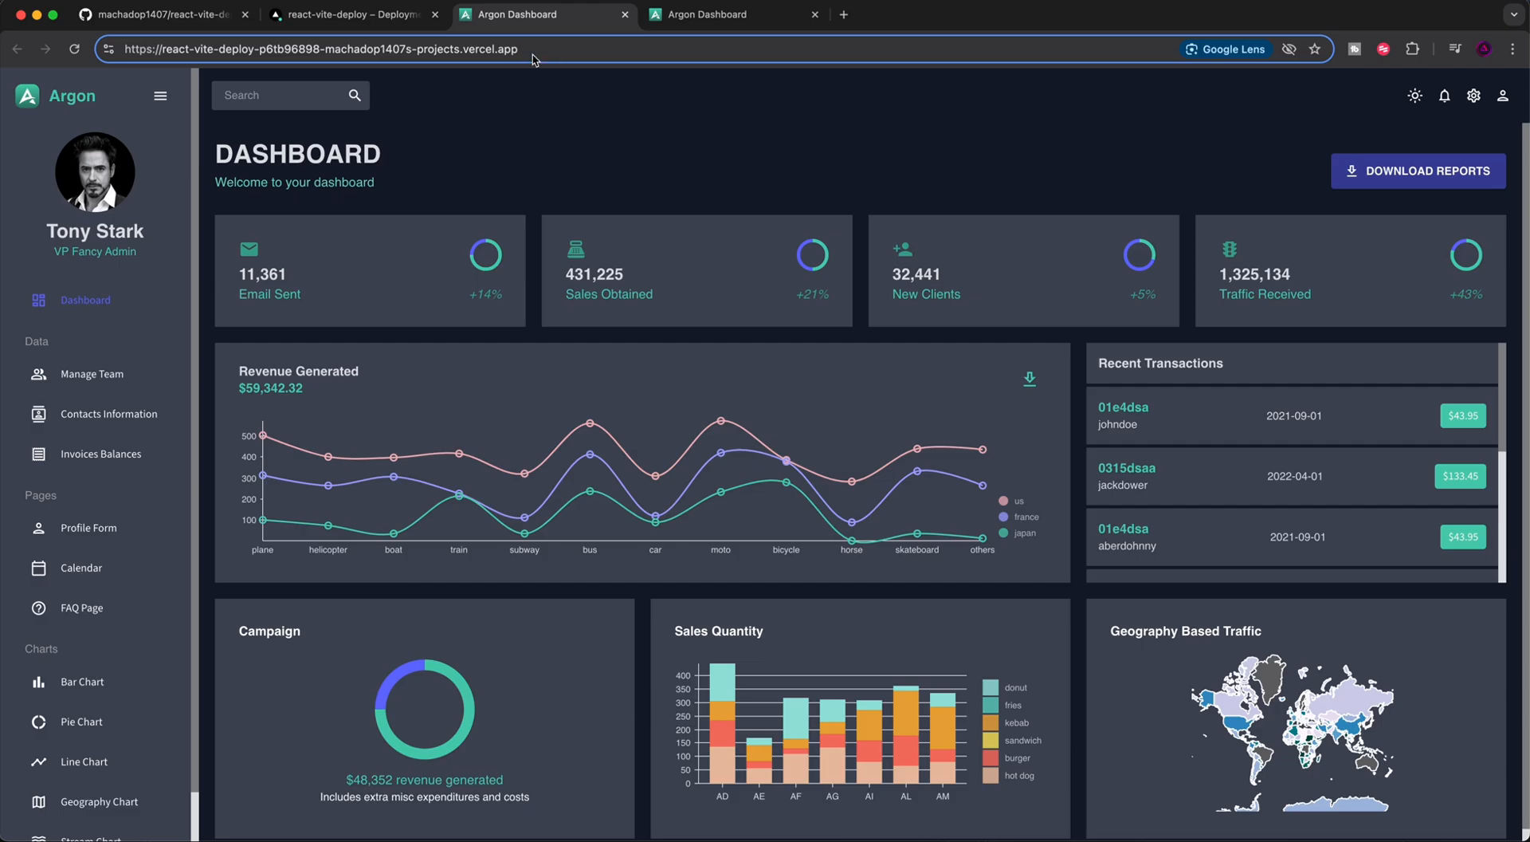
click(350, 15)
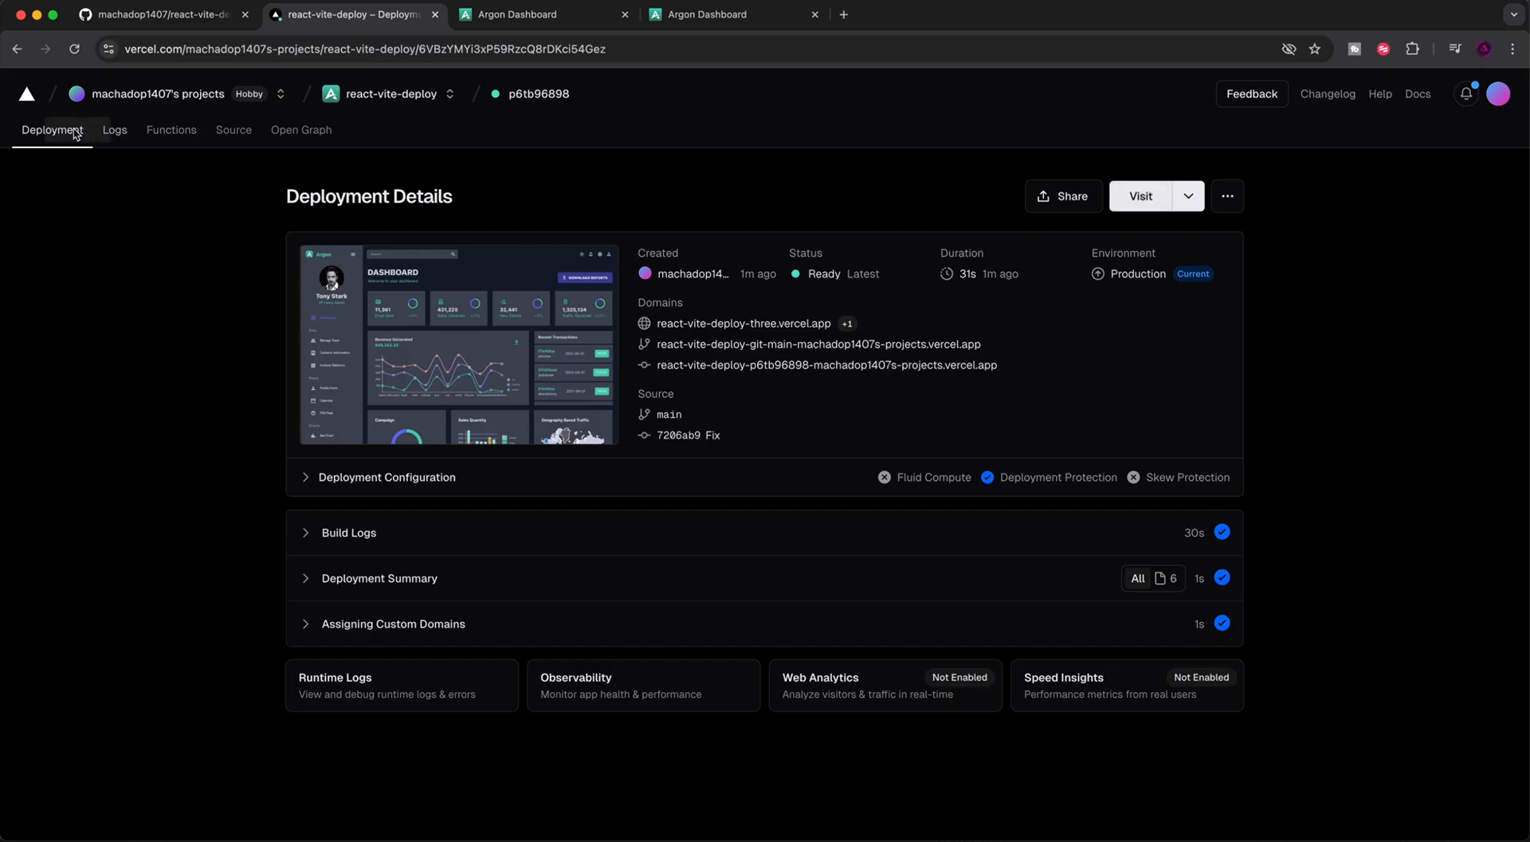
mouse_move(380, 132)
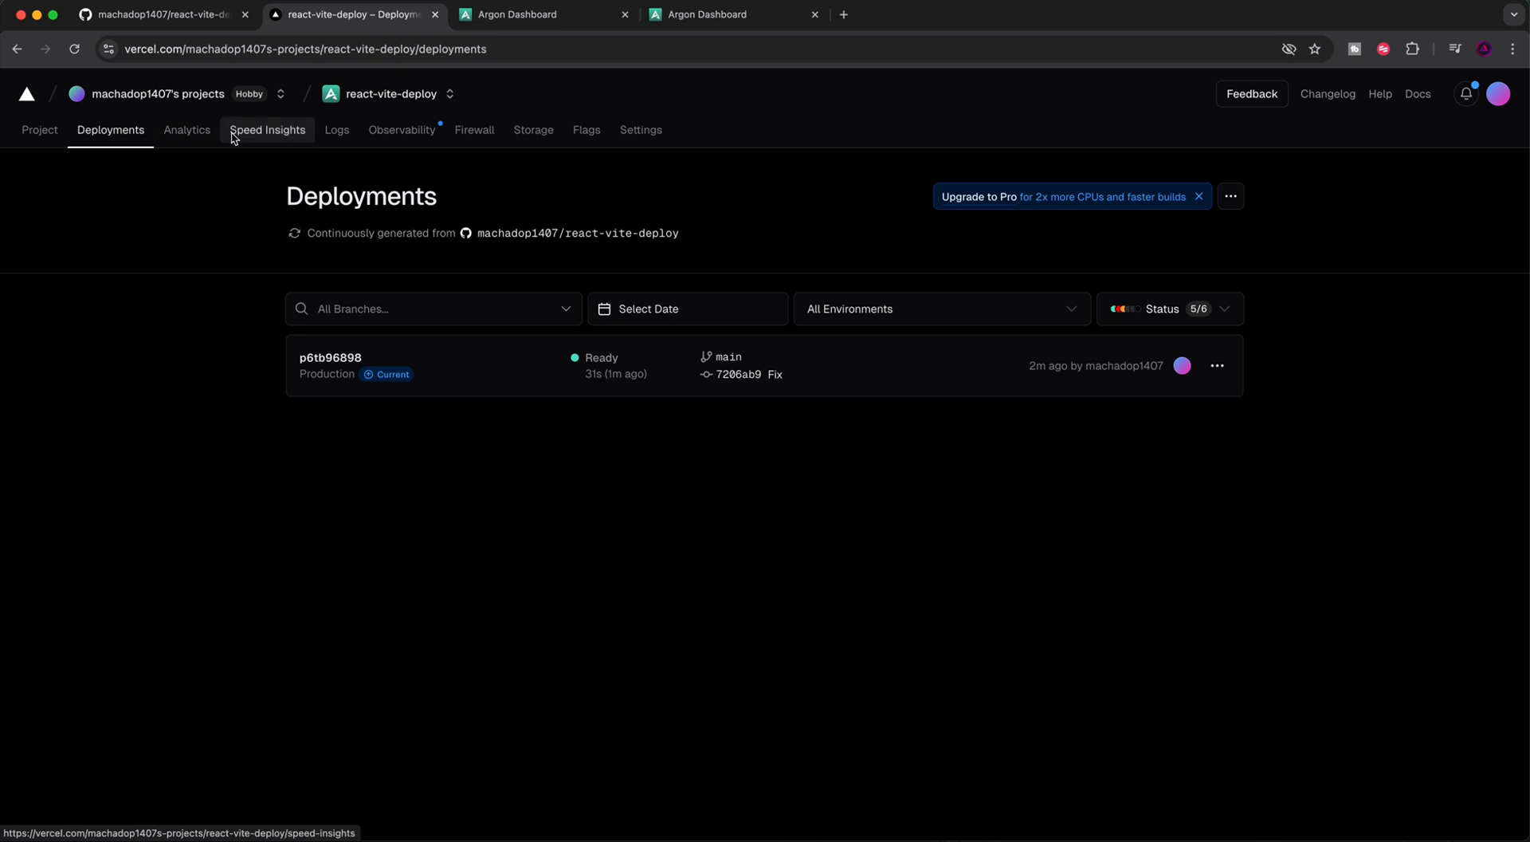
mouse_move(640, 129)
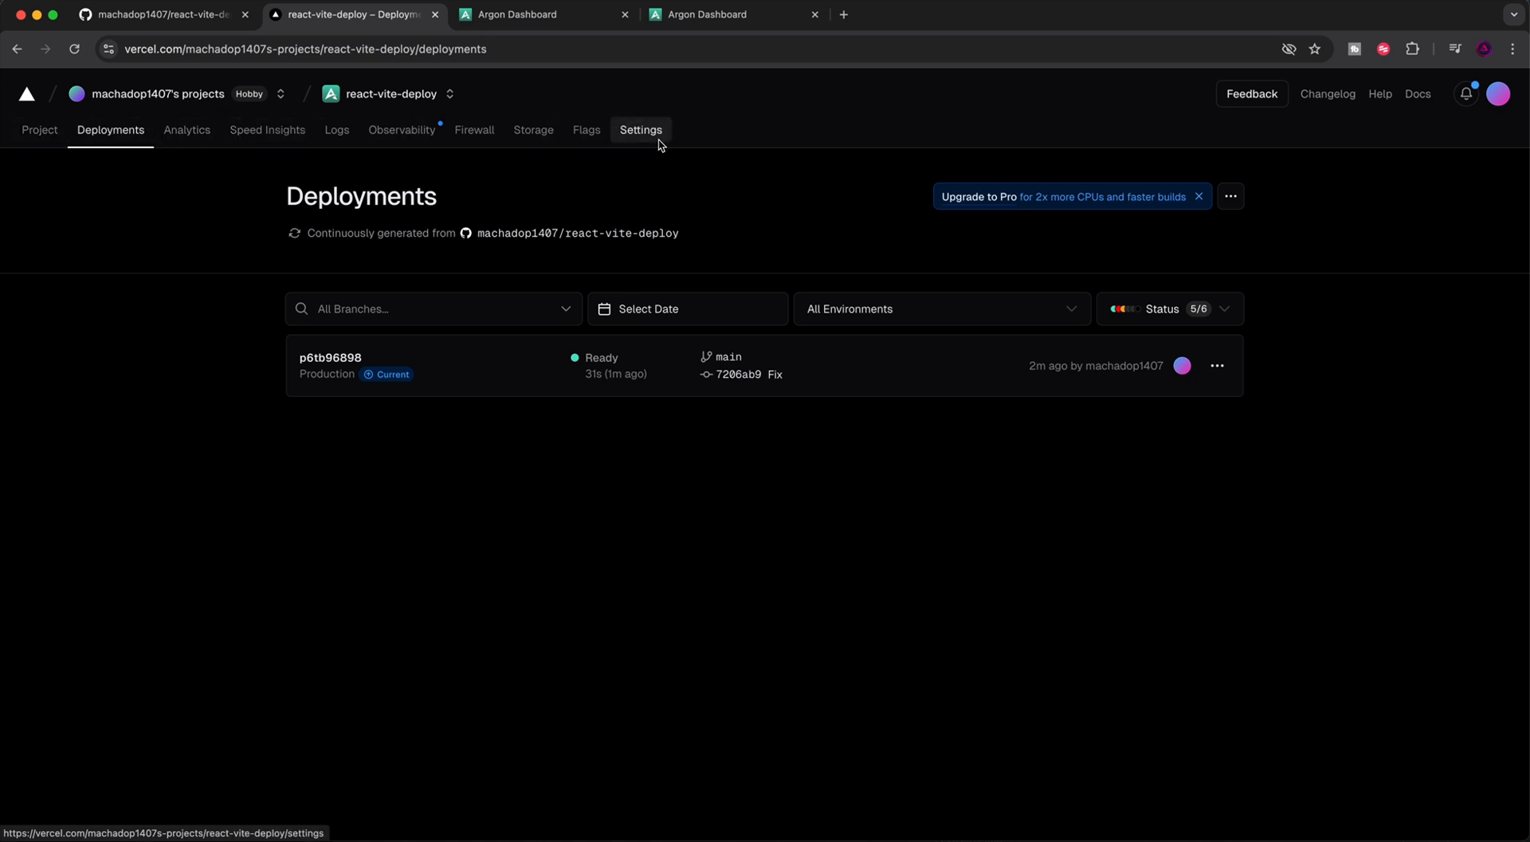